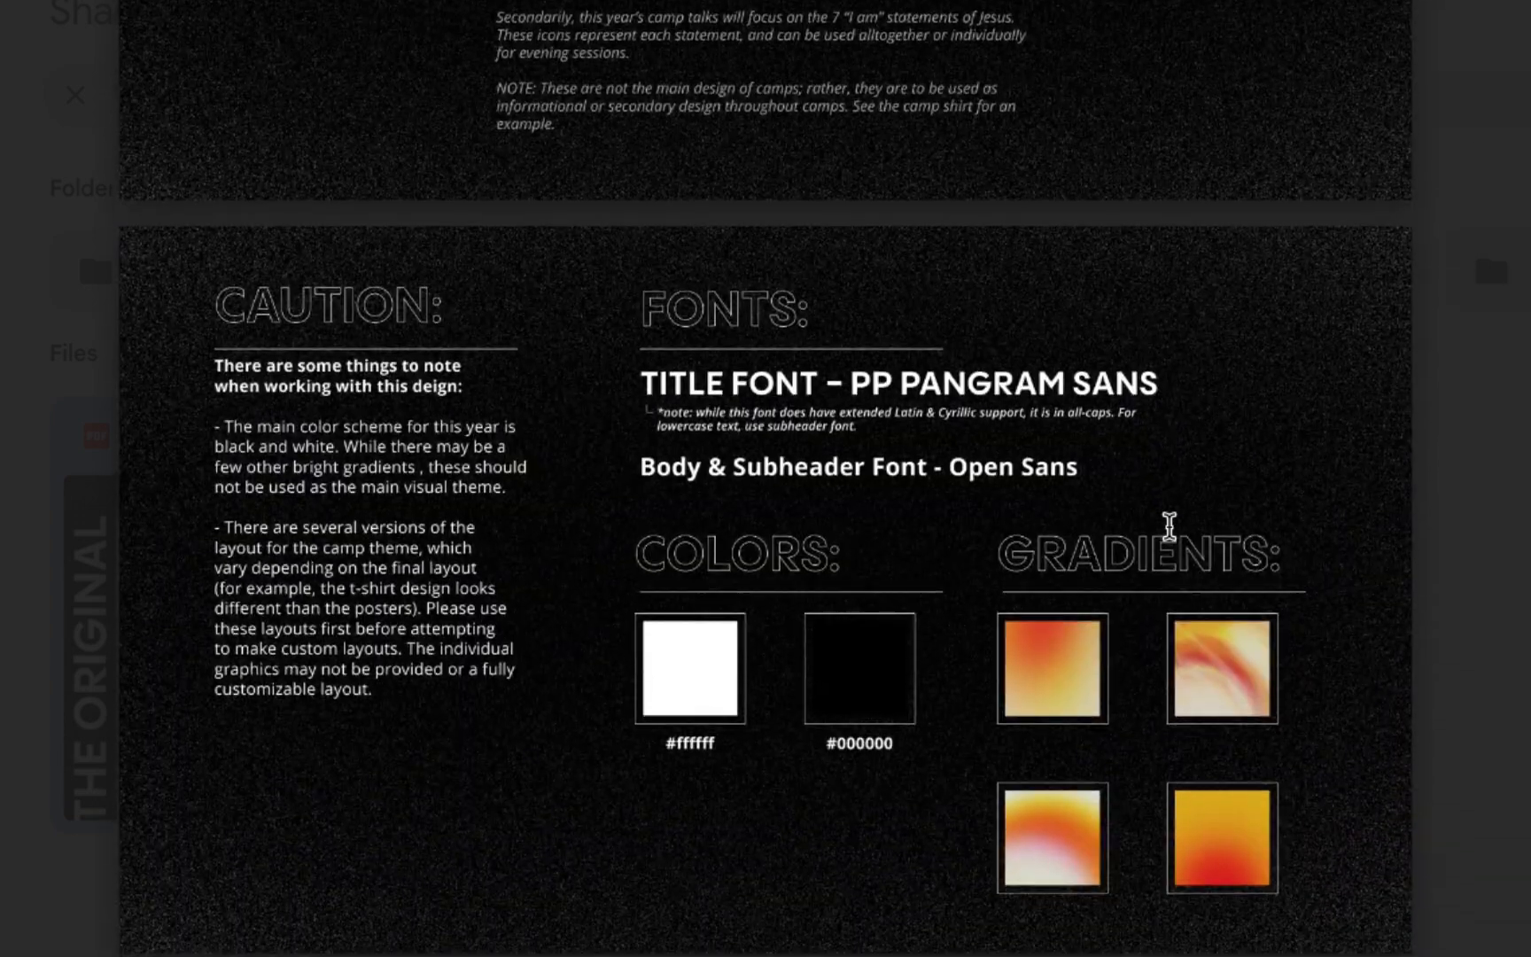
{"action": "mouse_move", "coordinate": [1074, 368]}
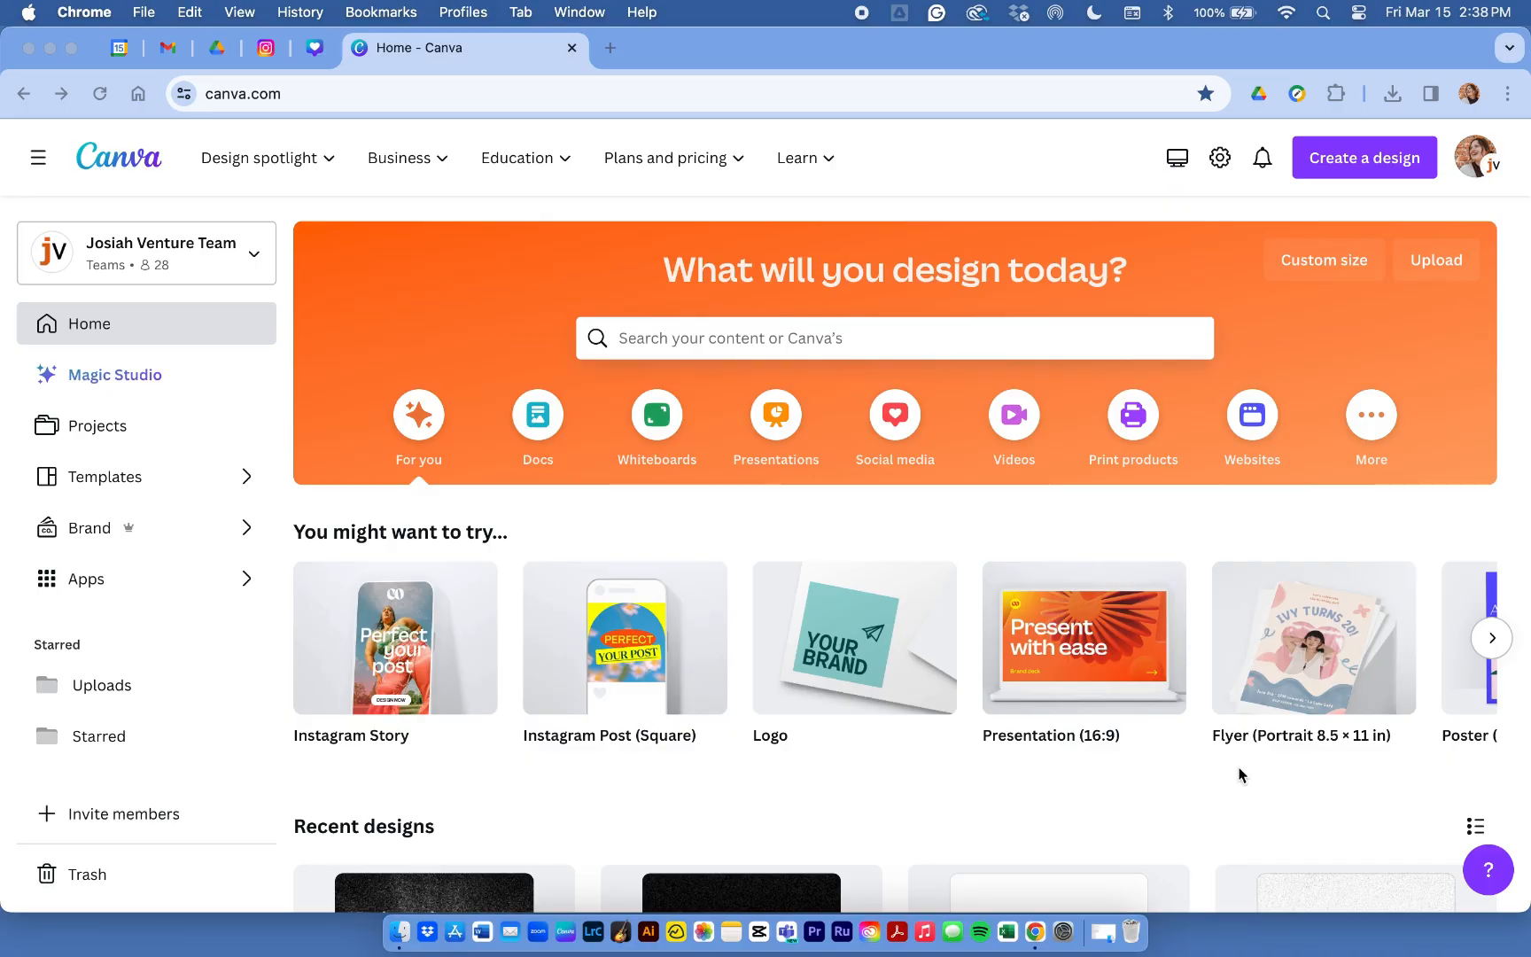
{"action": "mouse_move", "coordinate": [597, 568]}
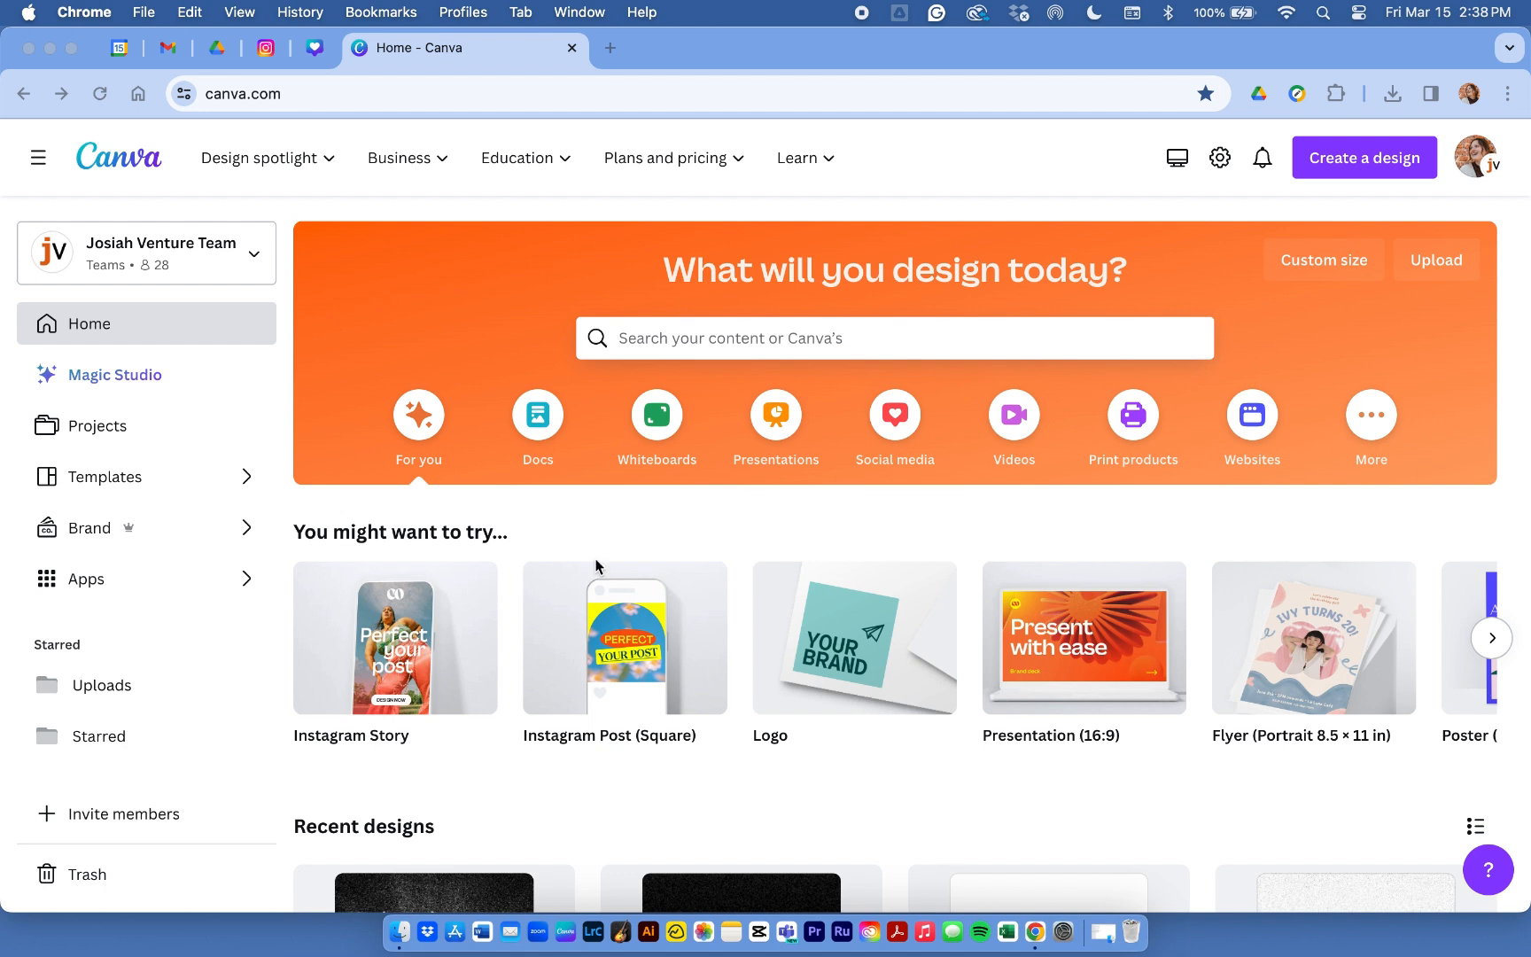
{"action": "mouse_move", "coordinate": [980, 439]}
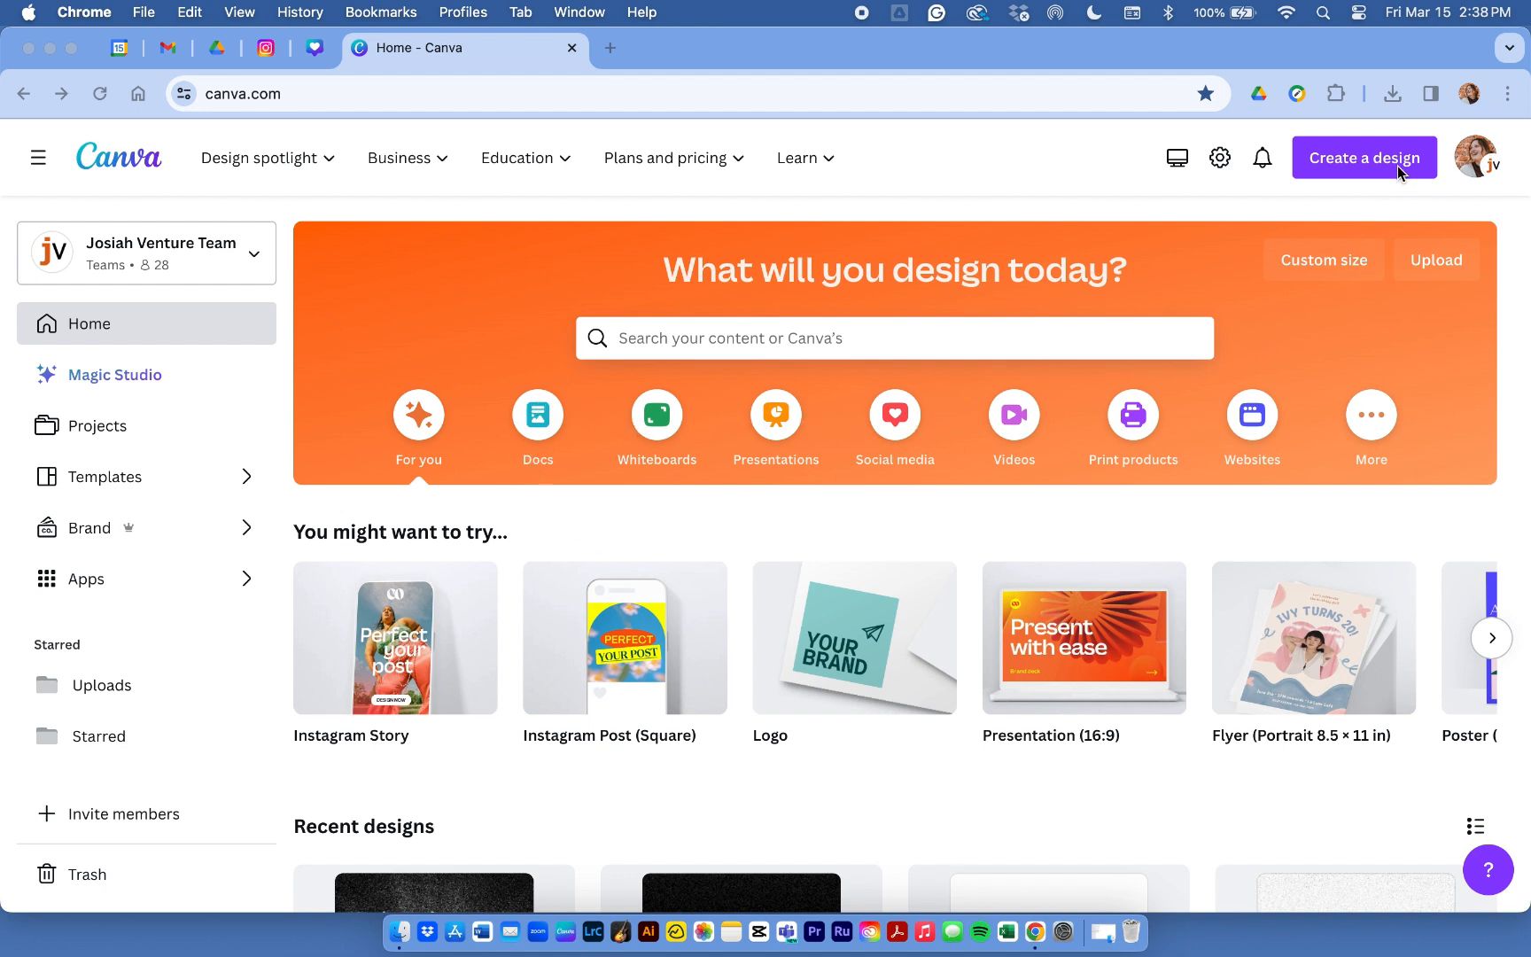
Start a new design from the 'Create a design' choices, landing on the Good Shepherd template links document
{"action": "left_click", "coordinate": [1363, 158]}
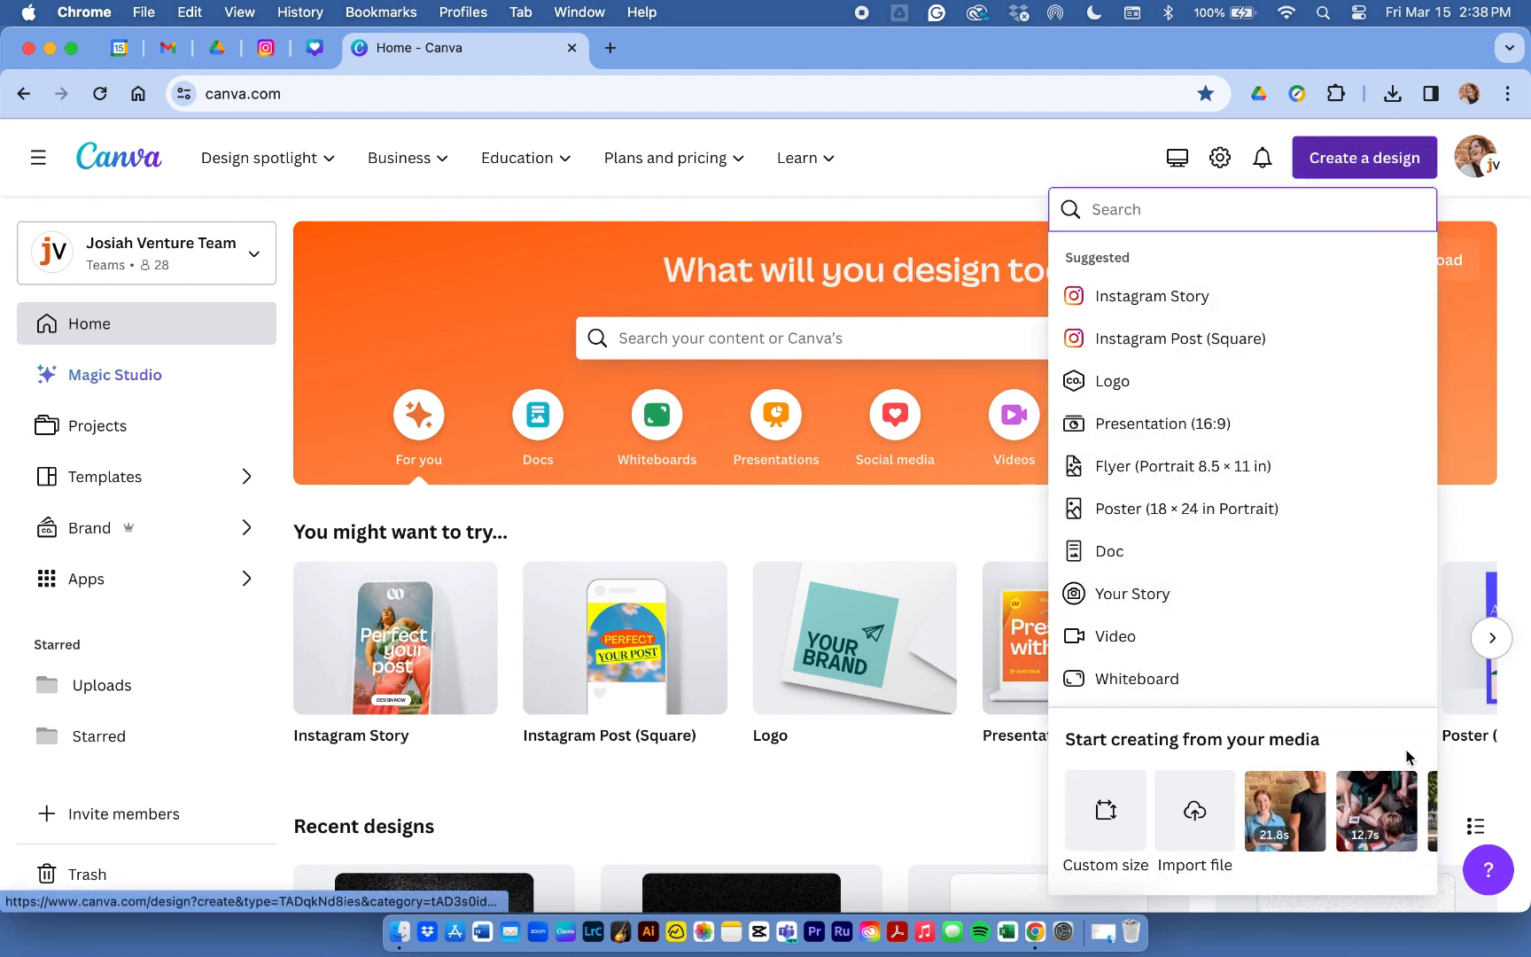
{"action": "left_click", "coordinate": [884, 523]}
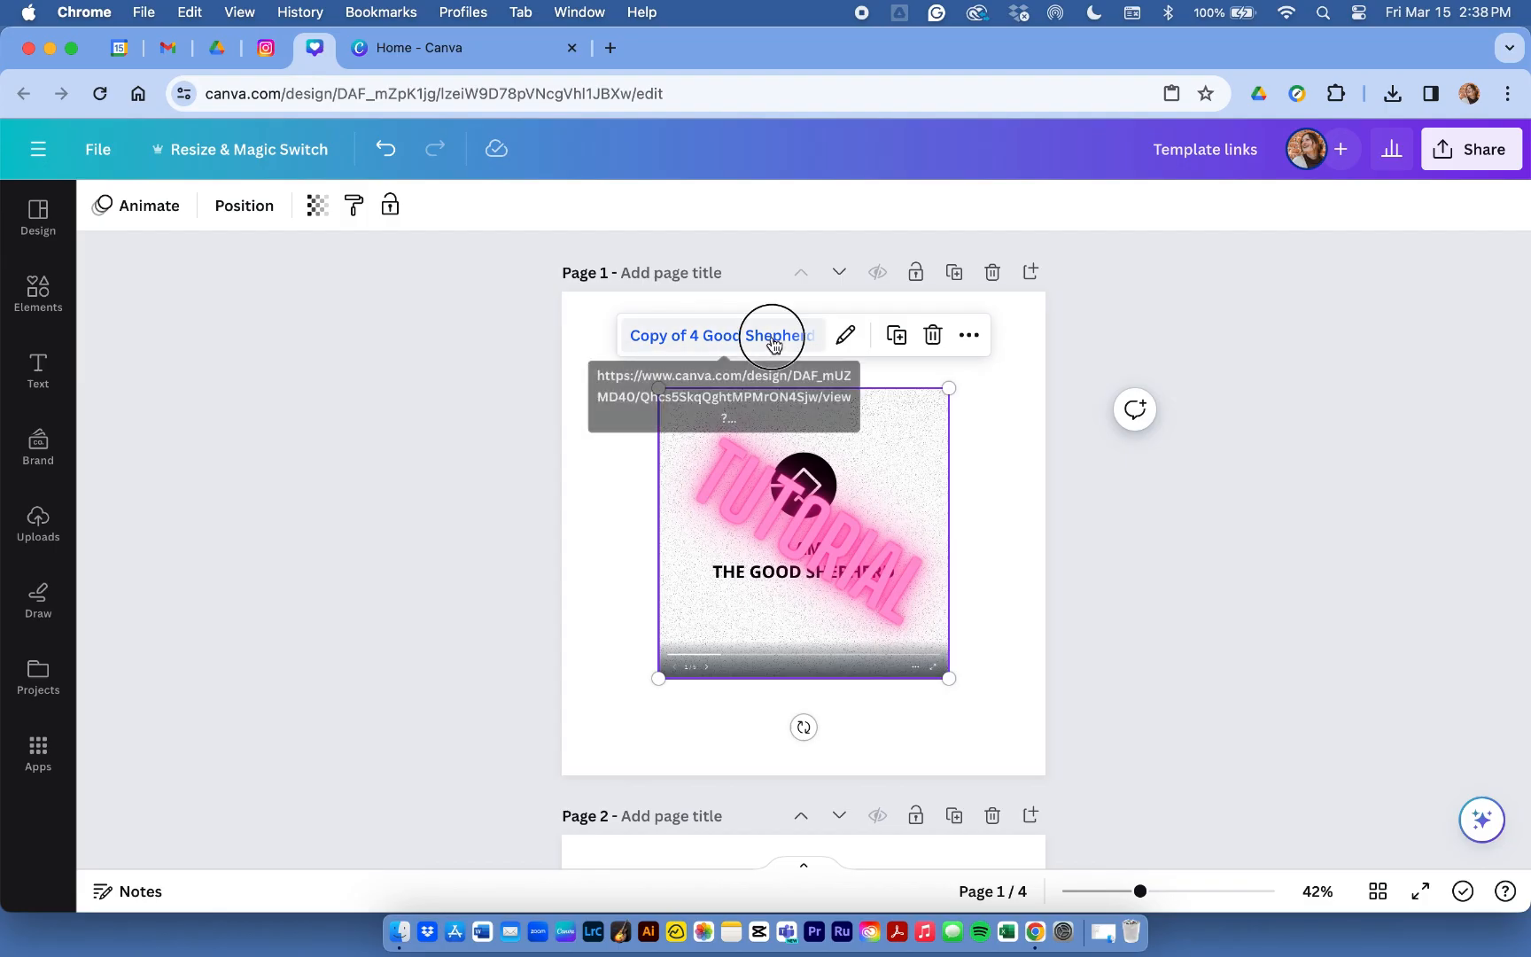
Make a new five-page editable copy of the linked Good Shepherd post template
{"action": "left_click", "coordinate": [723, 335]}
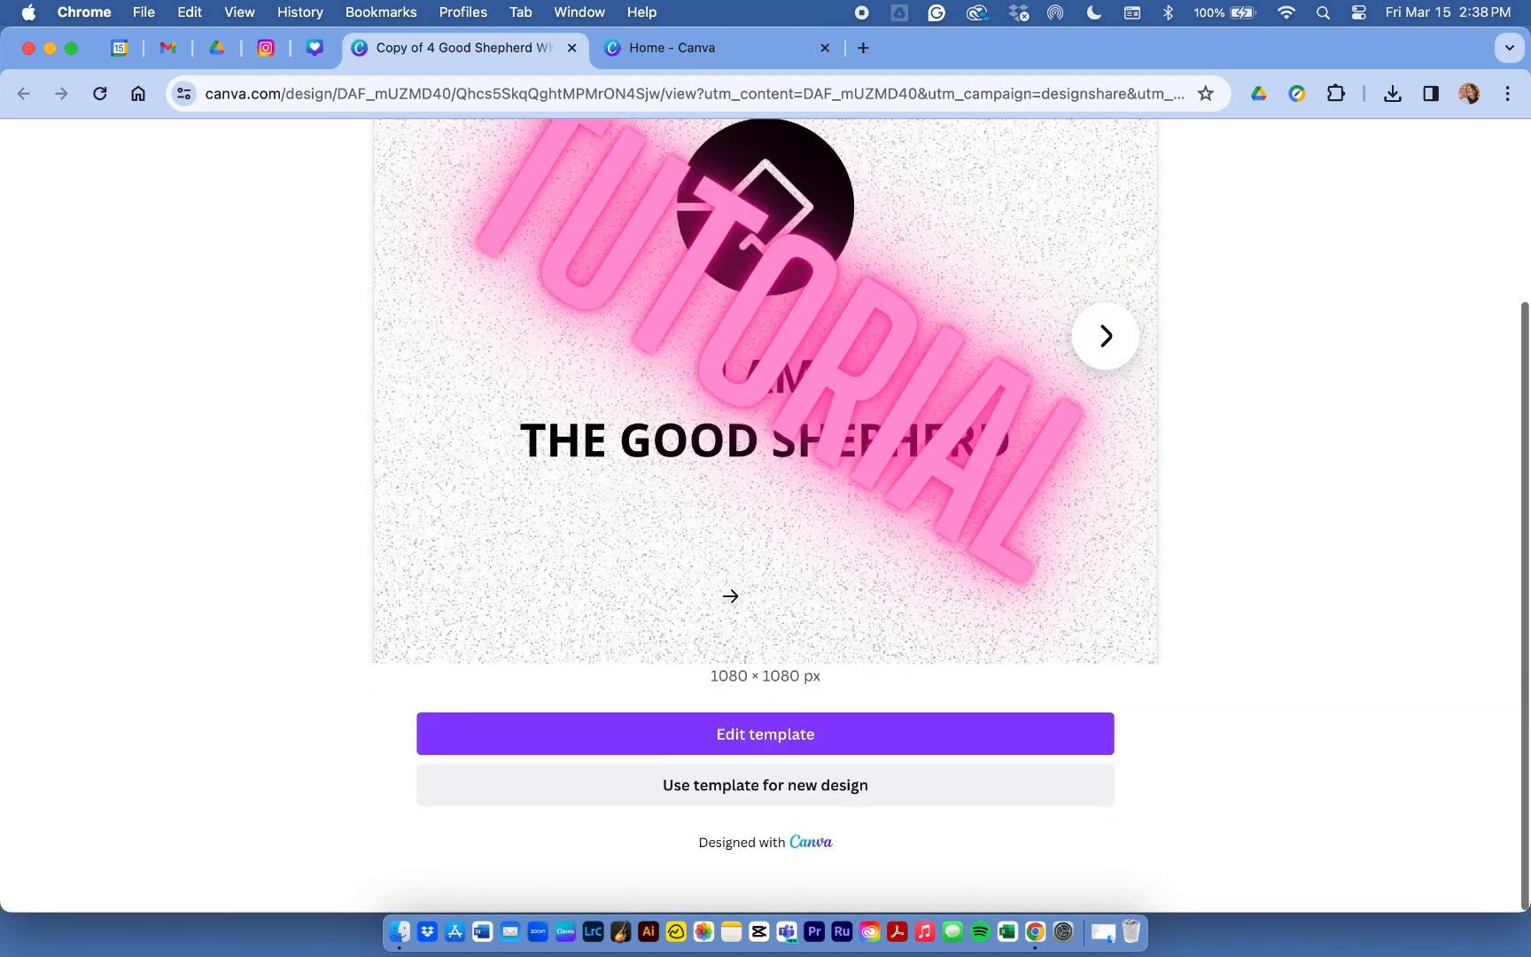
{"action": "left_click", "coordinate": [764, 783]}
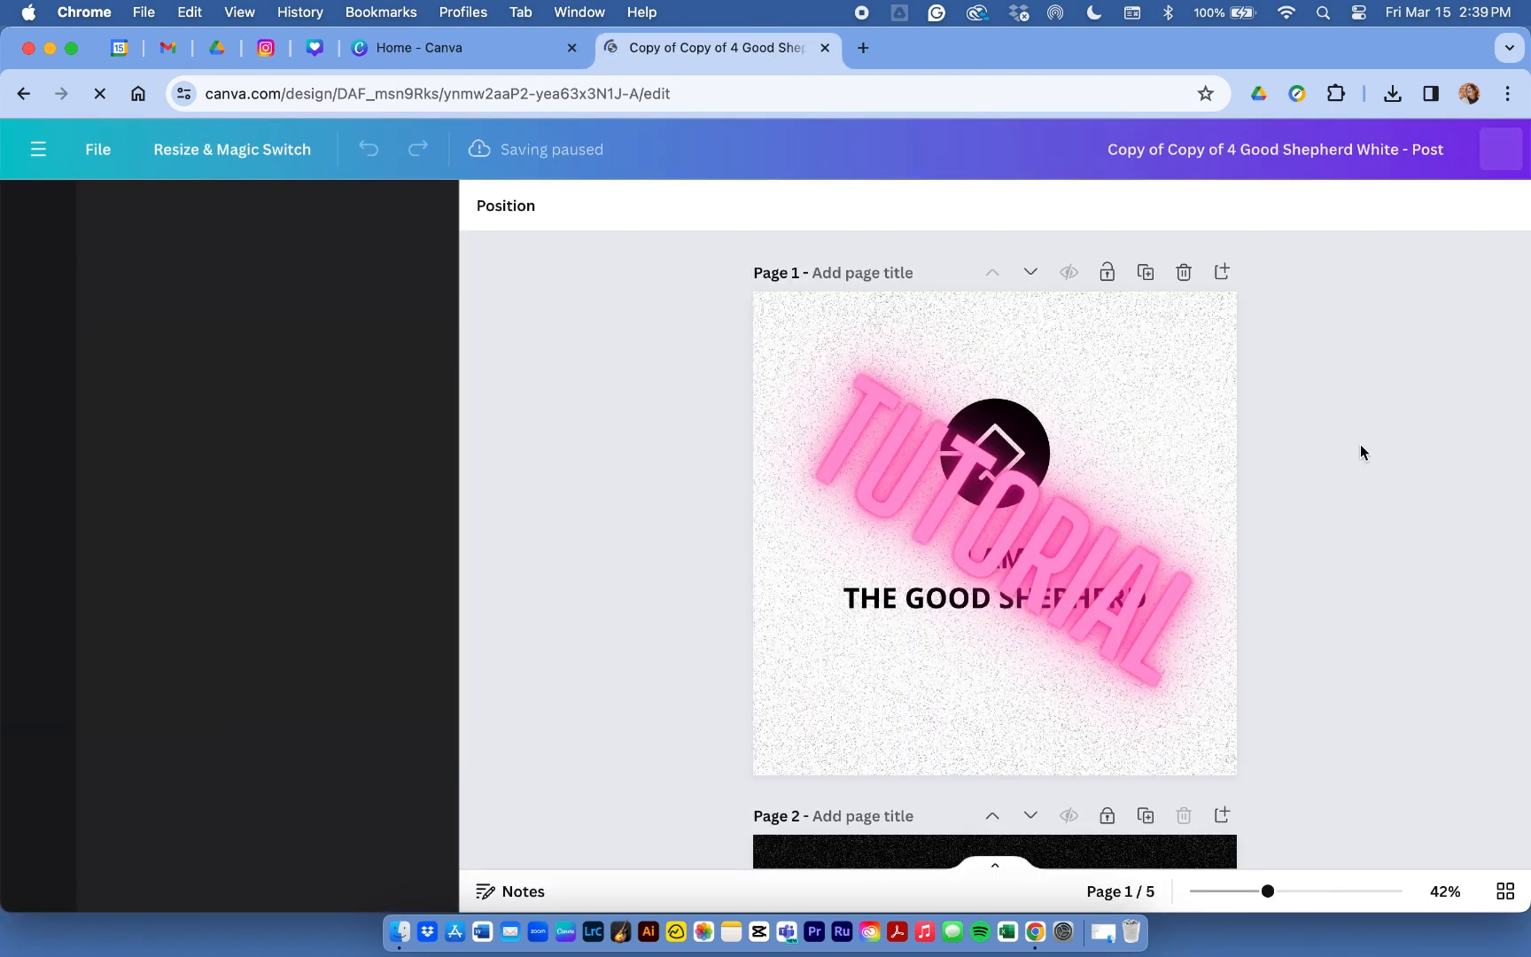
{"action": "left_click", "coordinate": [37, 214]}
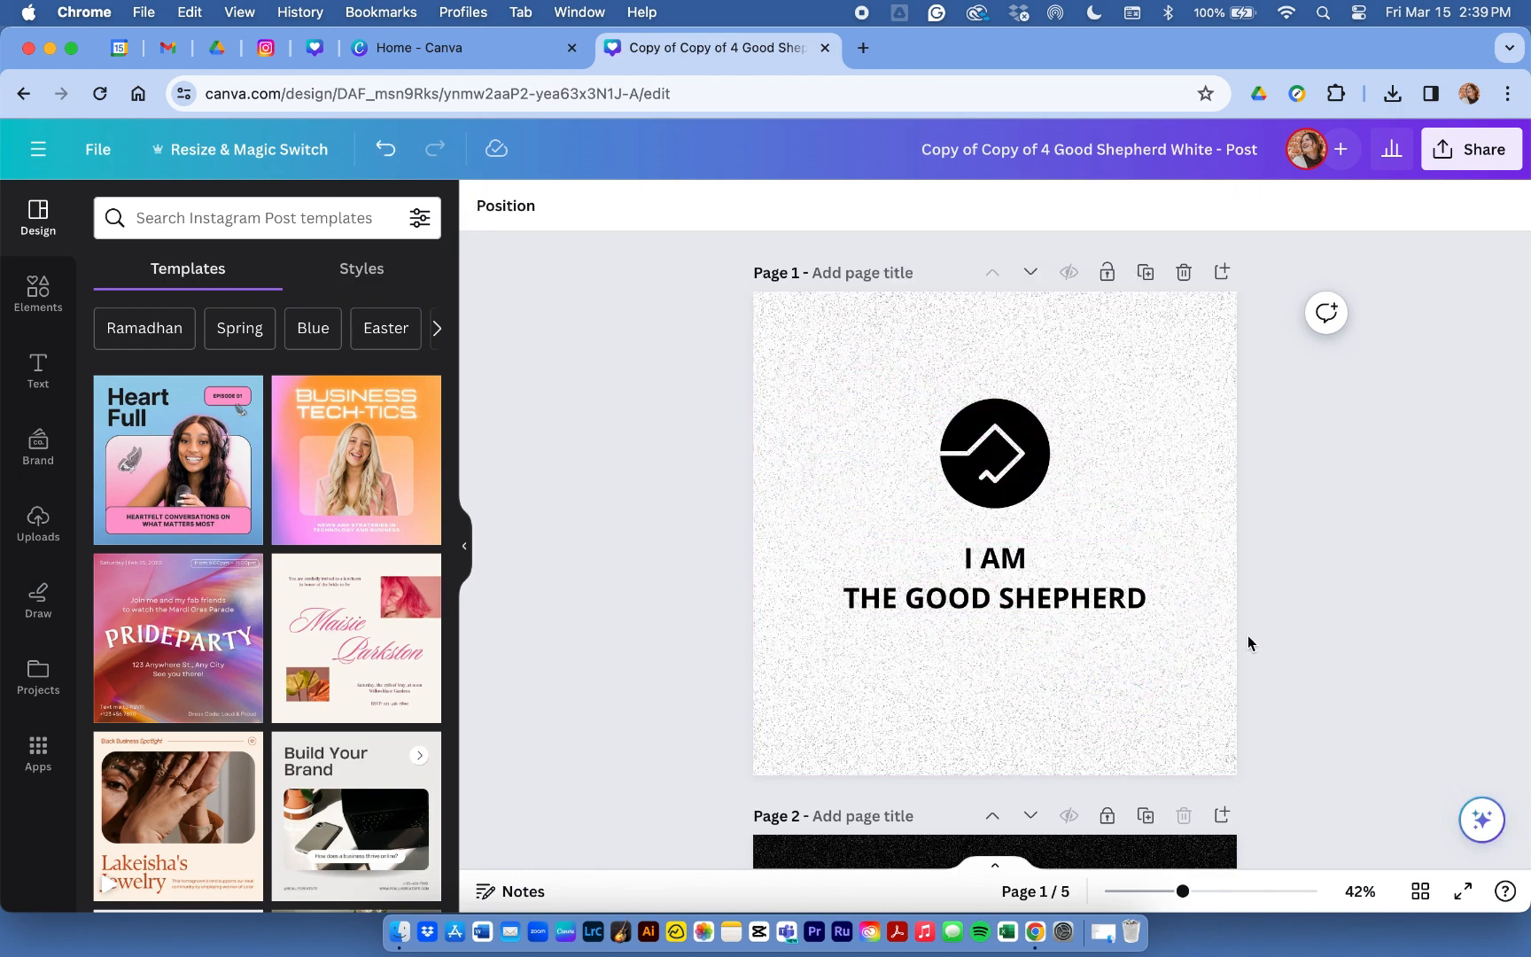
Scroll through the copied post's pages down to page 4's placeholder paragraph
{"action": "scroll", "scroll_direction": "down", "scroll_amount": 3}
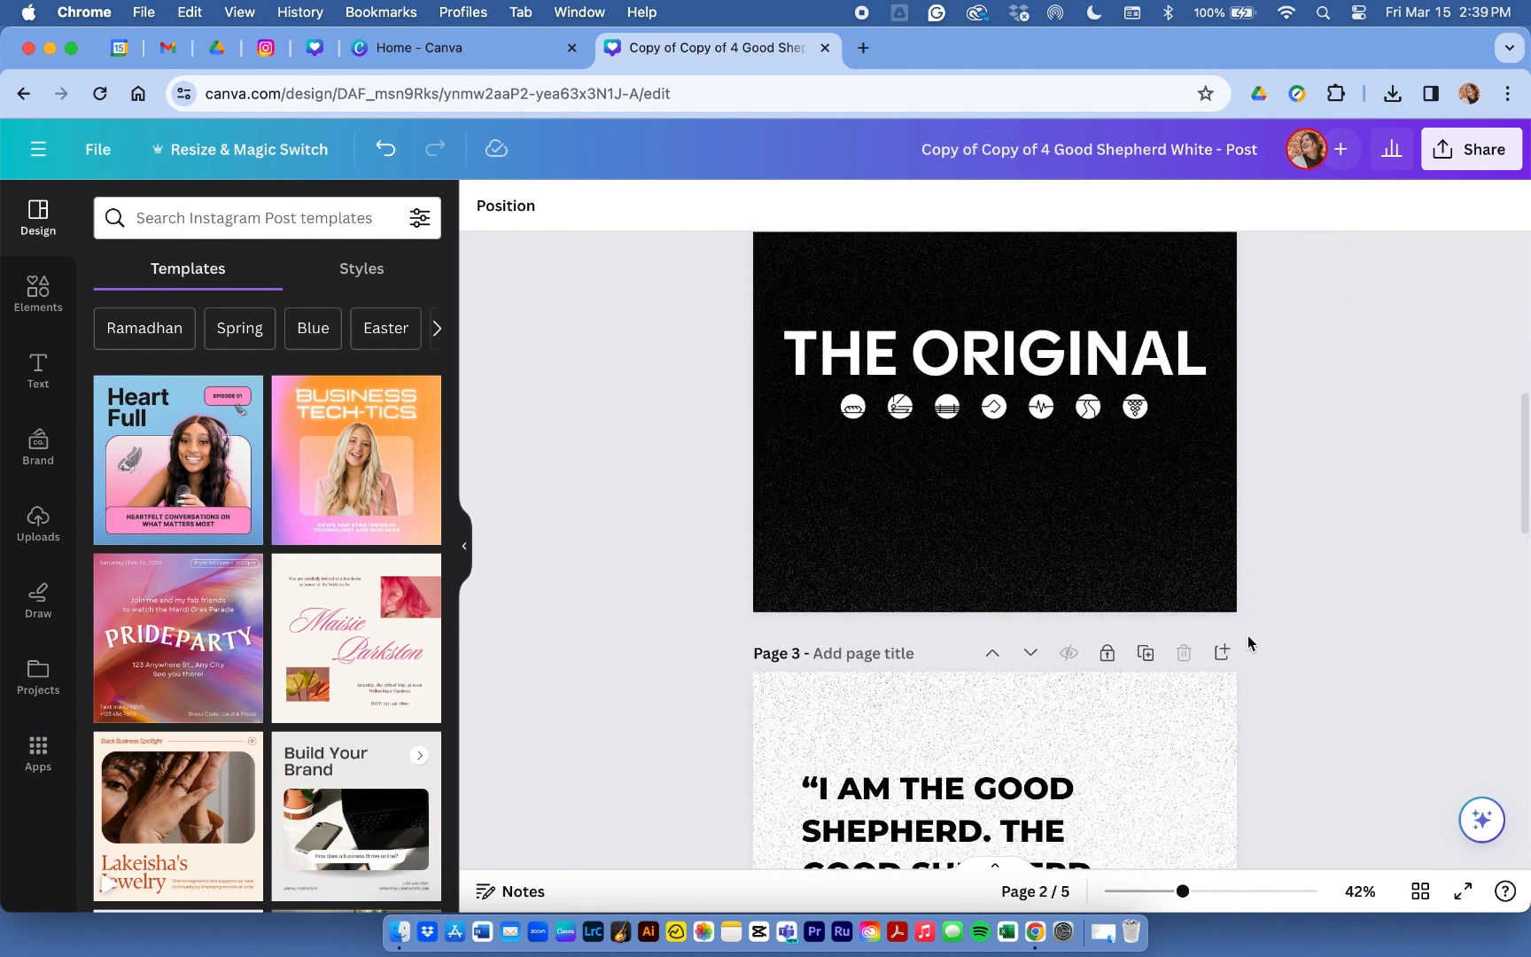
{"action": "scroll", "scroll_direction": "down", "scroll_amount": 3}
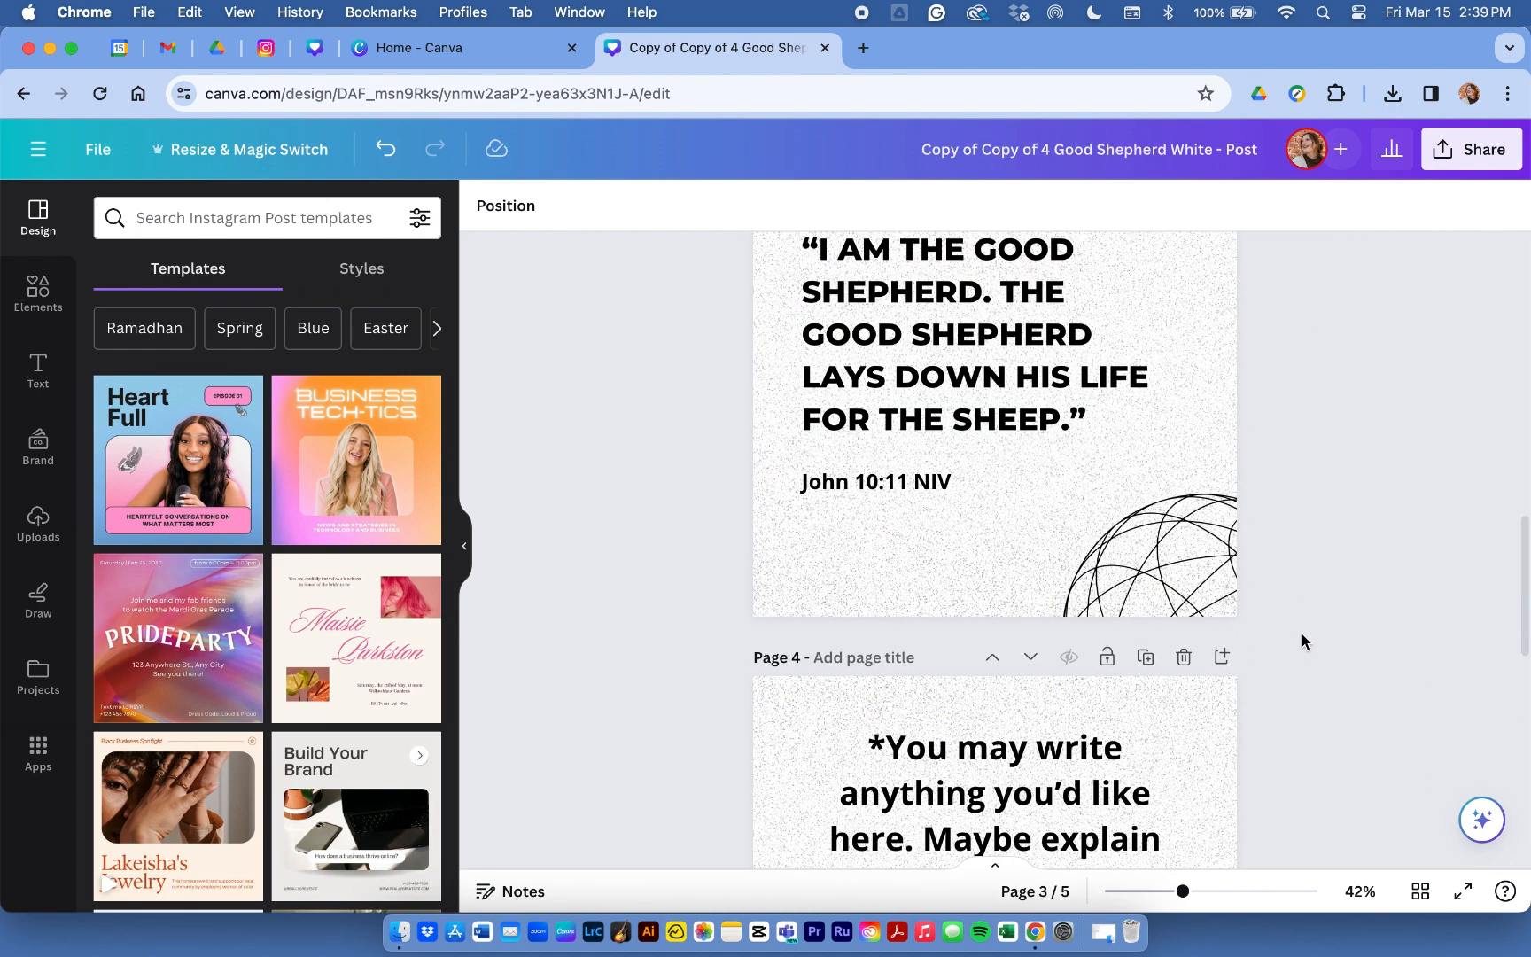
{"action": "scroll", "scroll_direction": "down", "scroll_amount": 3}
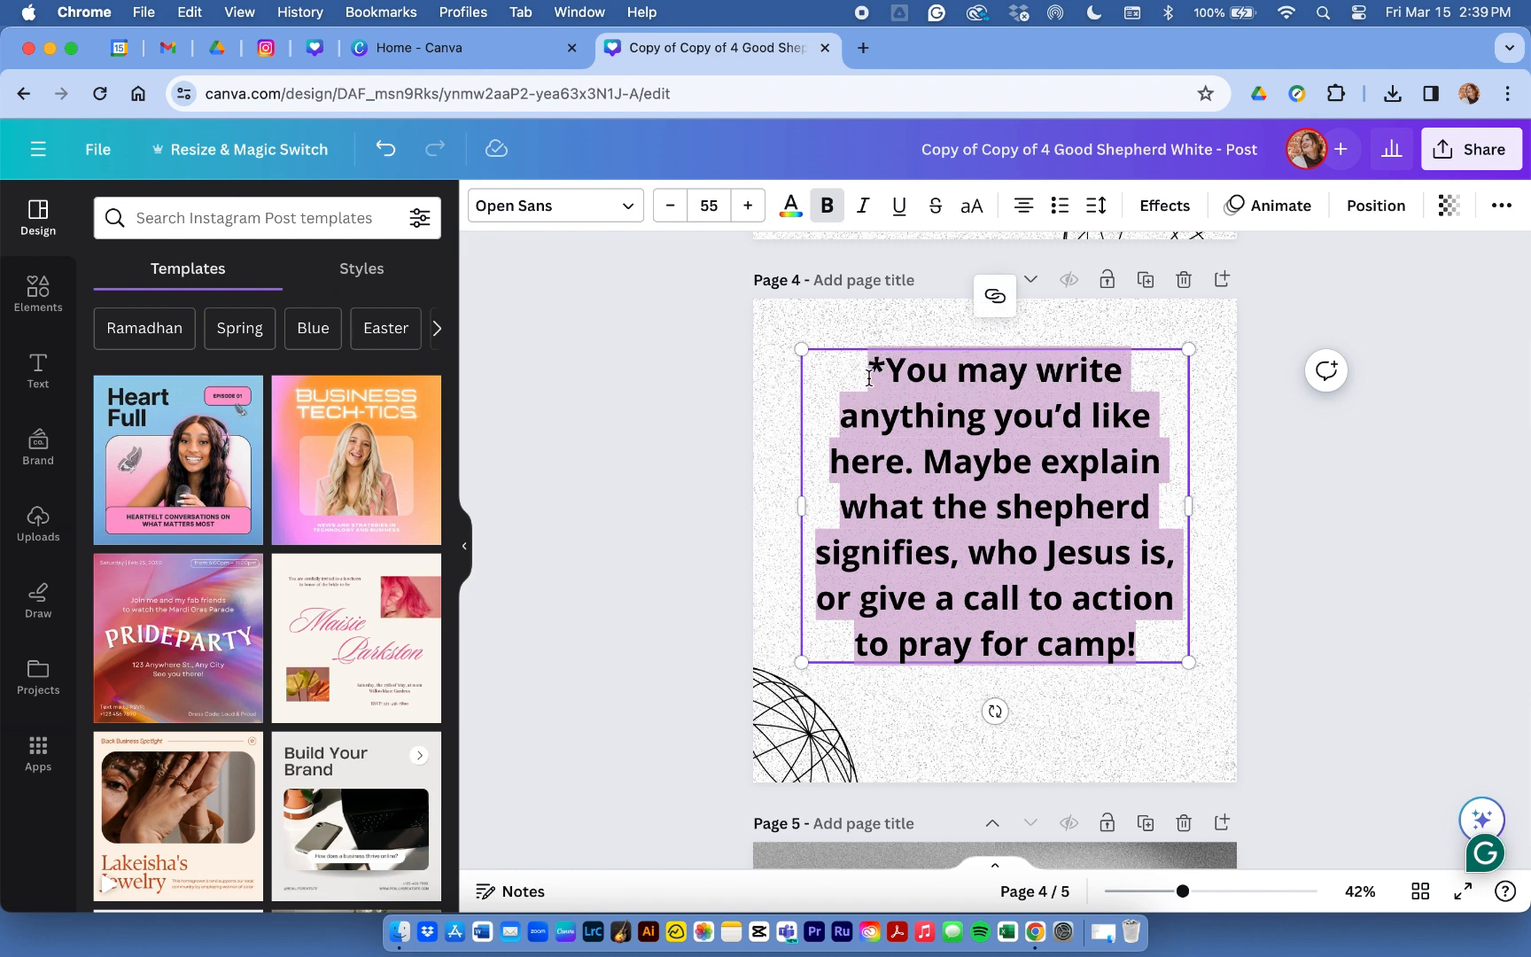
Rewrite page 4 as 'Today, ___ talked about Jesus as the Good Shepherd. We are his sheep...' and align it to the page middle
{"action": "key", "text": "delete"}
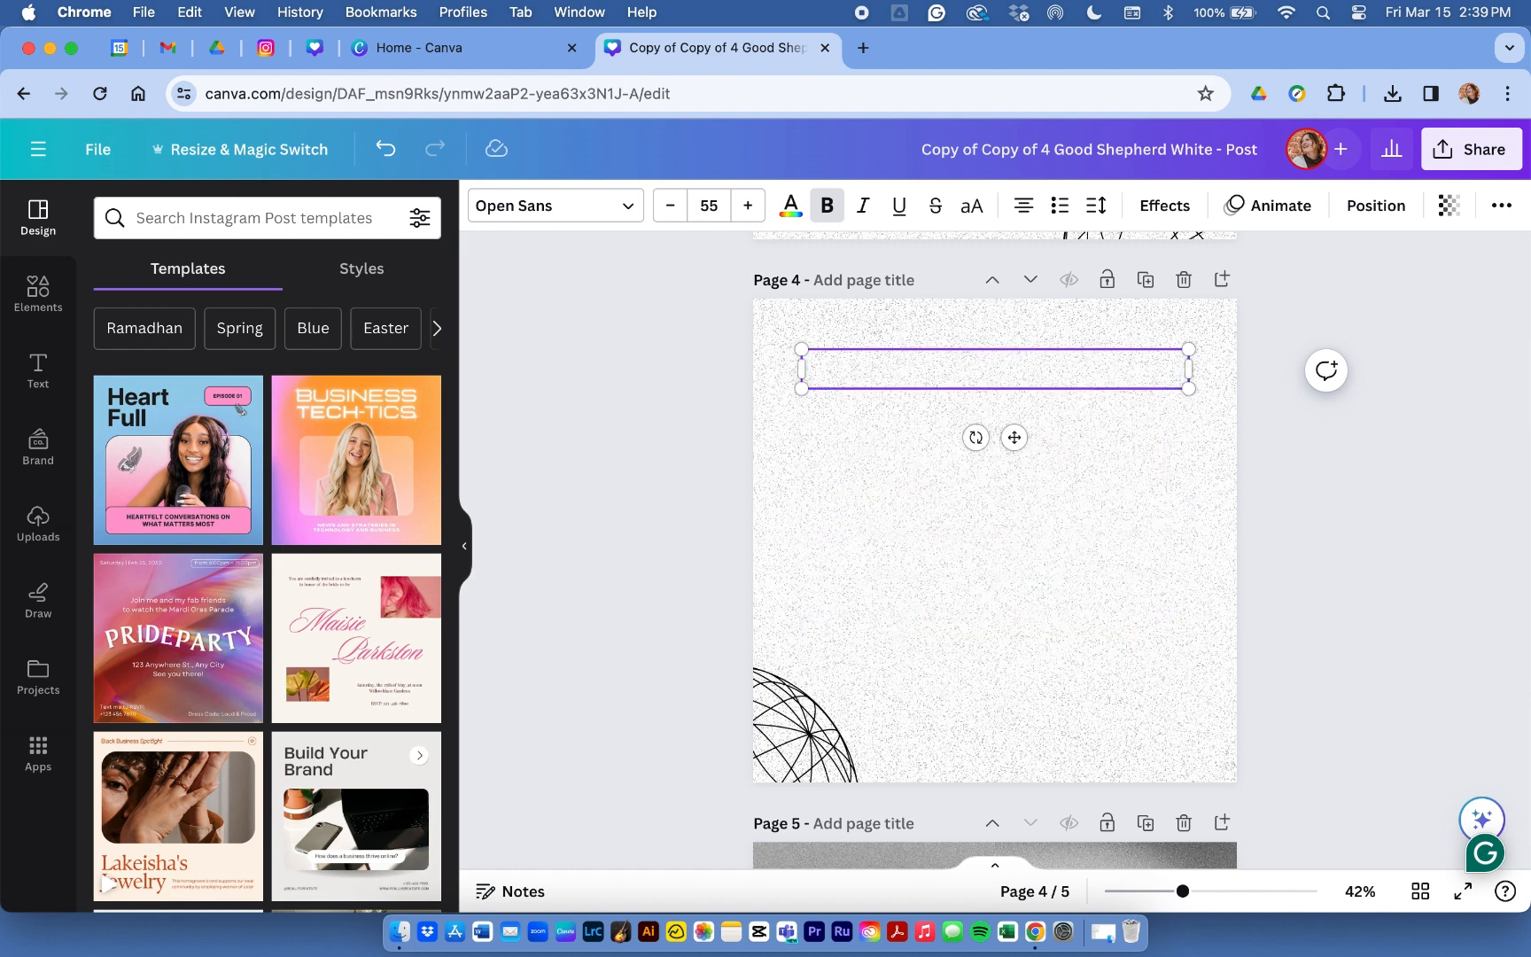
{"action": "type", "text": "Today, ___"}
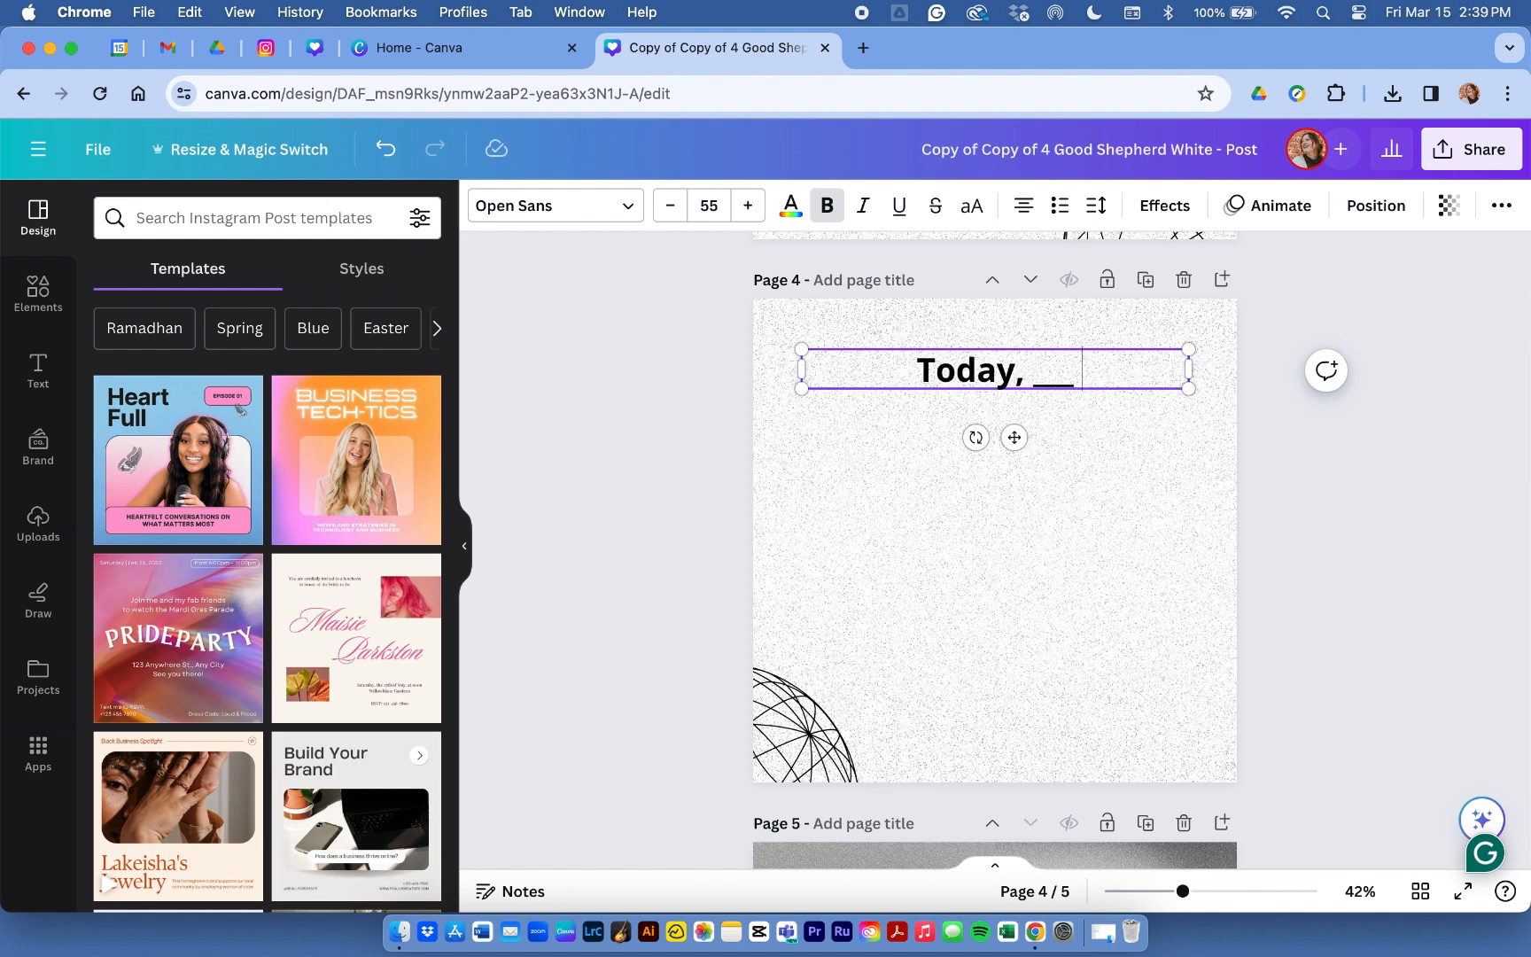
{"action": "type", "text": "talked"}
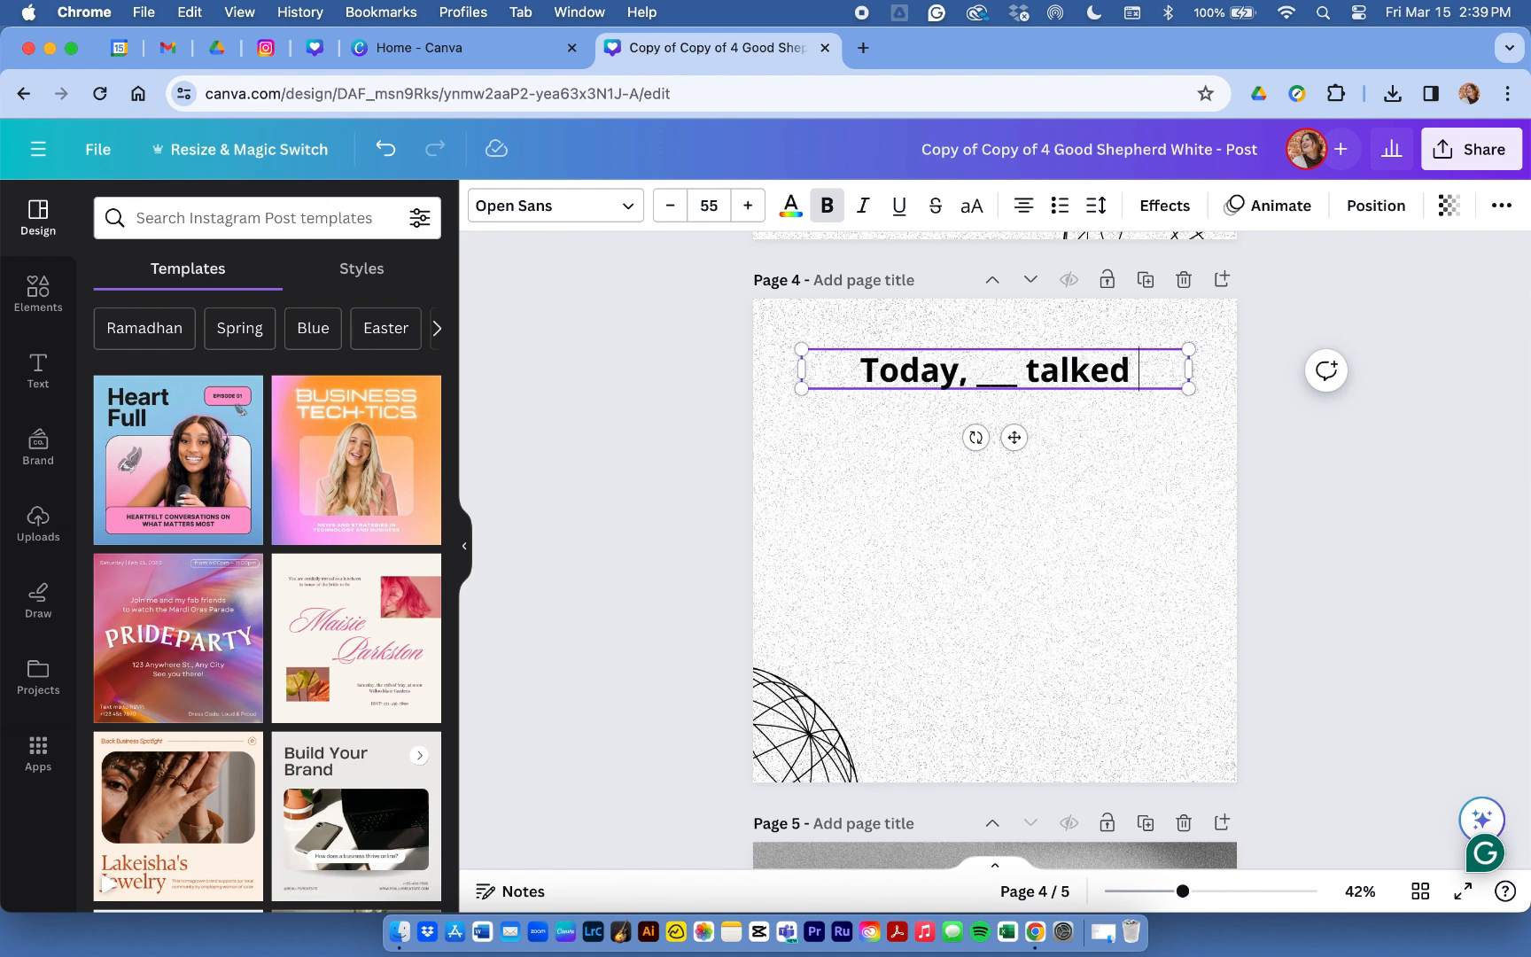
{"action": "type", "text": "about Jesus as"}
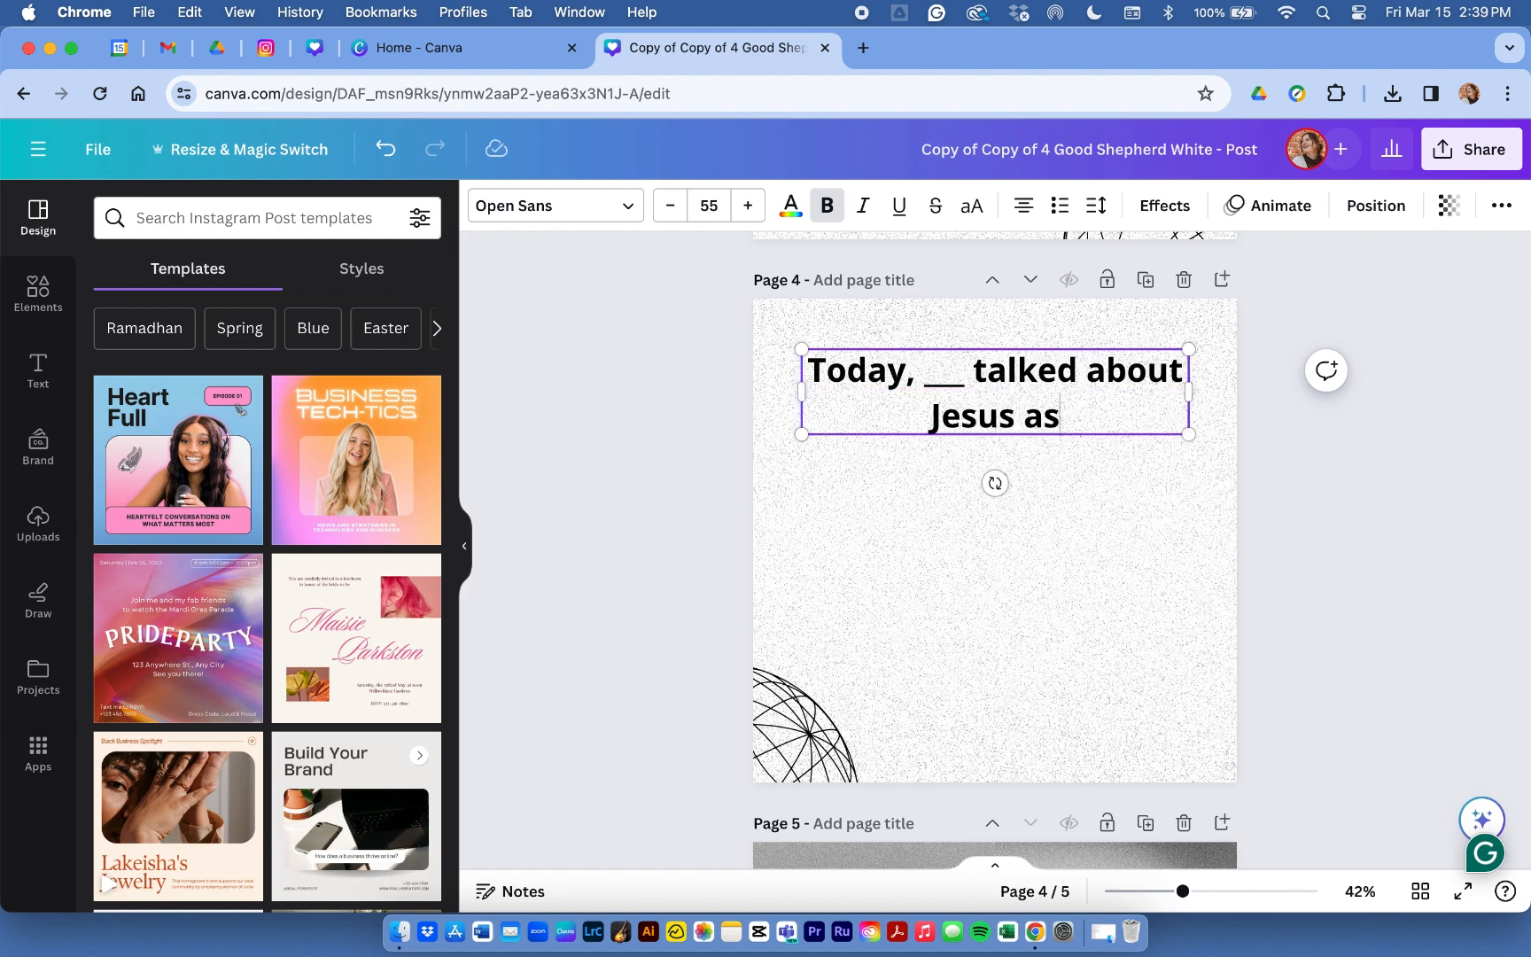
{"action": "type", "text": "the Good Shepherd. We are his sheep..."}
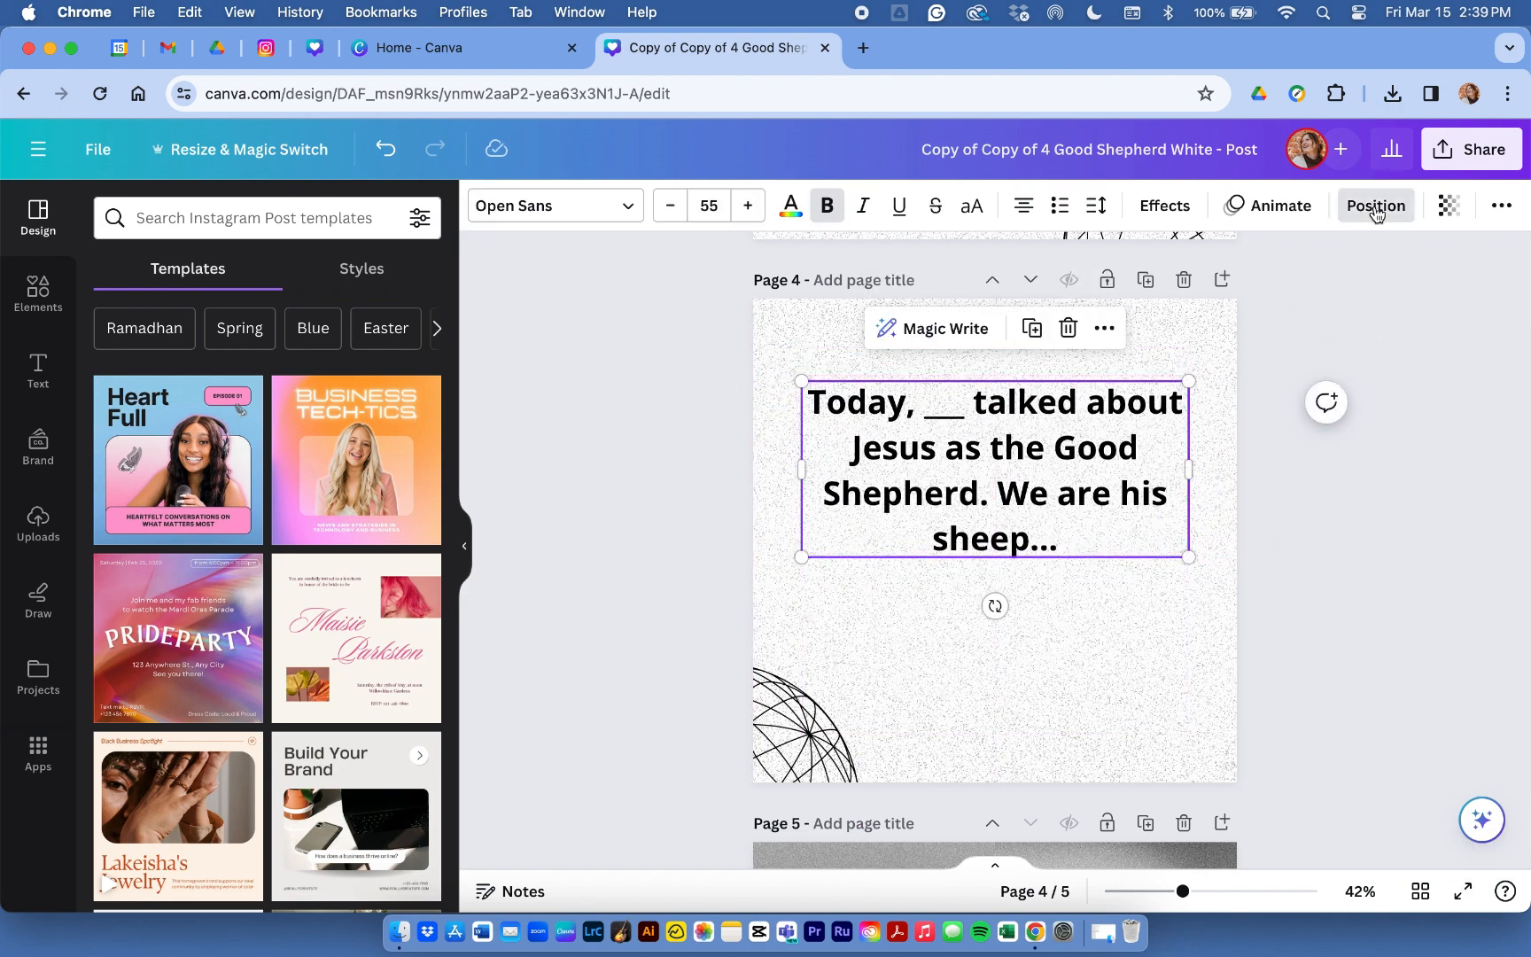
{"action": "left_click", "coordinate": [1374, 205]}
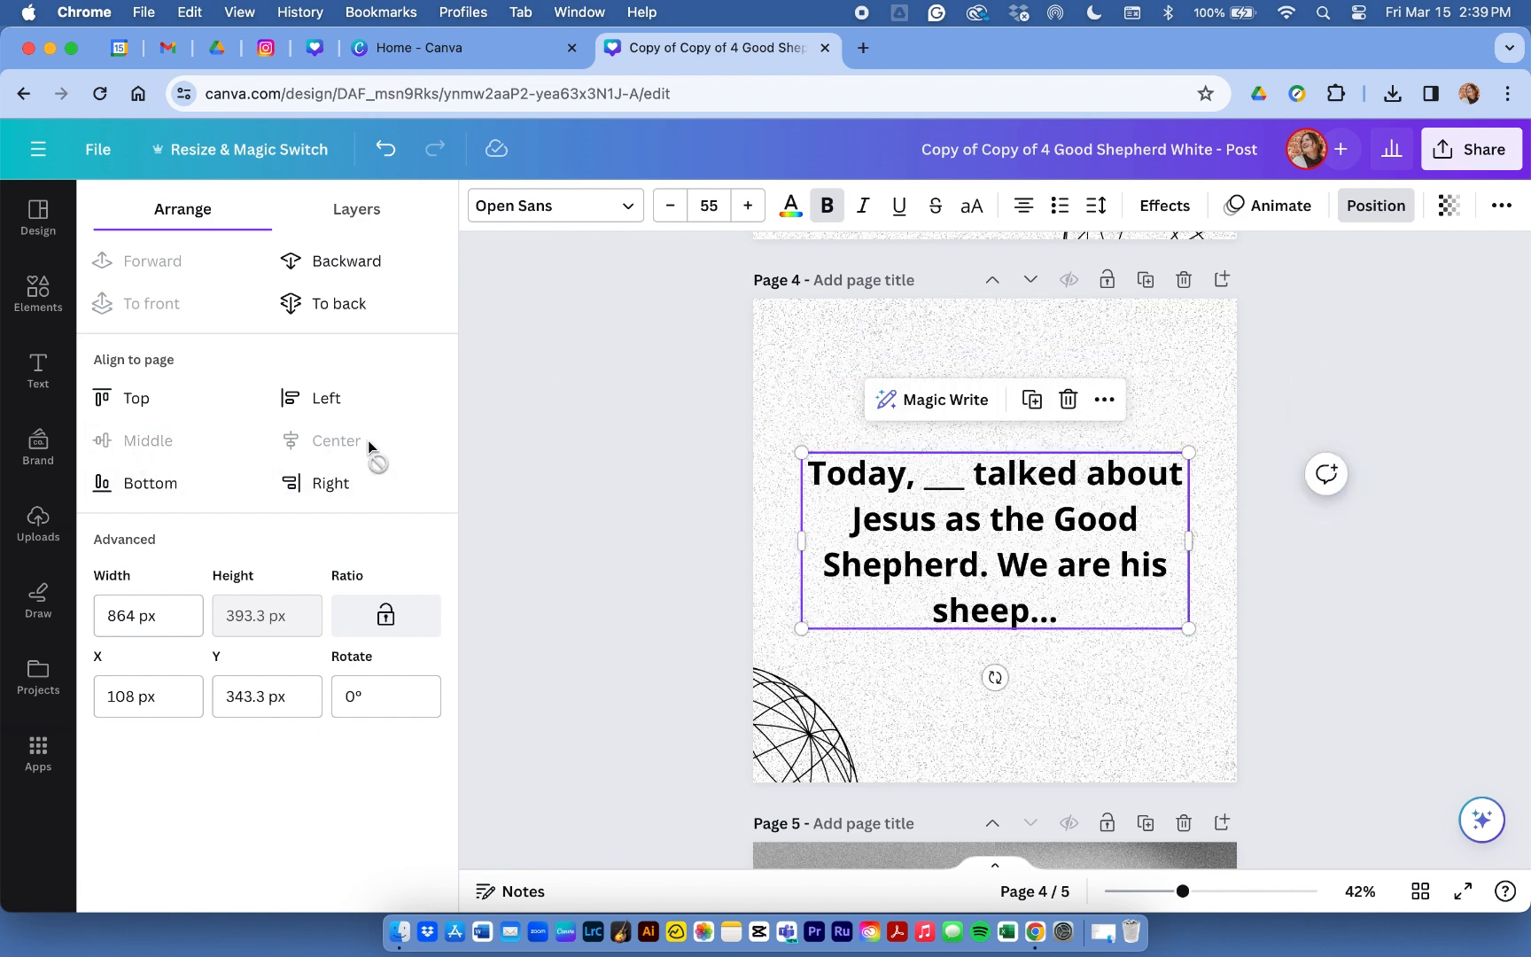
{"action": "left_click", "coordinate": [37, 216]}
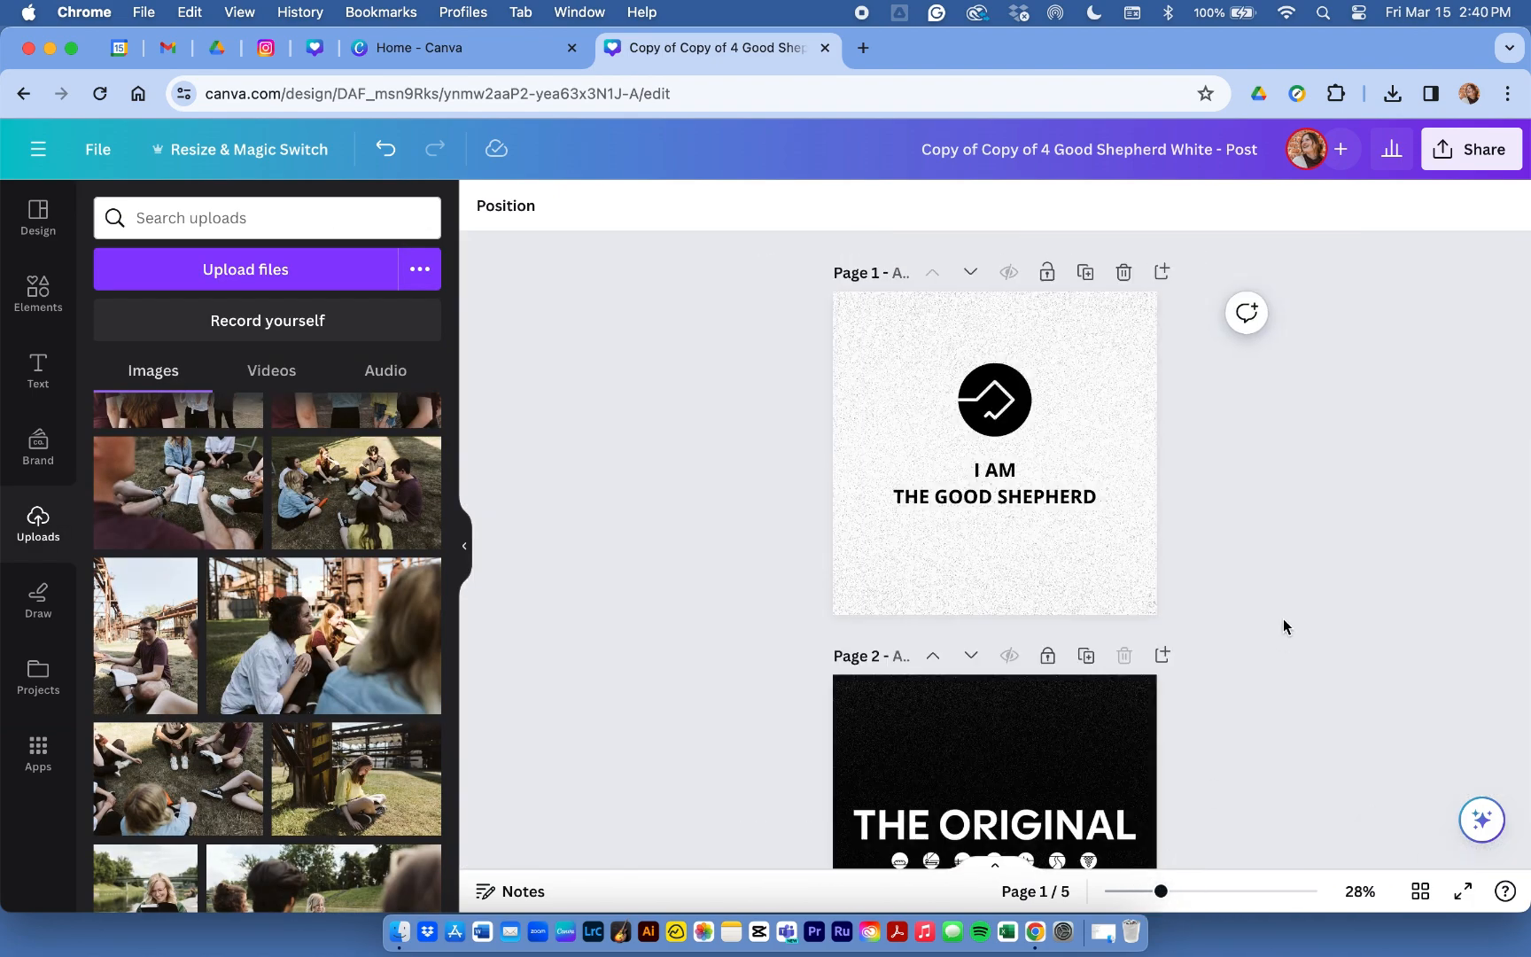
Download all five pages as PNG with 'Save download settings' ticked
{"action": "left_click", "coordinate": [1471, 149]}
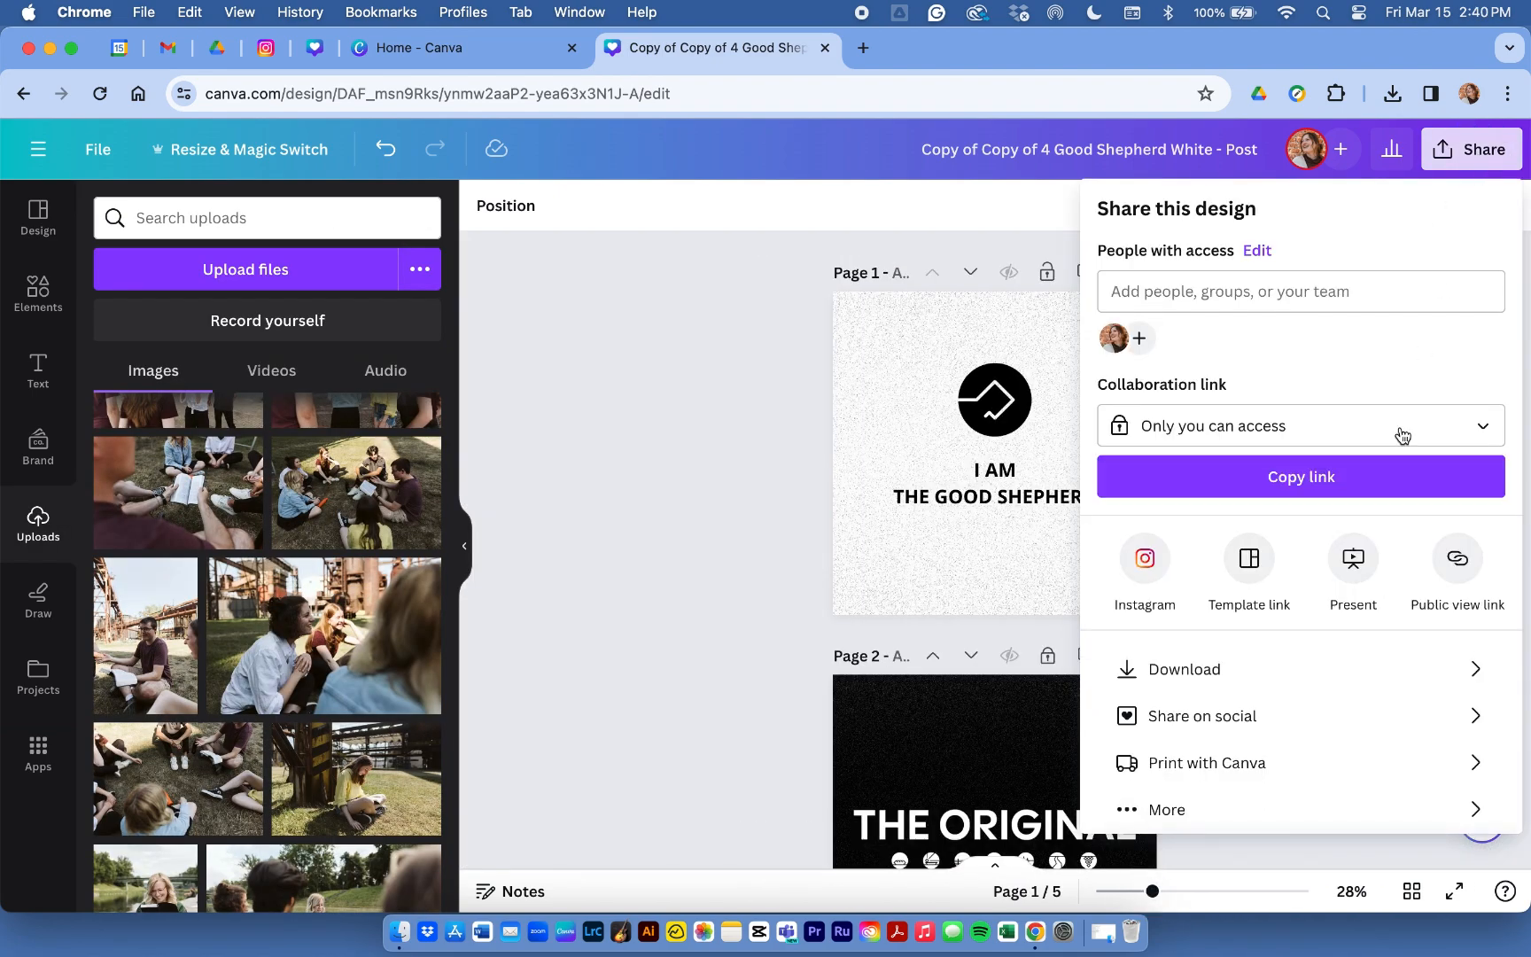
{"action": "left_click", "coordinate": [1183, 669]}
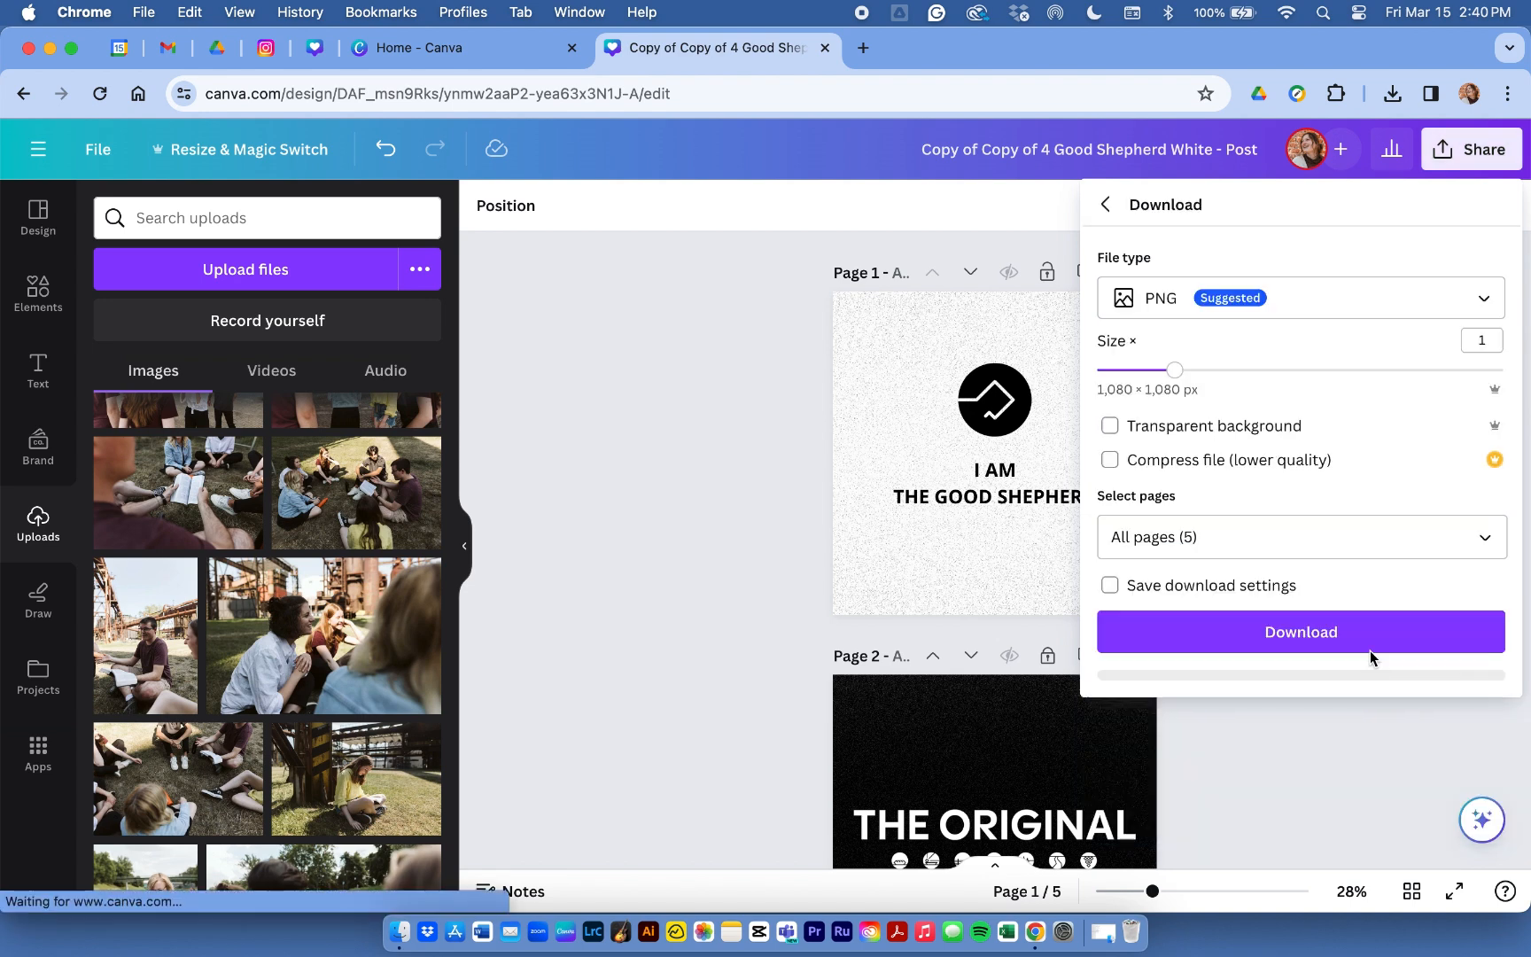
{"action": "left_click", "coordinate": [1299, 298]}
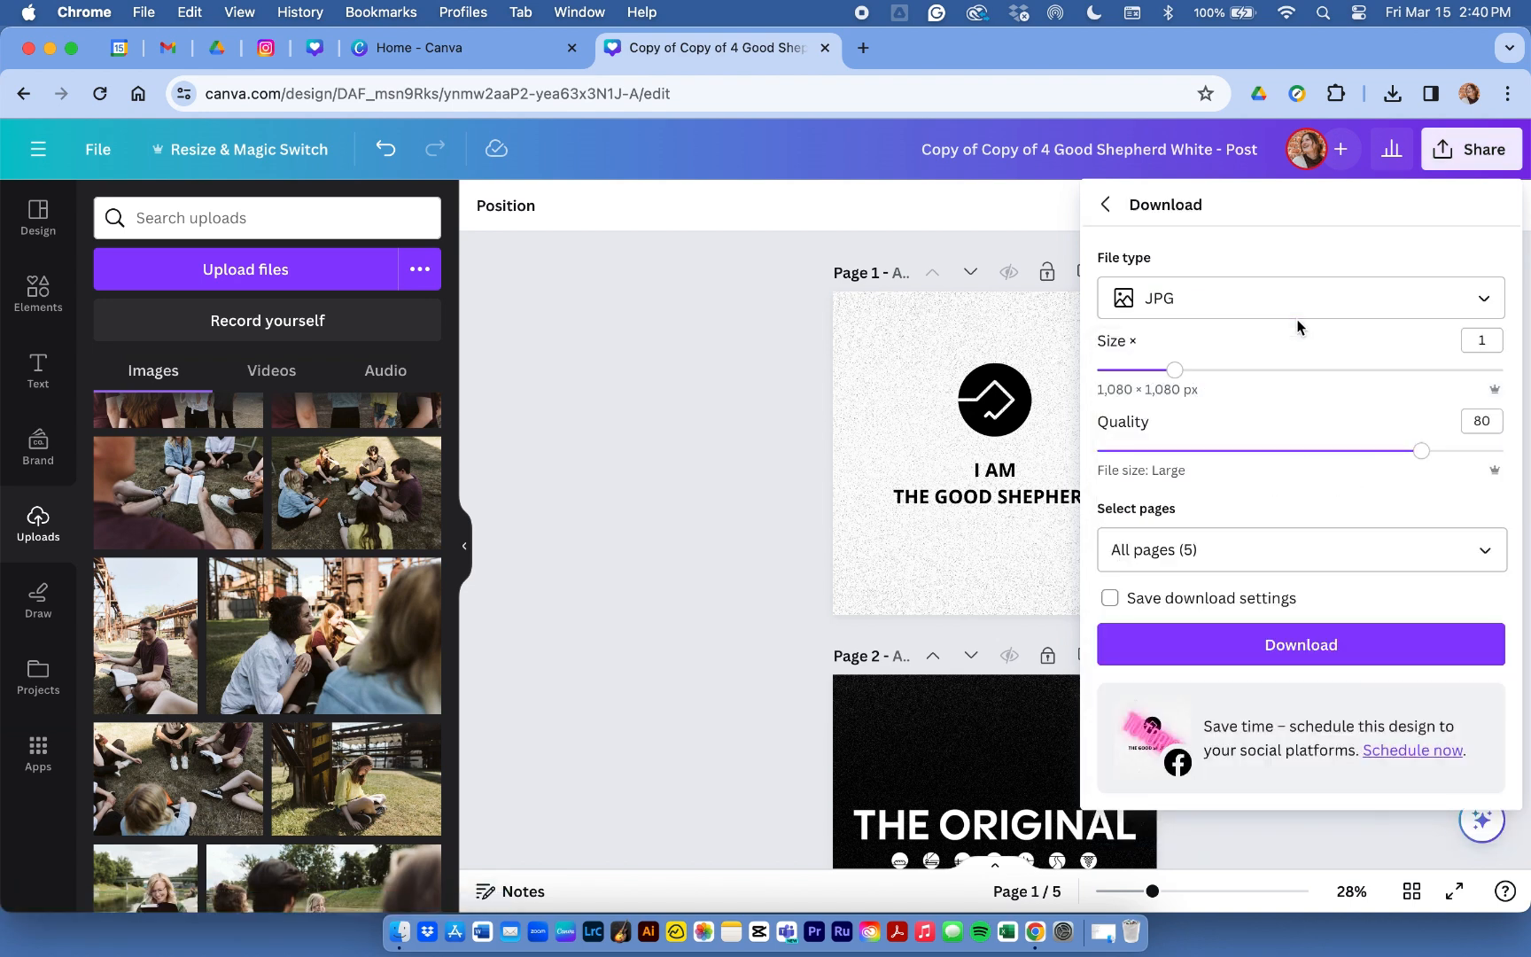
{"action": "left_click", "coordinate": [1299, 298]}
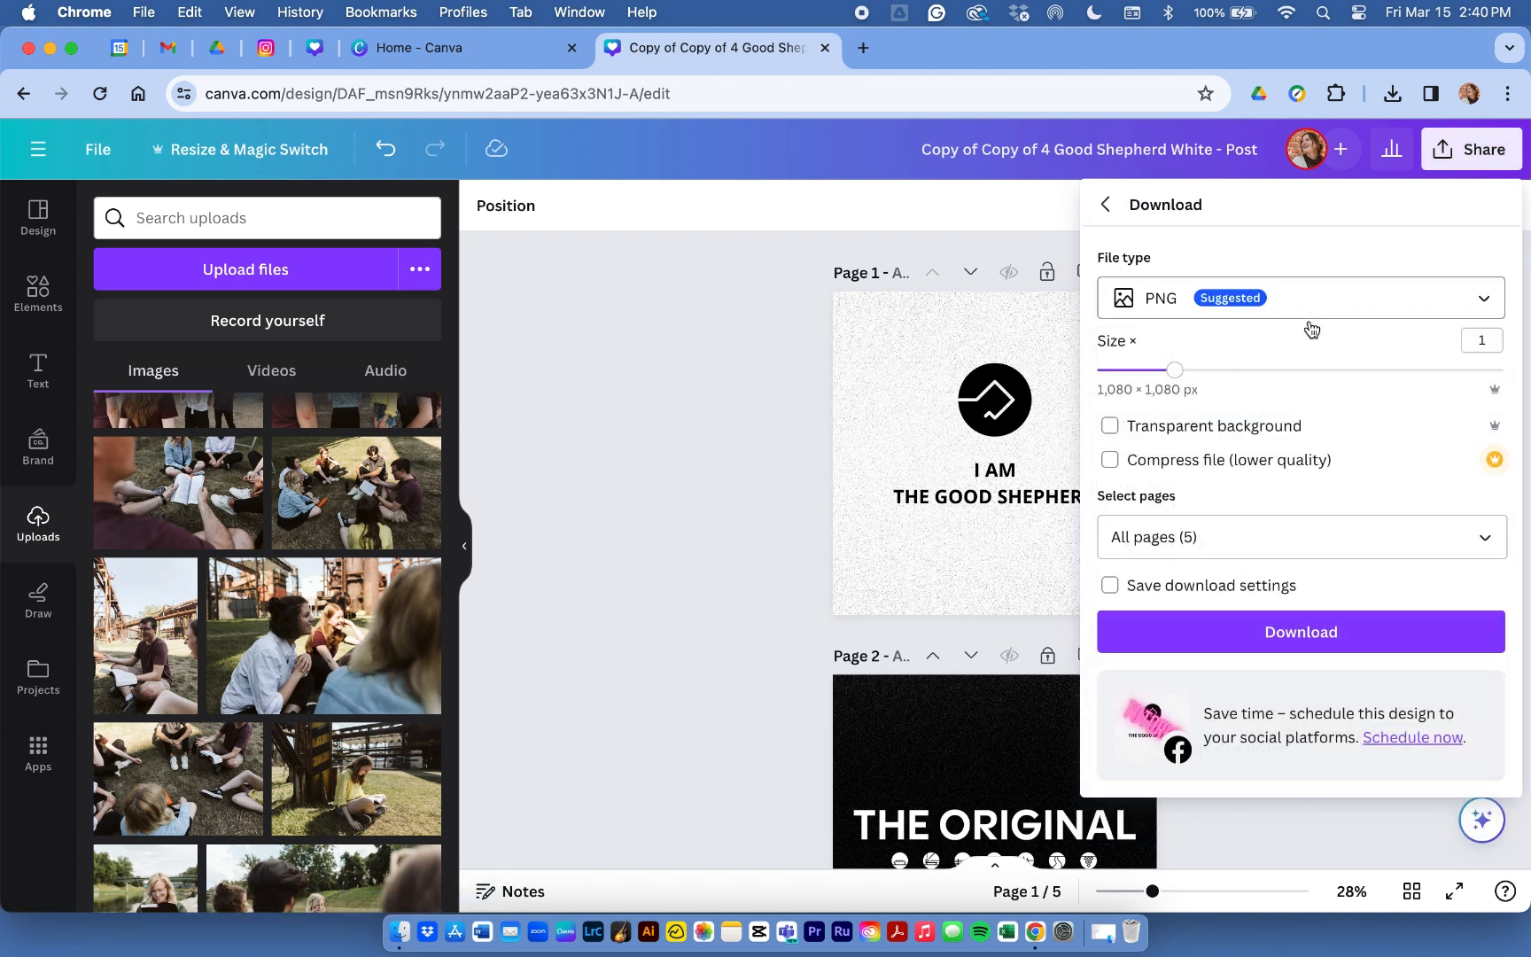
{"action": "left_click", "coordinate": [1109, 585]}
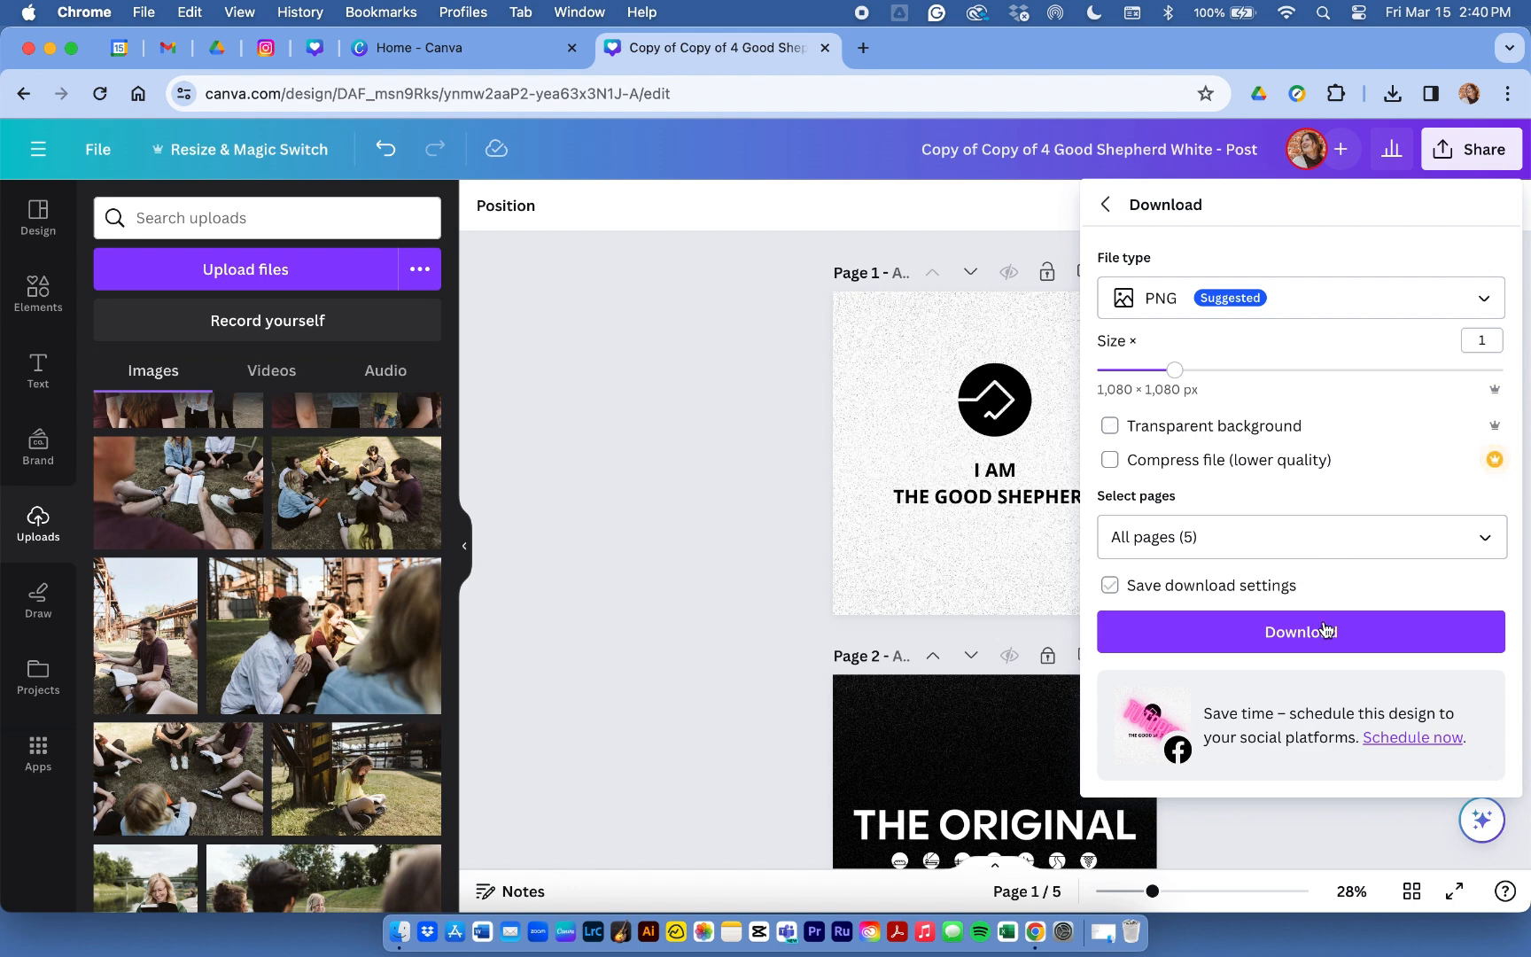
{"action": "left_click", "coordinate": [1299, 631]}
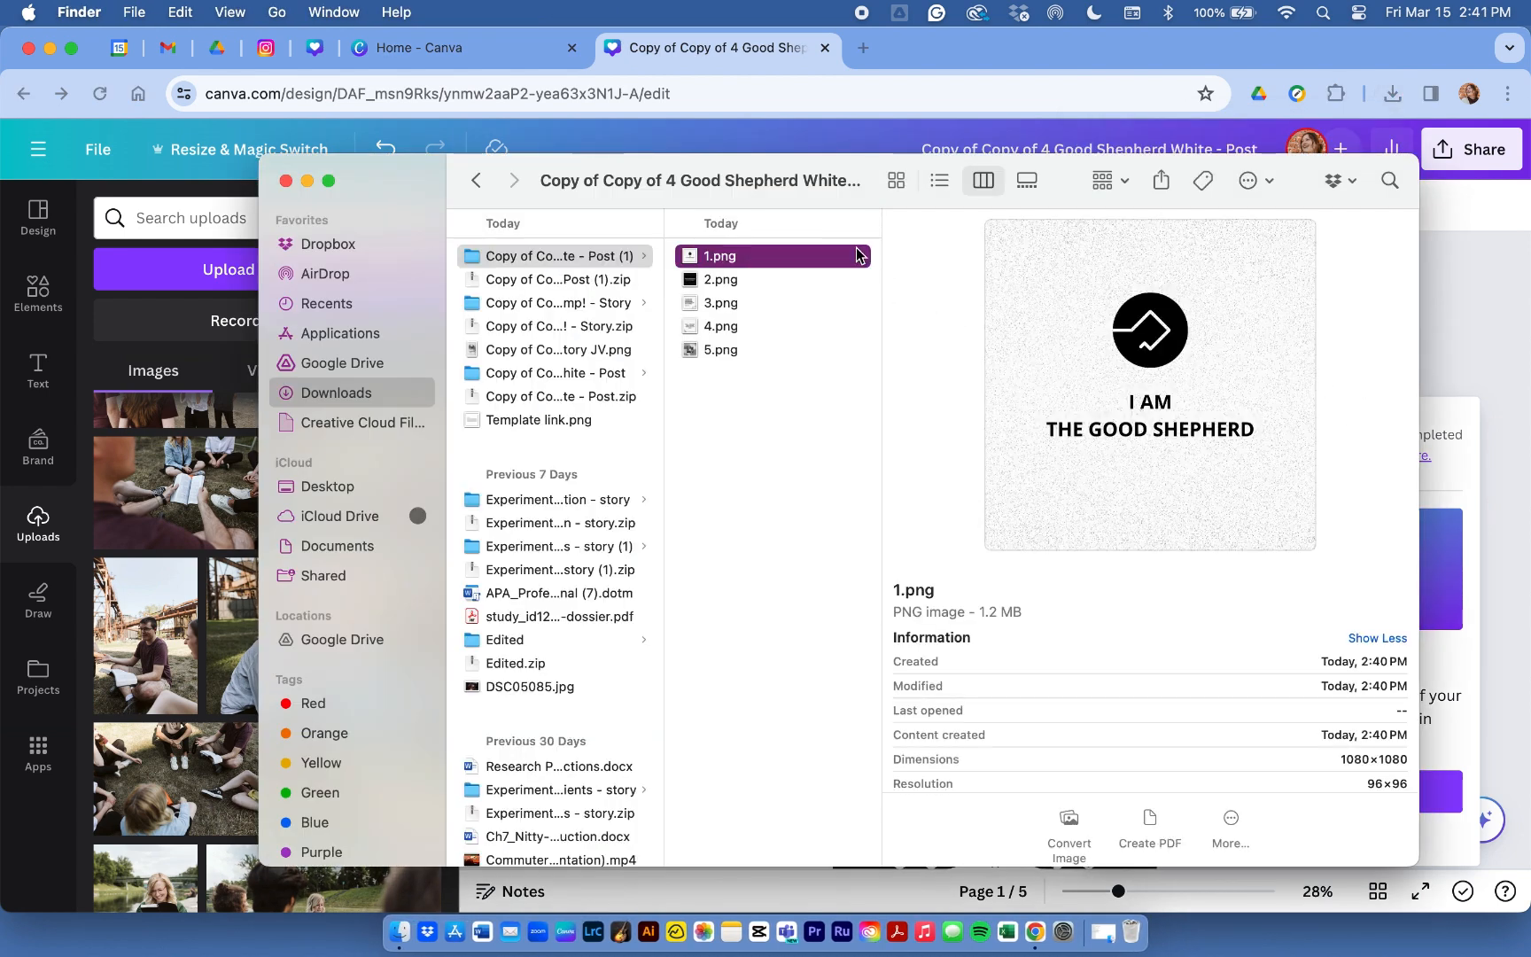
Select 1.png through 5.png in Downloads and bring up Finder's Share options
{"action": "left_click", "coordinate": [721, 303]}
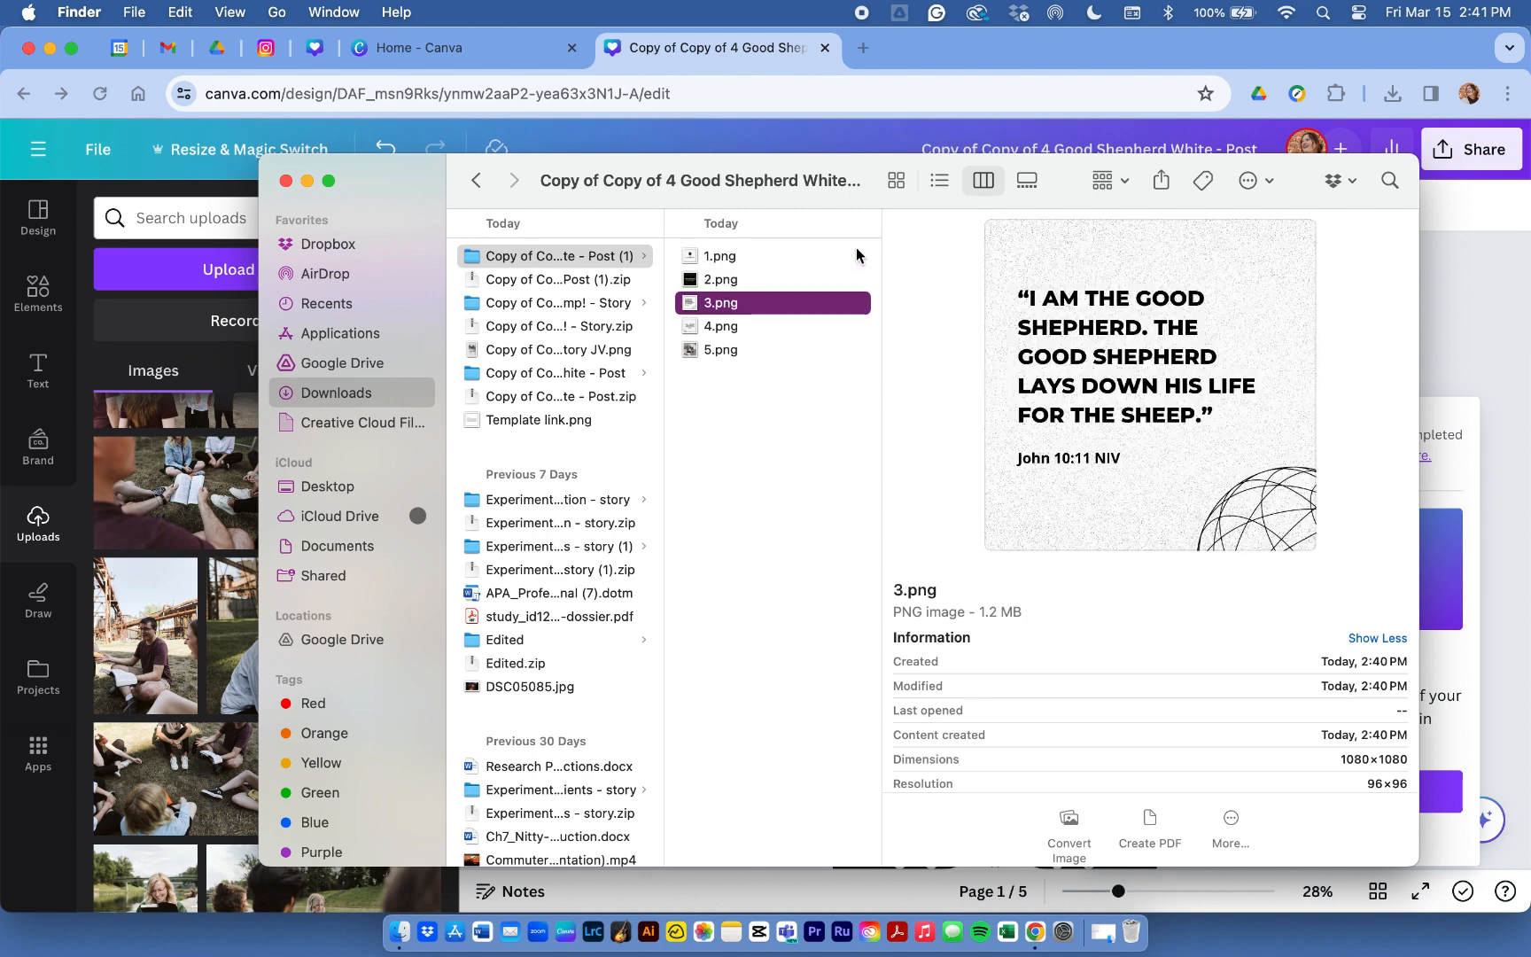
{"action": "left_click", "coordinate": [722, 349]}
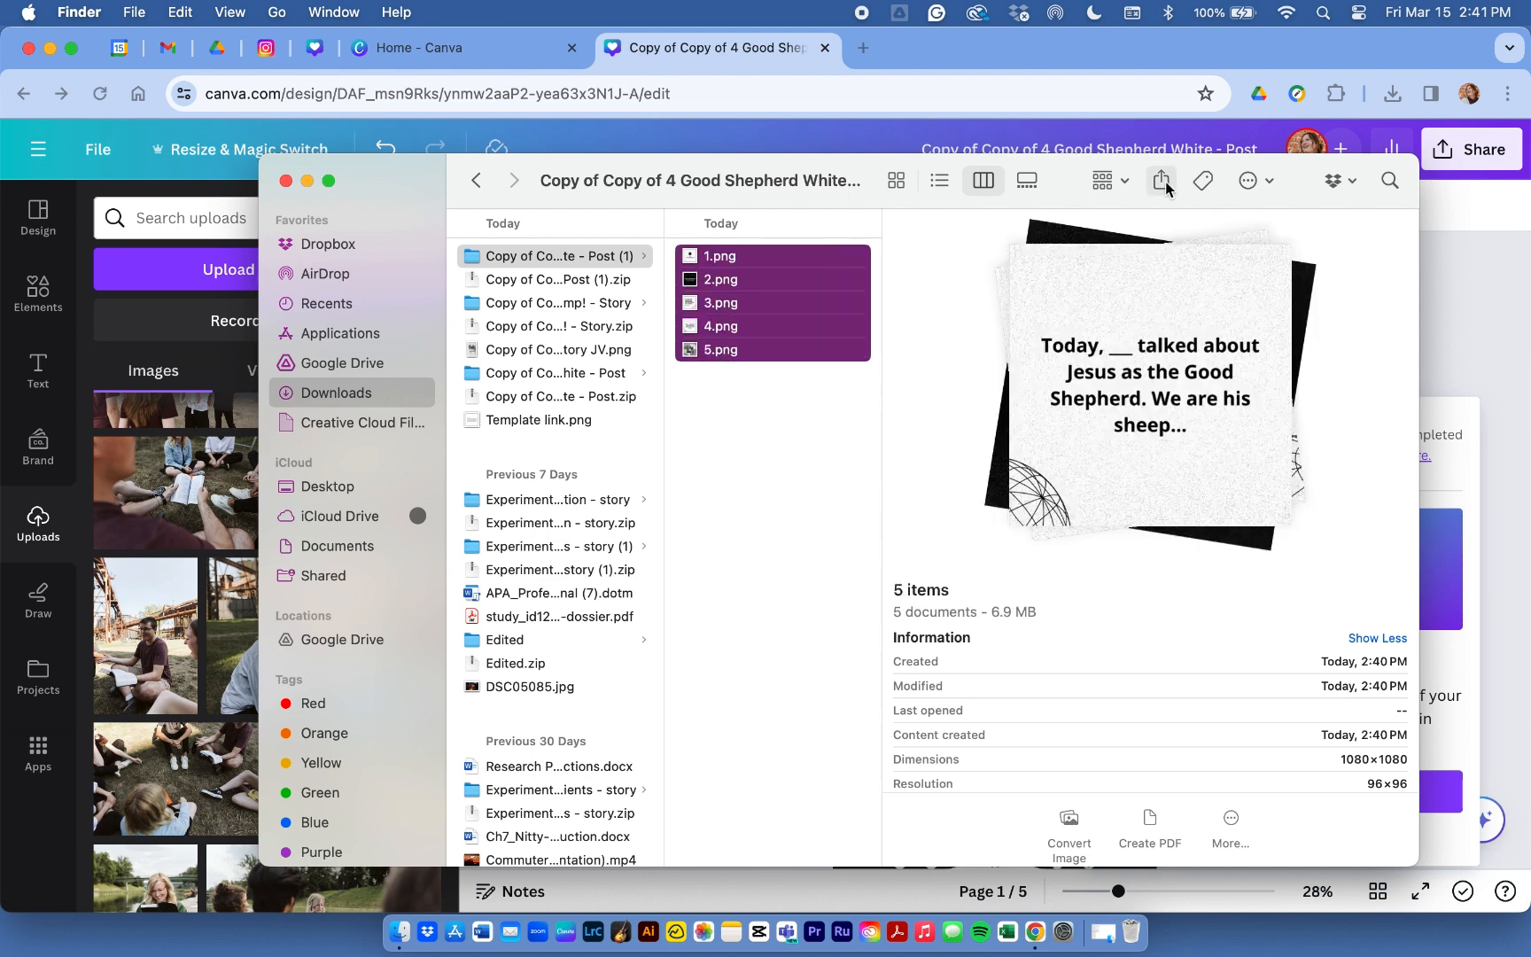
{"action": "left_click", "coordinate": [1161, 181]}
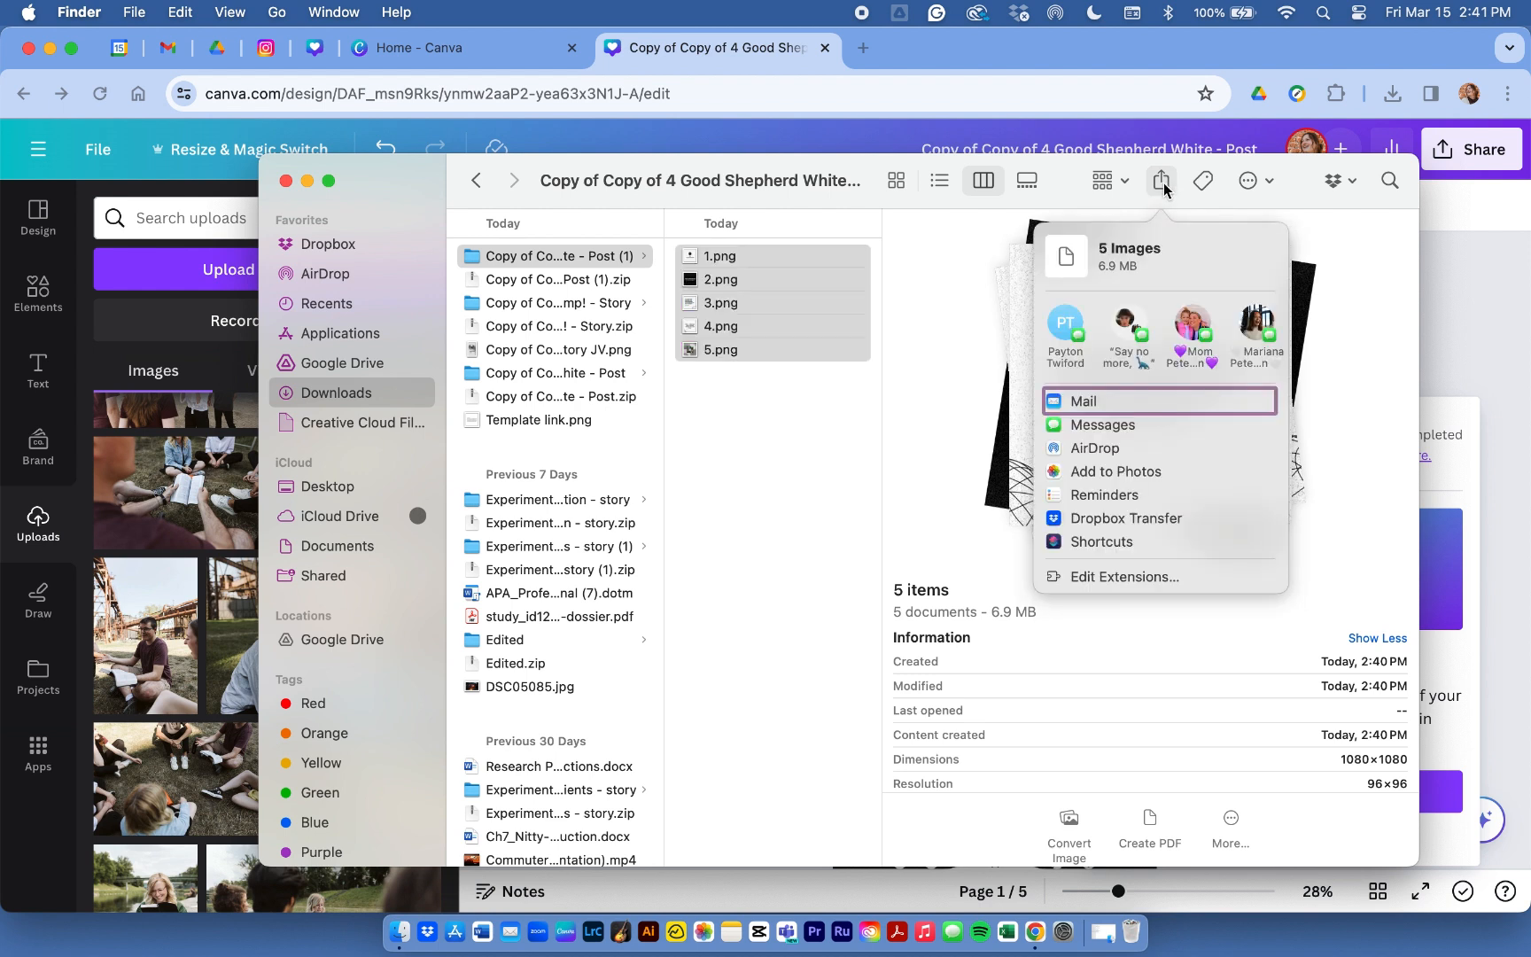
{"action": "mouse_move", "coordinate": [1132, 425]}
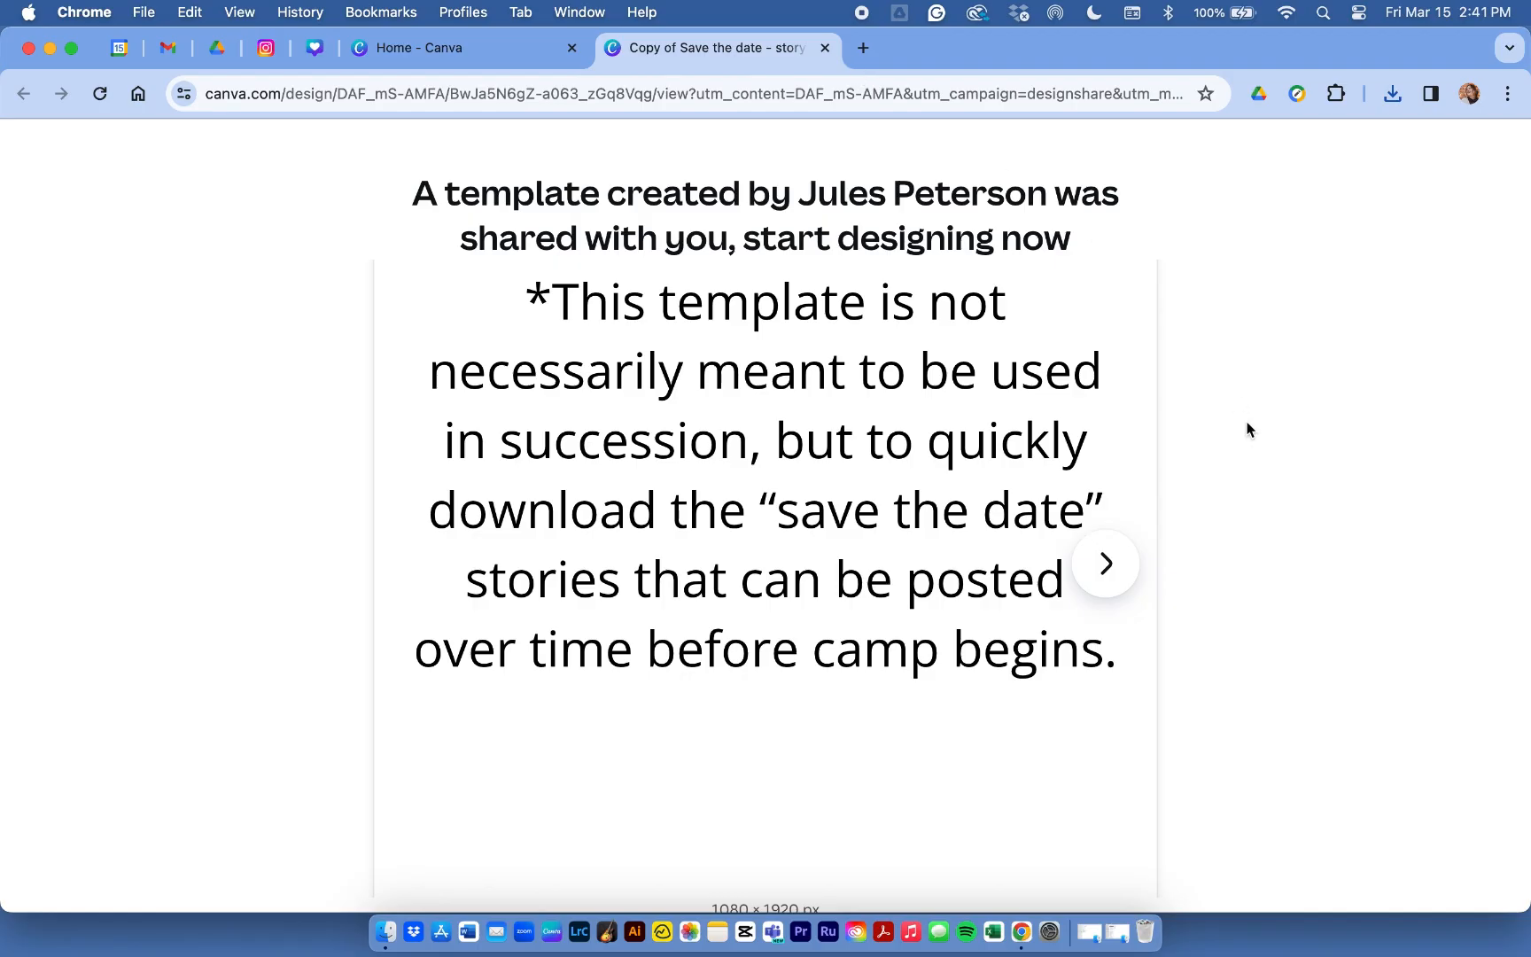
Copy the shared Save the date story template and review its twelve pages in Grid view
{"action": "scroll", "scroll_direction": "down", "scroll_amount": 3}
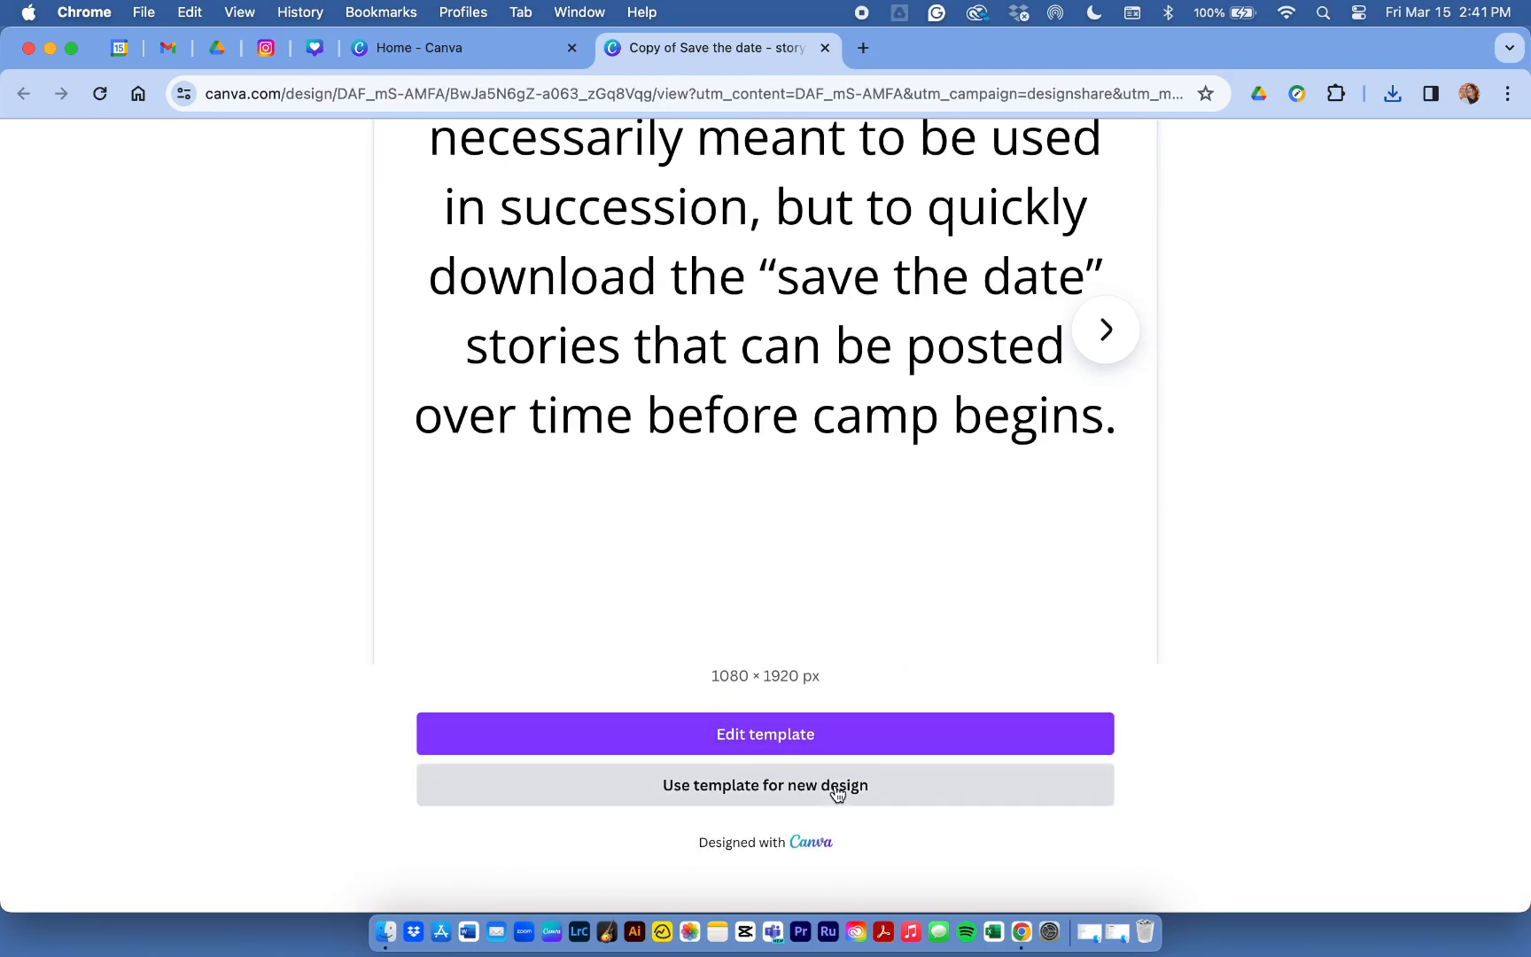
{"action": "left_click", "coordinate": [764, 785]}
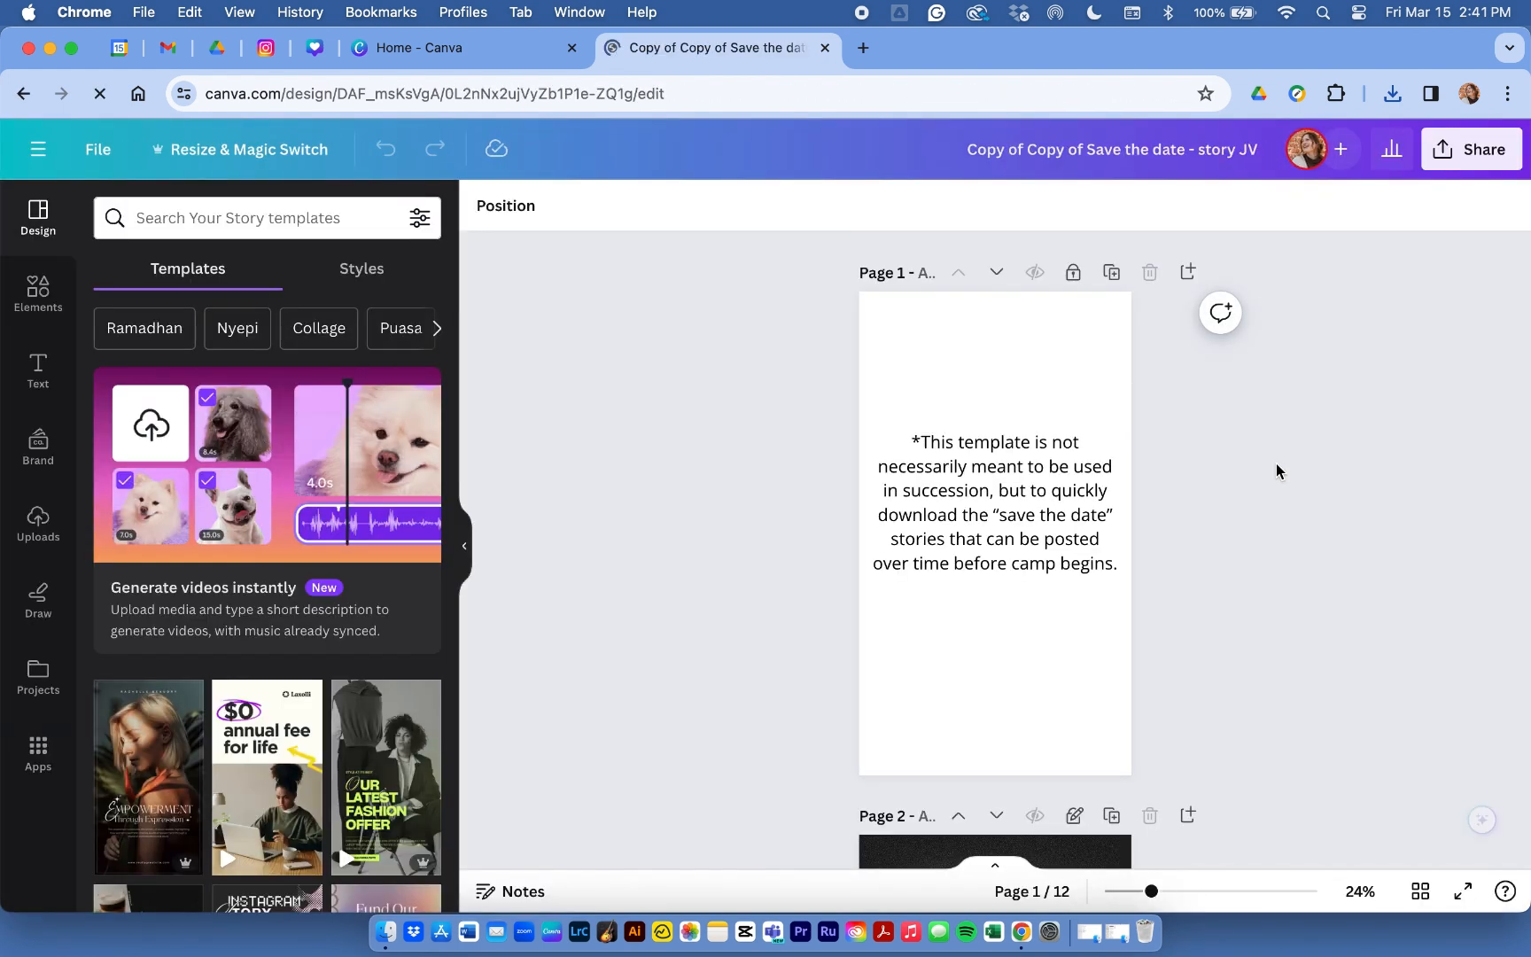
{"action": "left_click_drag", "start_coordinate": [1157, 891], "coordinate": [1189, 891]}
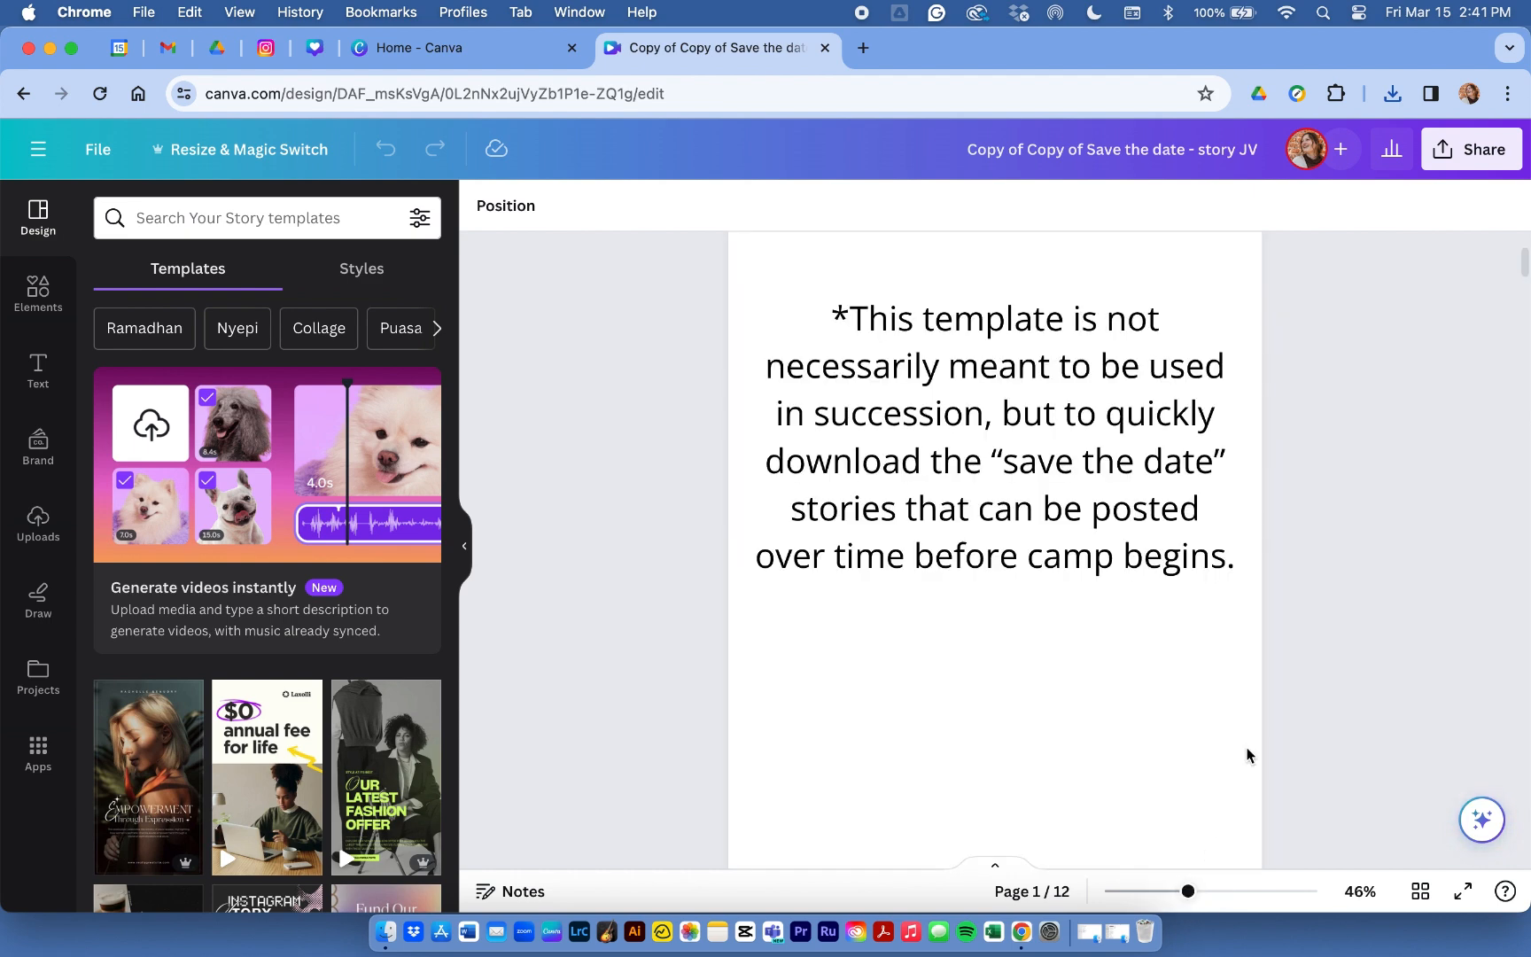
{"action": "mouse_move", "coordinate": [1325, 614]}
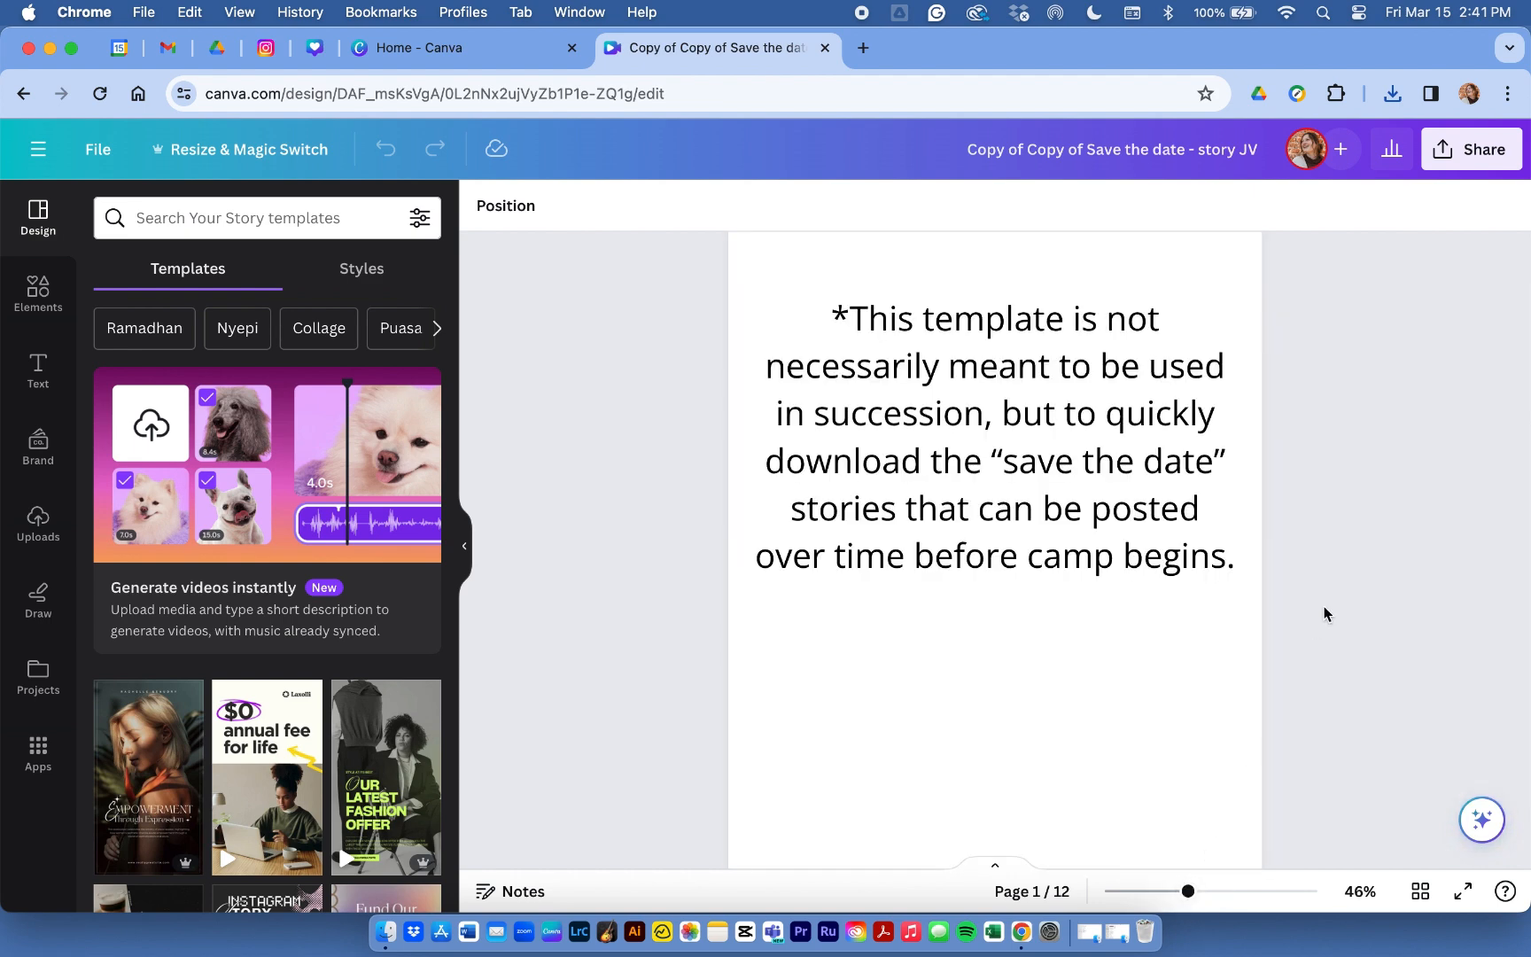
{"action": "scroll", "scroll_direction": "down", "scroll_amount": 3}
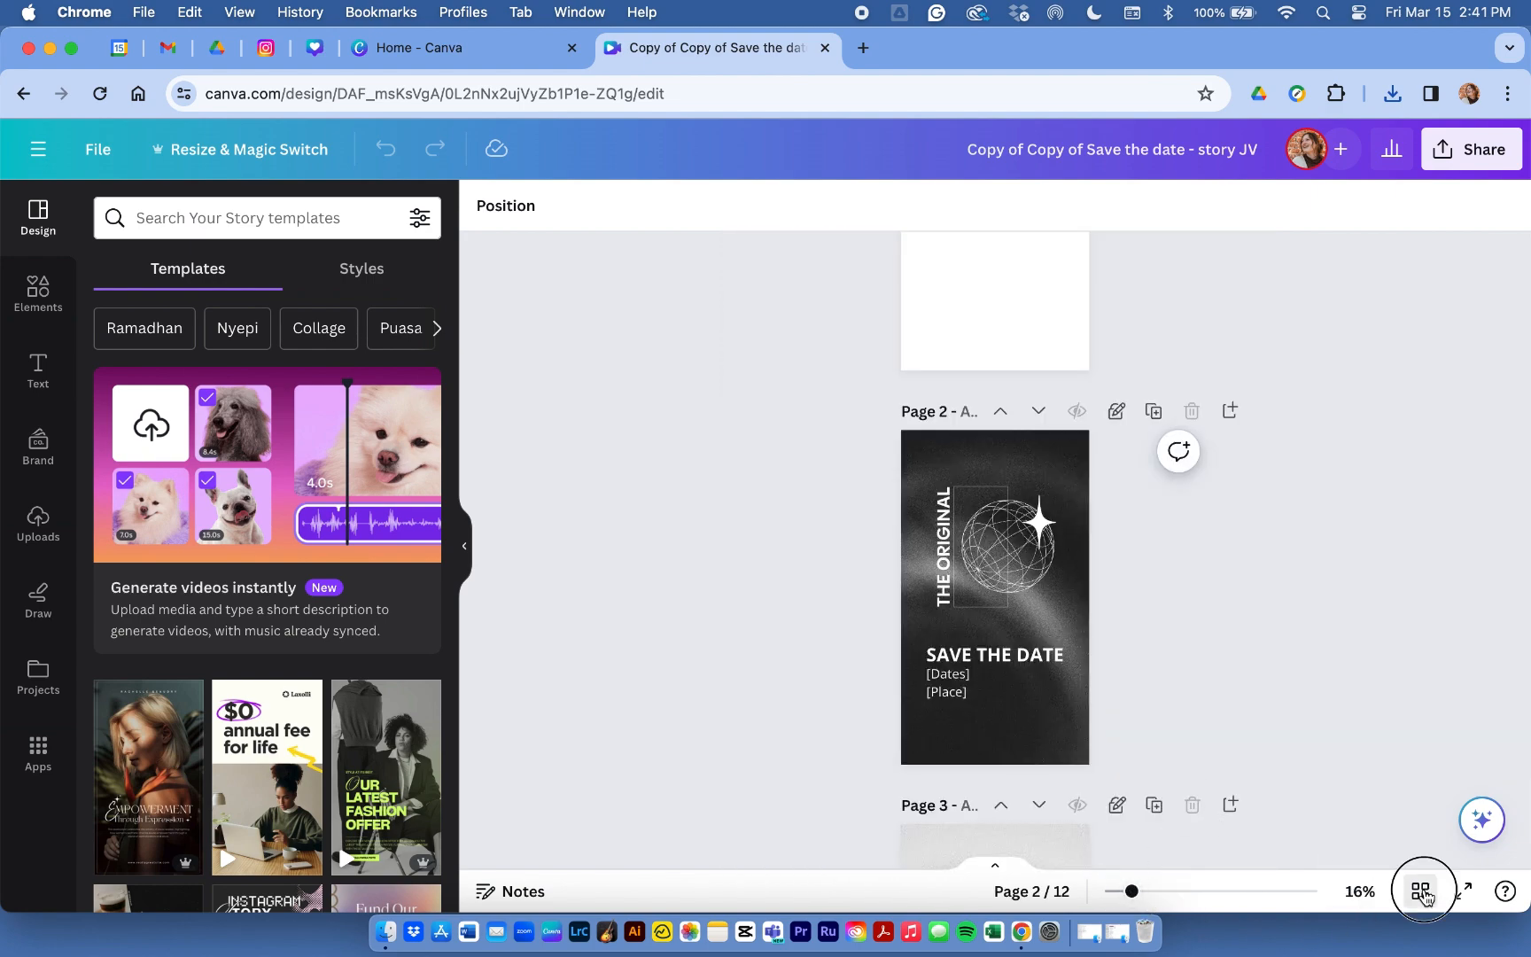
{"action": "left_click", "coordinate": [1423, 891]}
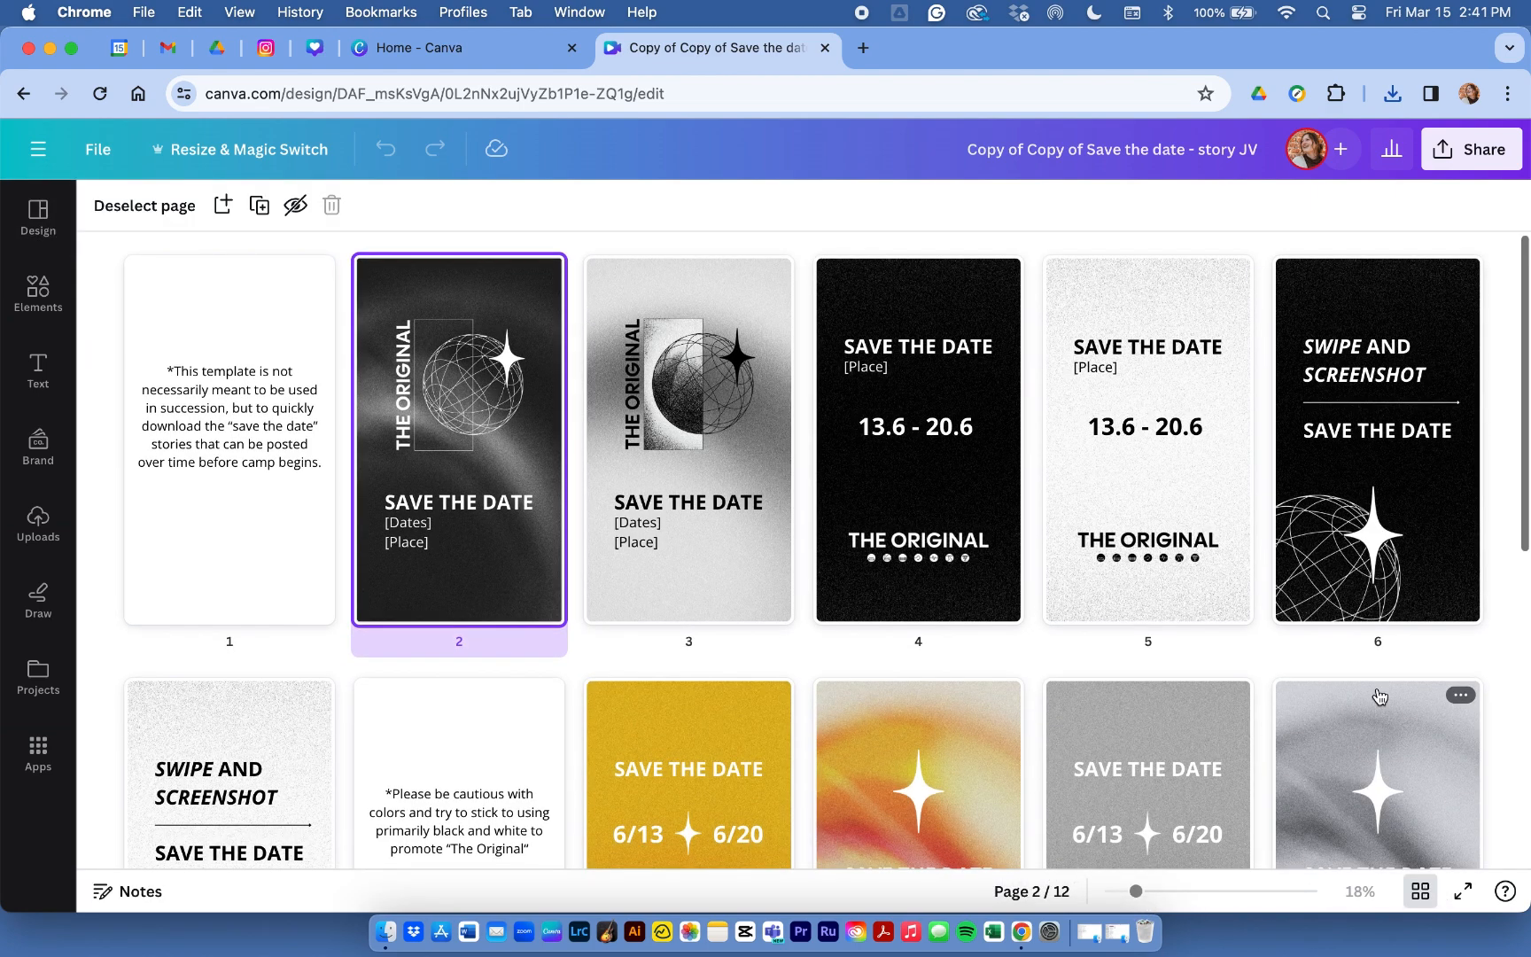
{"action": "scroll", "scroll_direction": "down", "scroll_amount": 3}
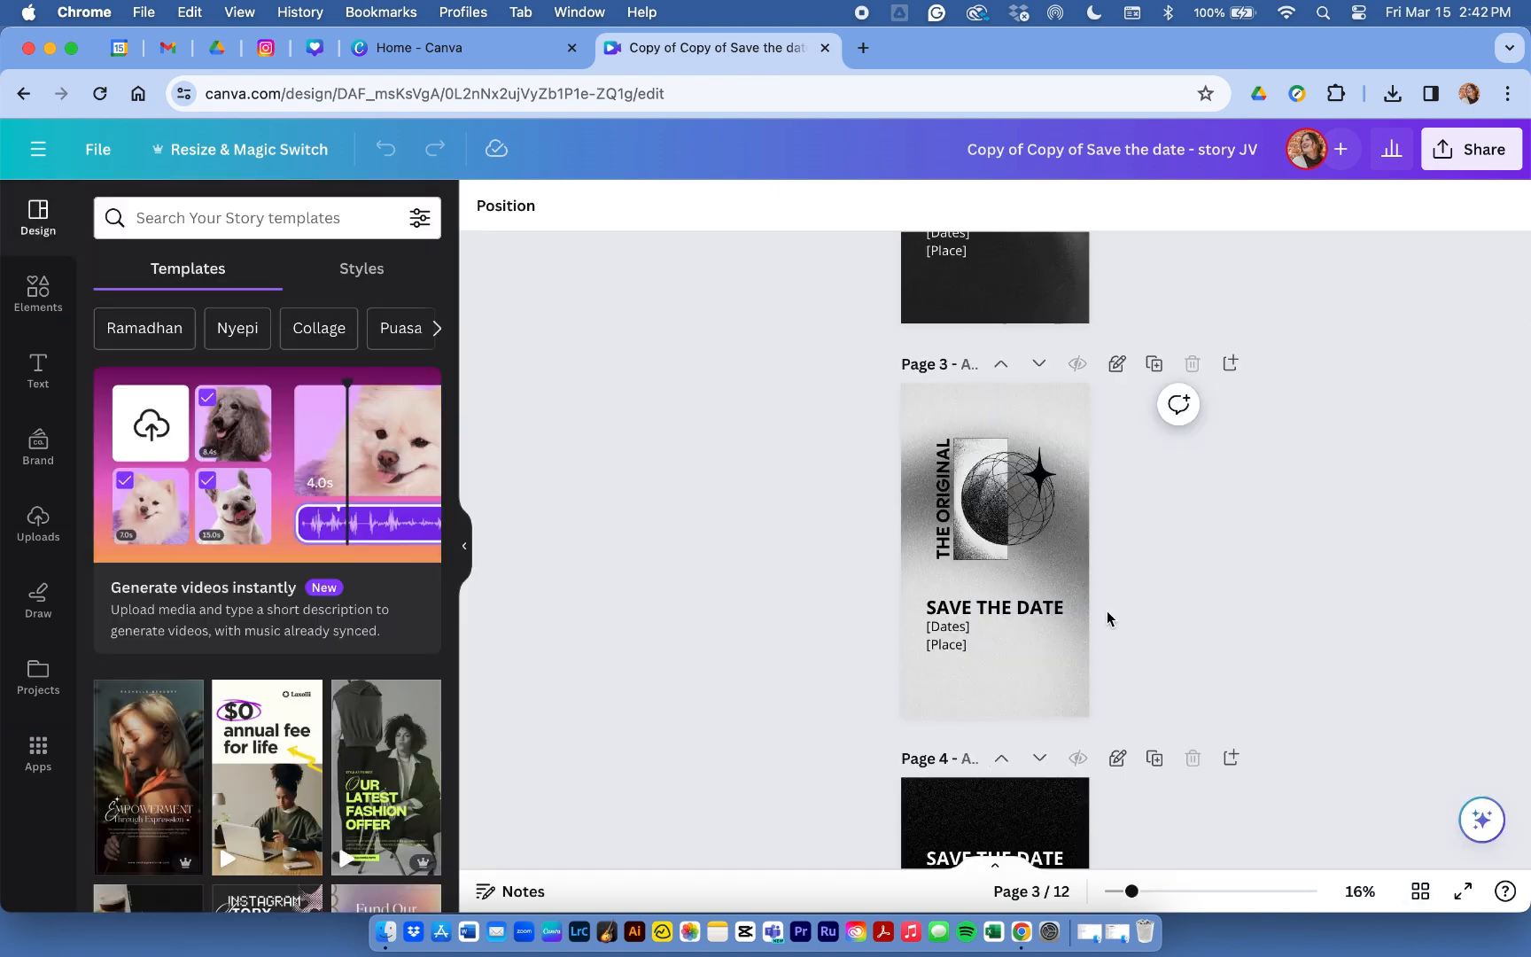
Fill page 3's [Dates]/[Place] placeholders with 14.06 and the camp location
{"action": "left_click", "coordinate": [994, 606]}
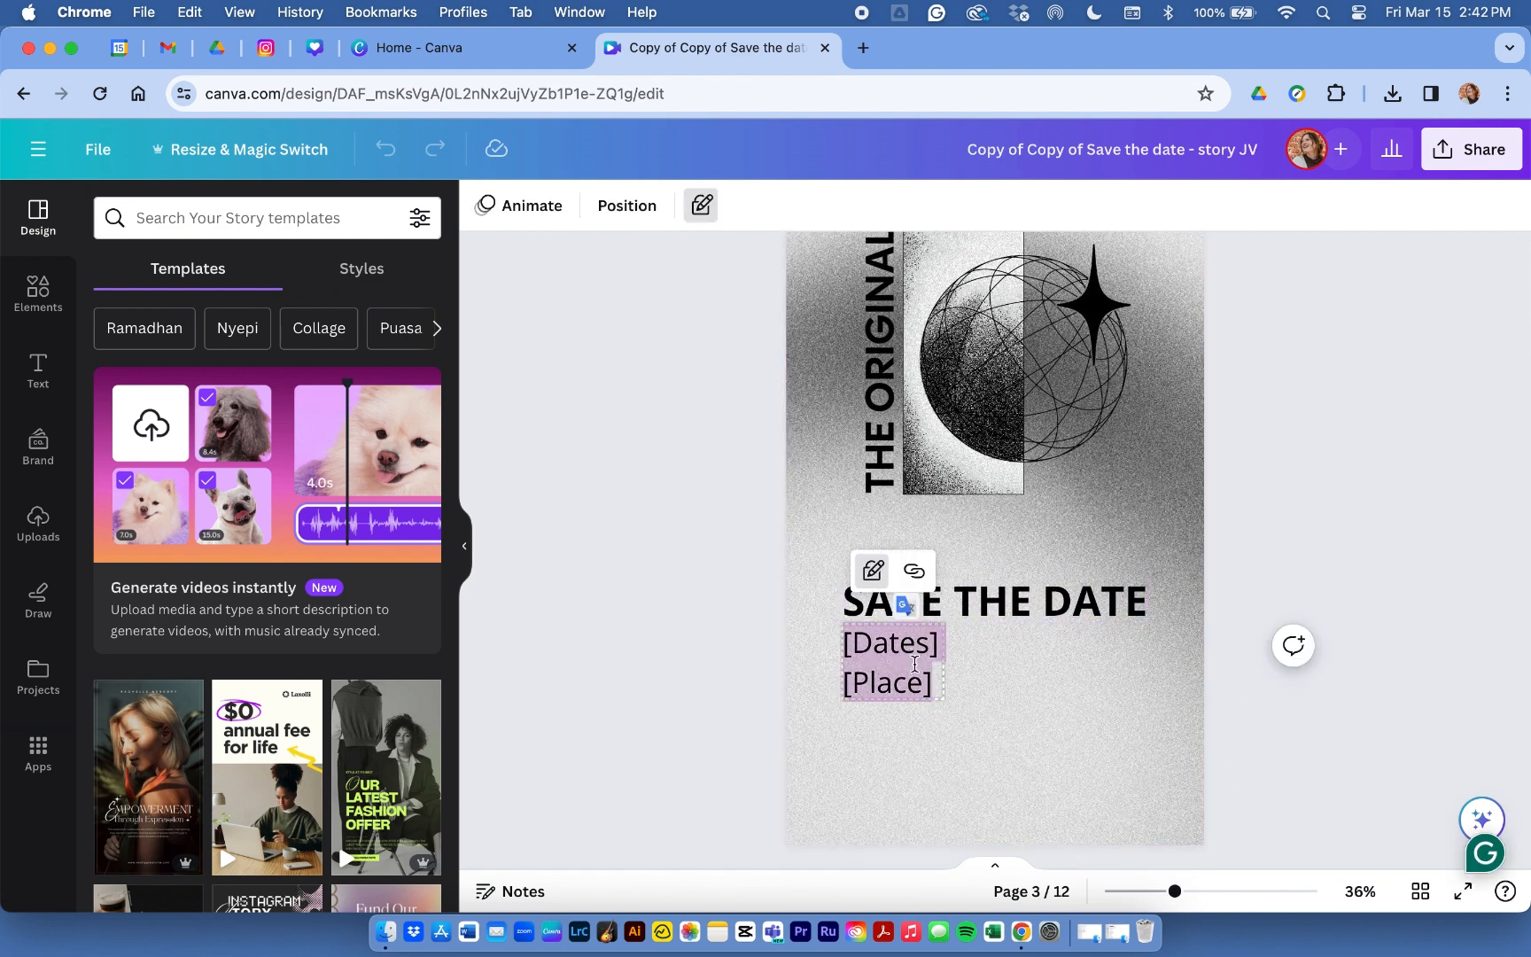
{"action": "type", "text": "14.06"}
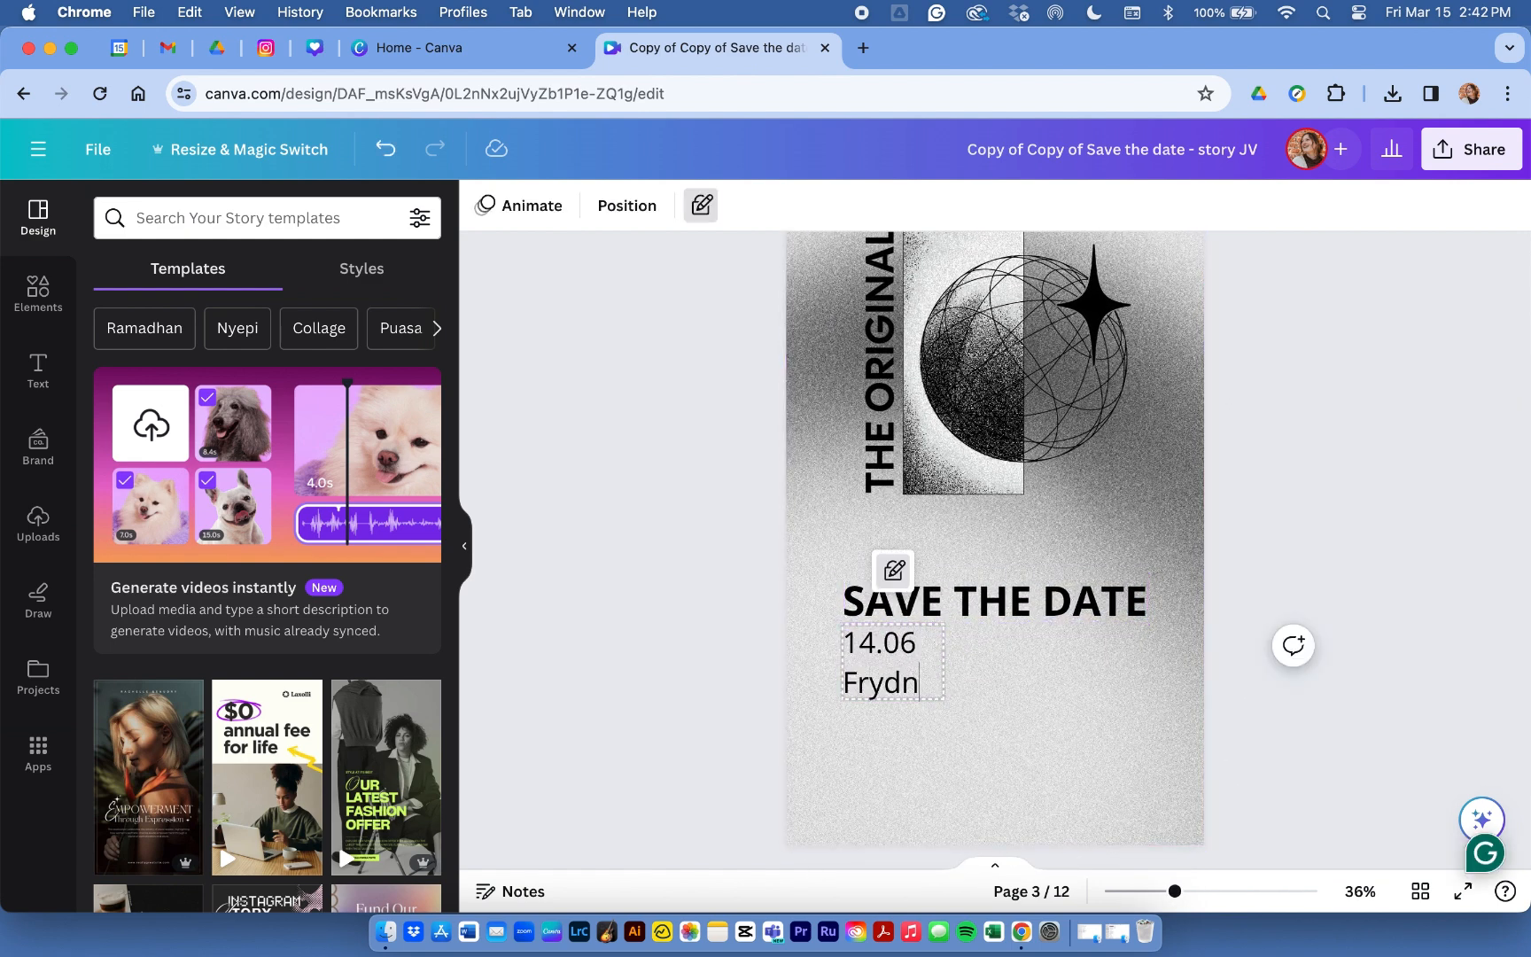
{"action": "type", "text": "la"}
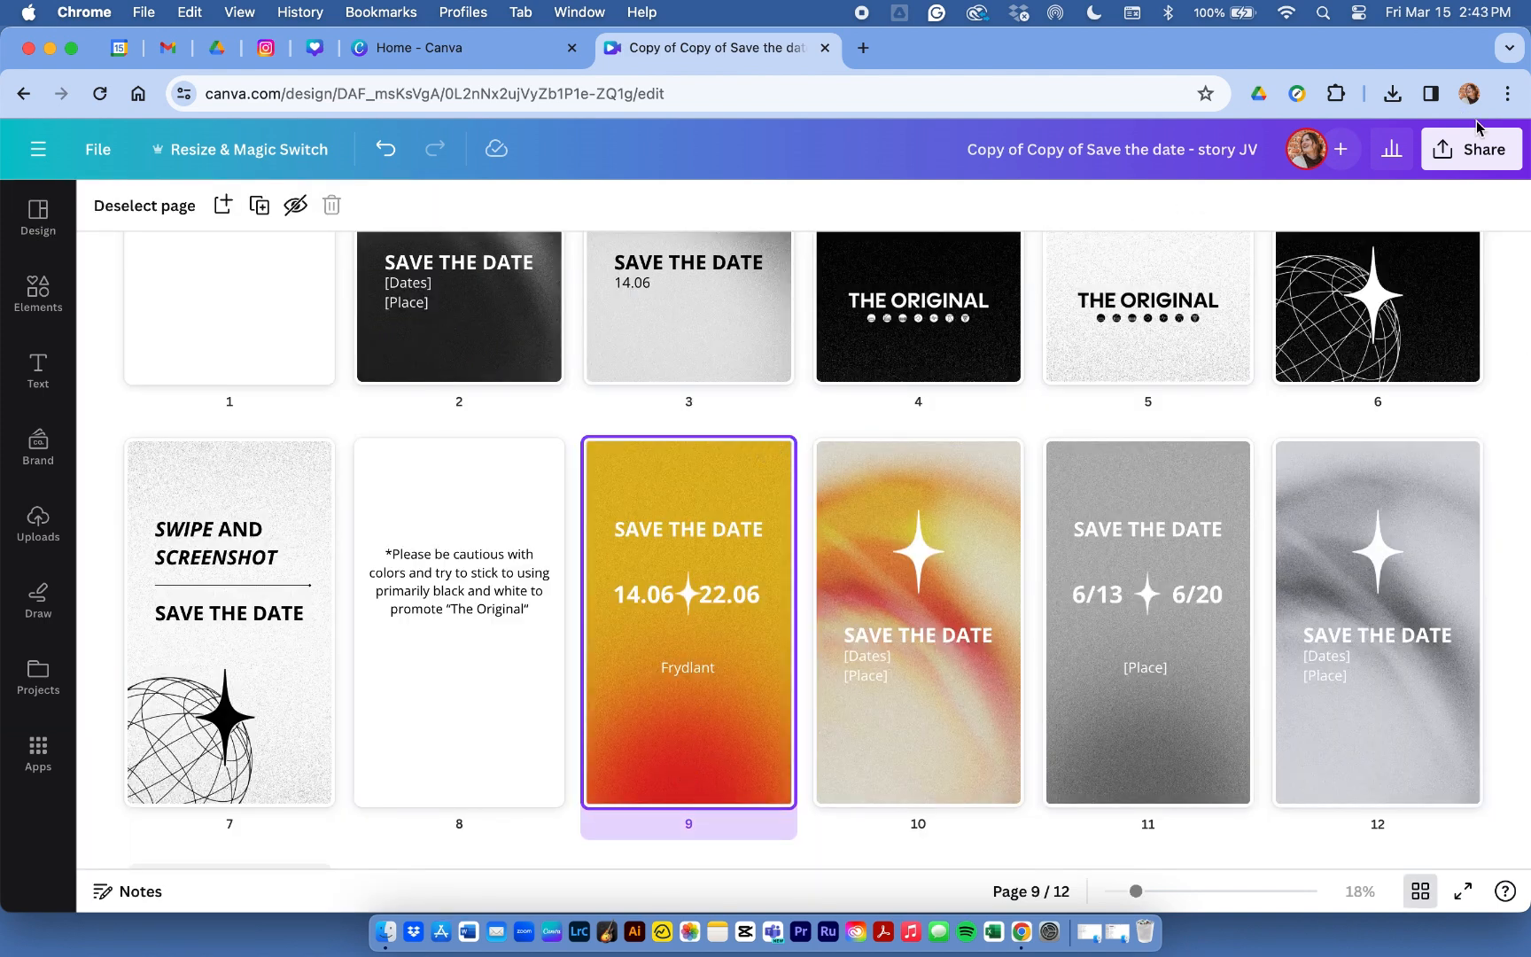
Download only pages 3 and 9 of the story as PNG images
{"action": "left_click", "coordinate": [1471, 148]}
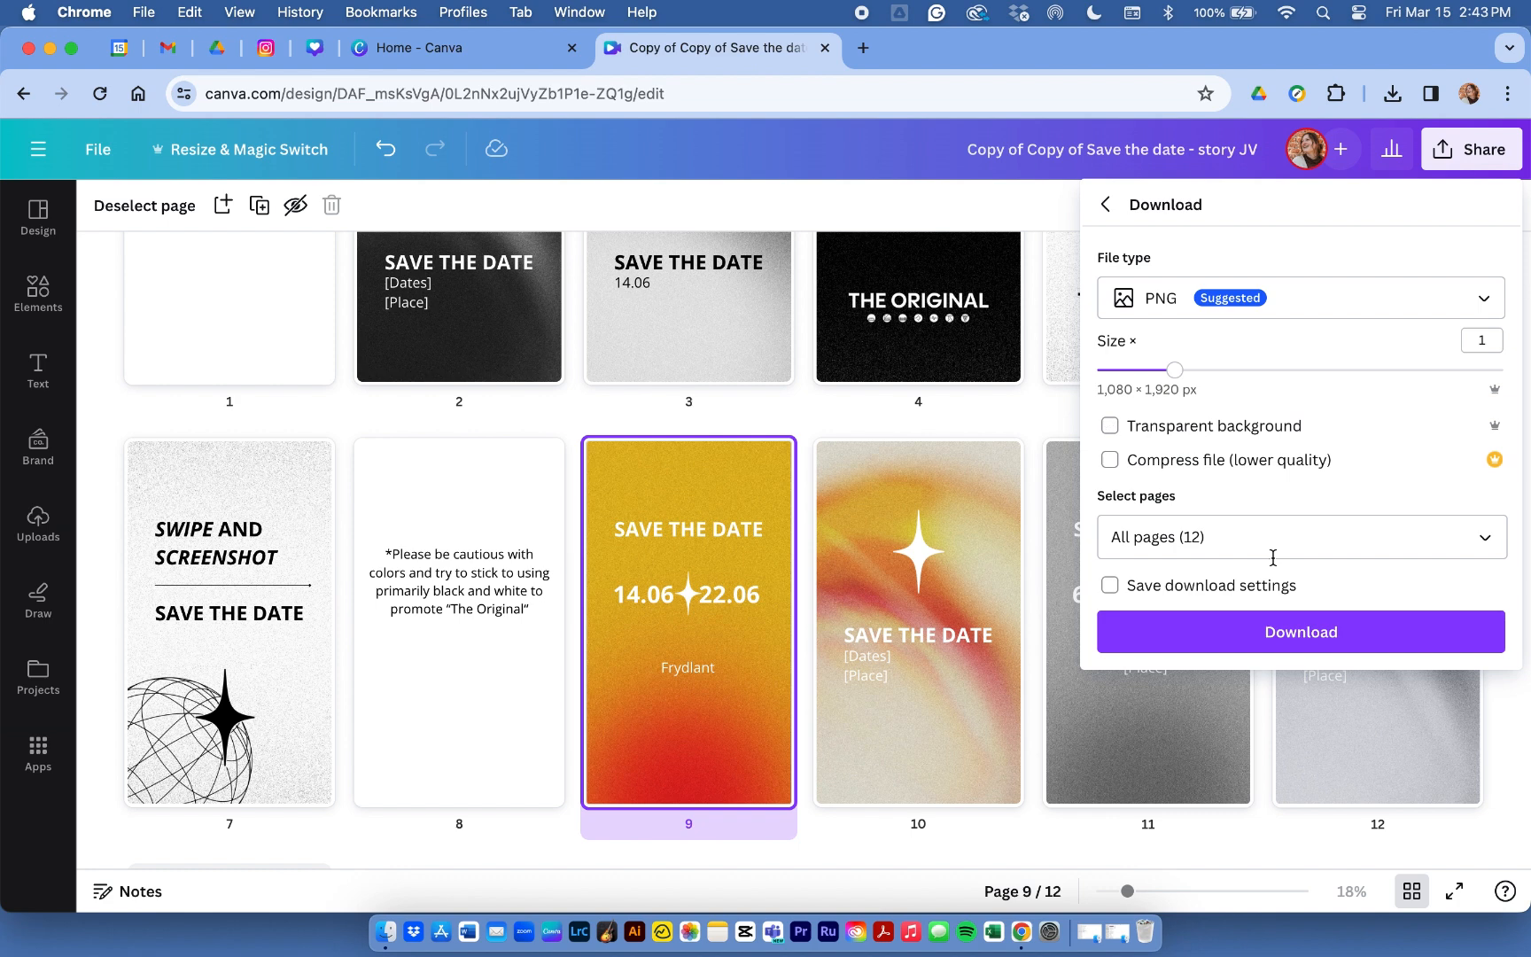
{"action": "left_click", "coordinate": [1299, 537]}
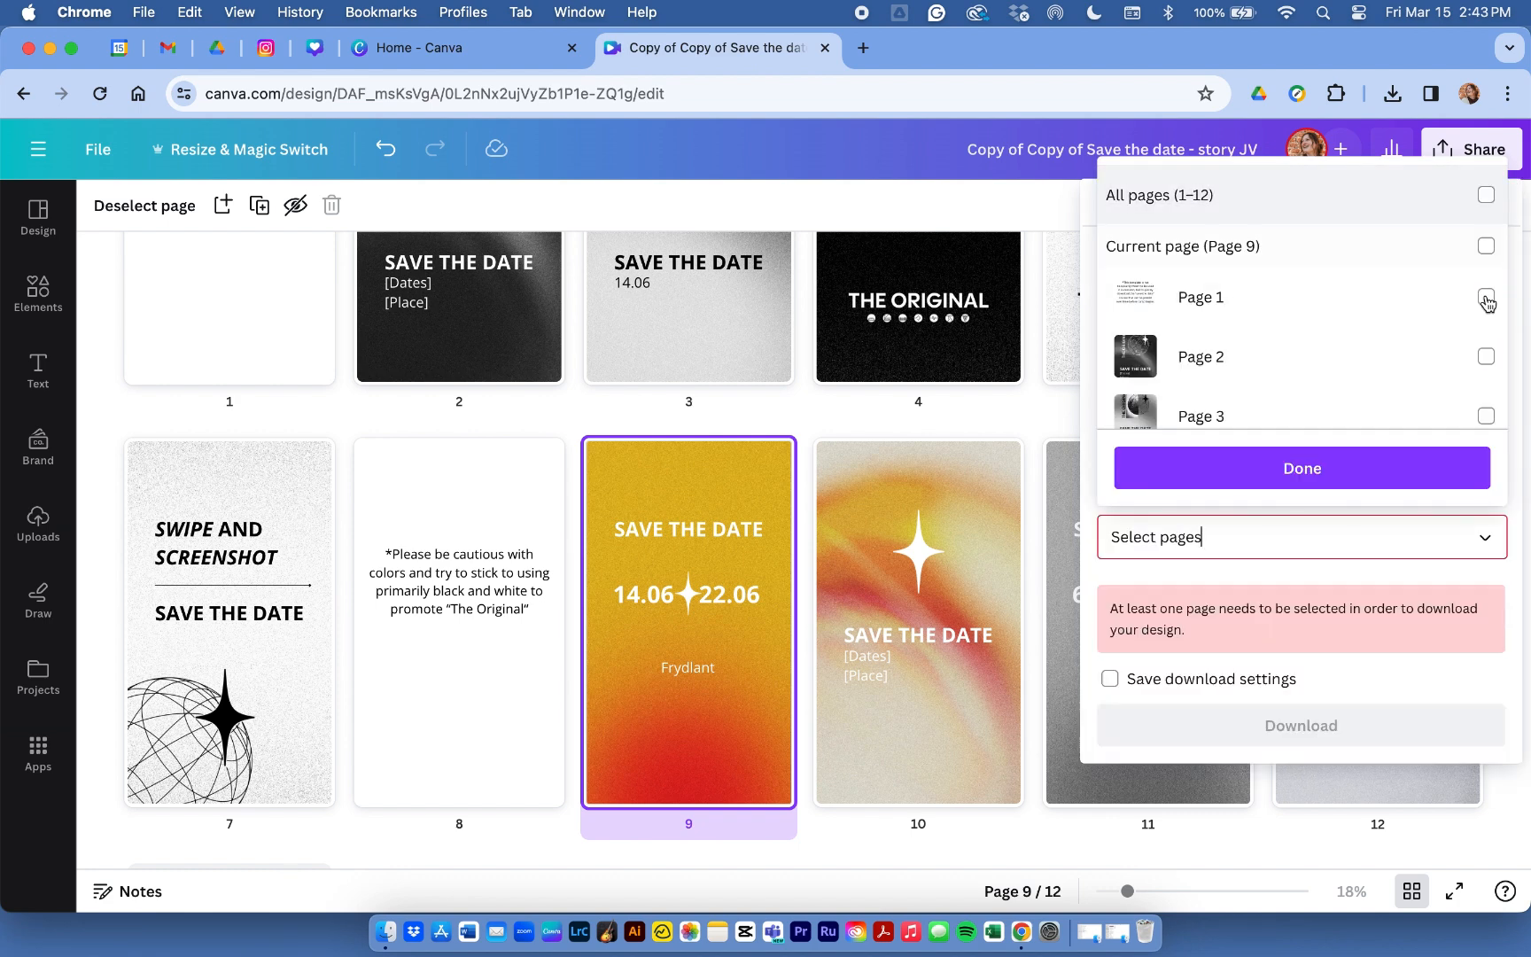
{"action": "left_click", "coordinate": [1485, 269]}
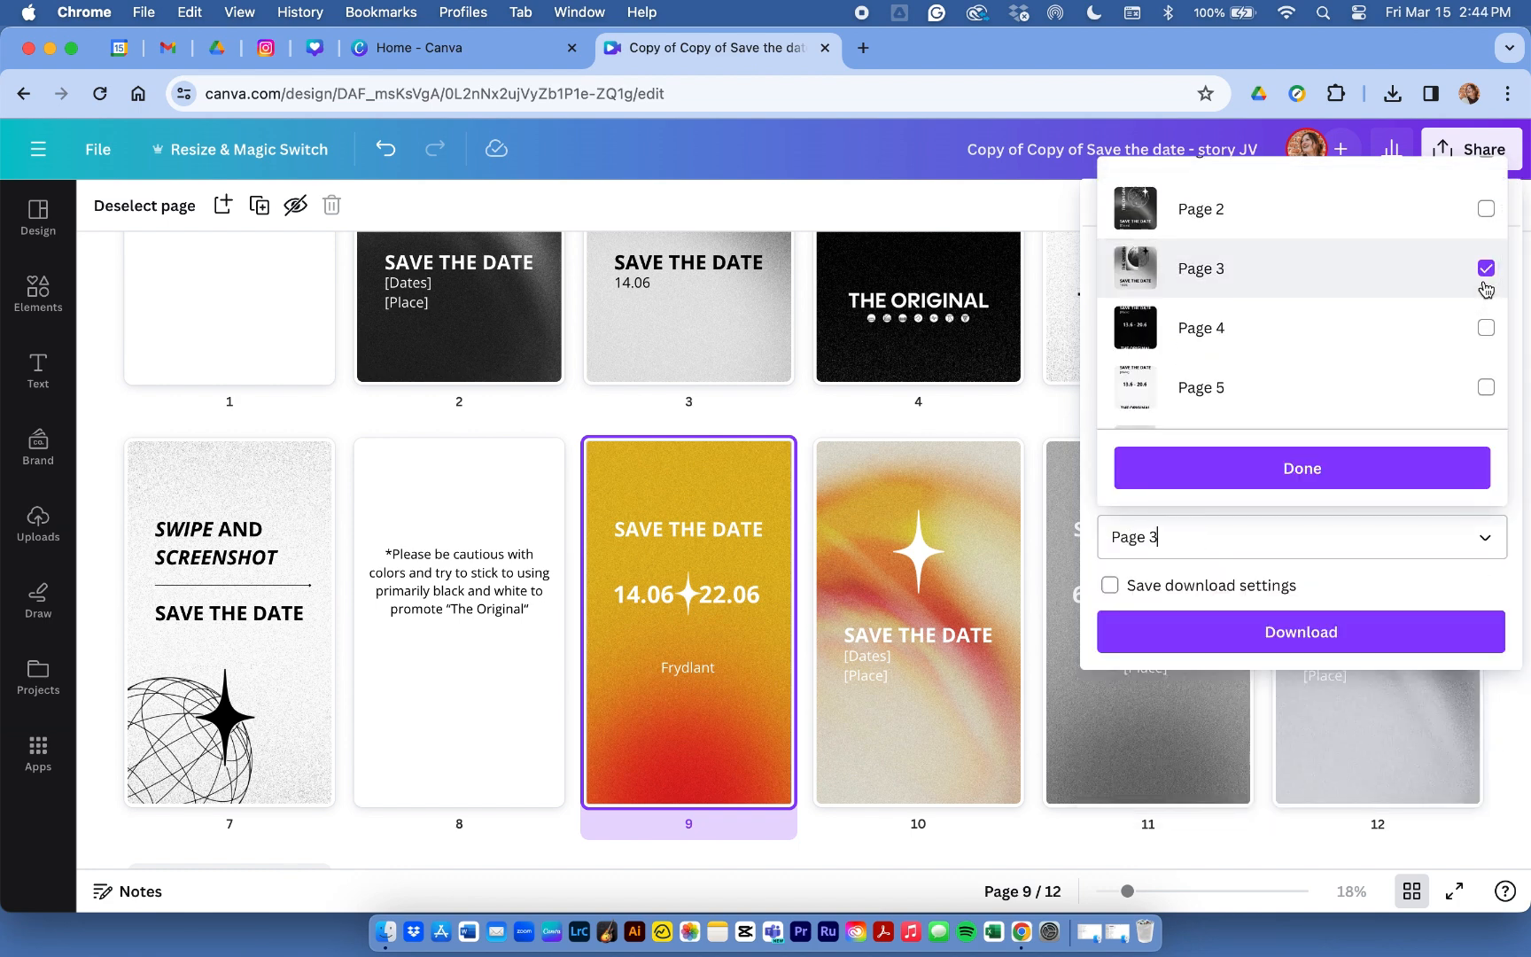
{"action": "scroll", "scroll_direction": "down", "scroll_amount": 3}
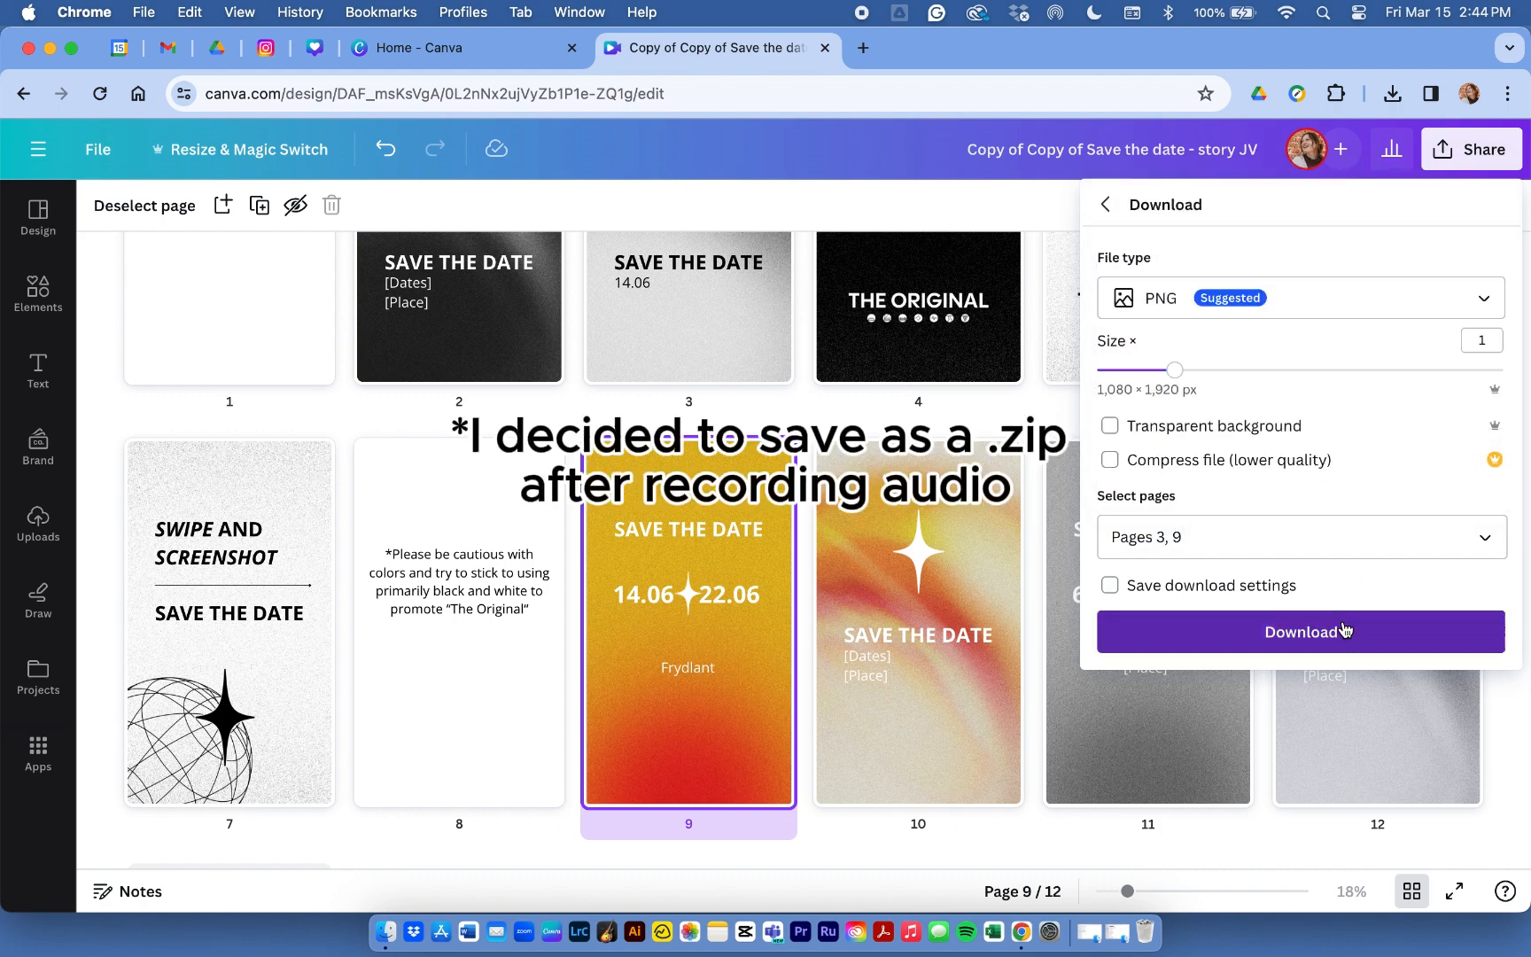
{"action": "left_click", "coordinate": [1299, 630]}
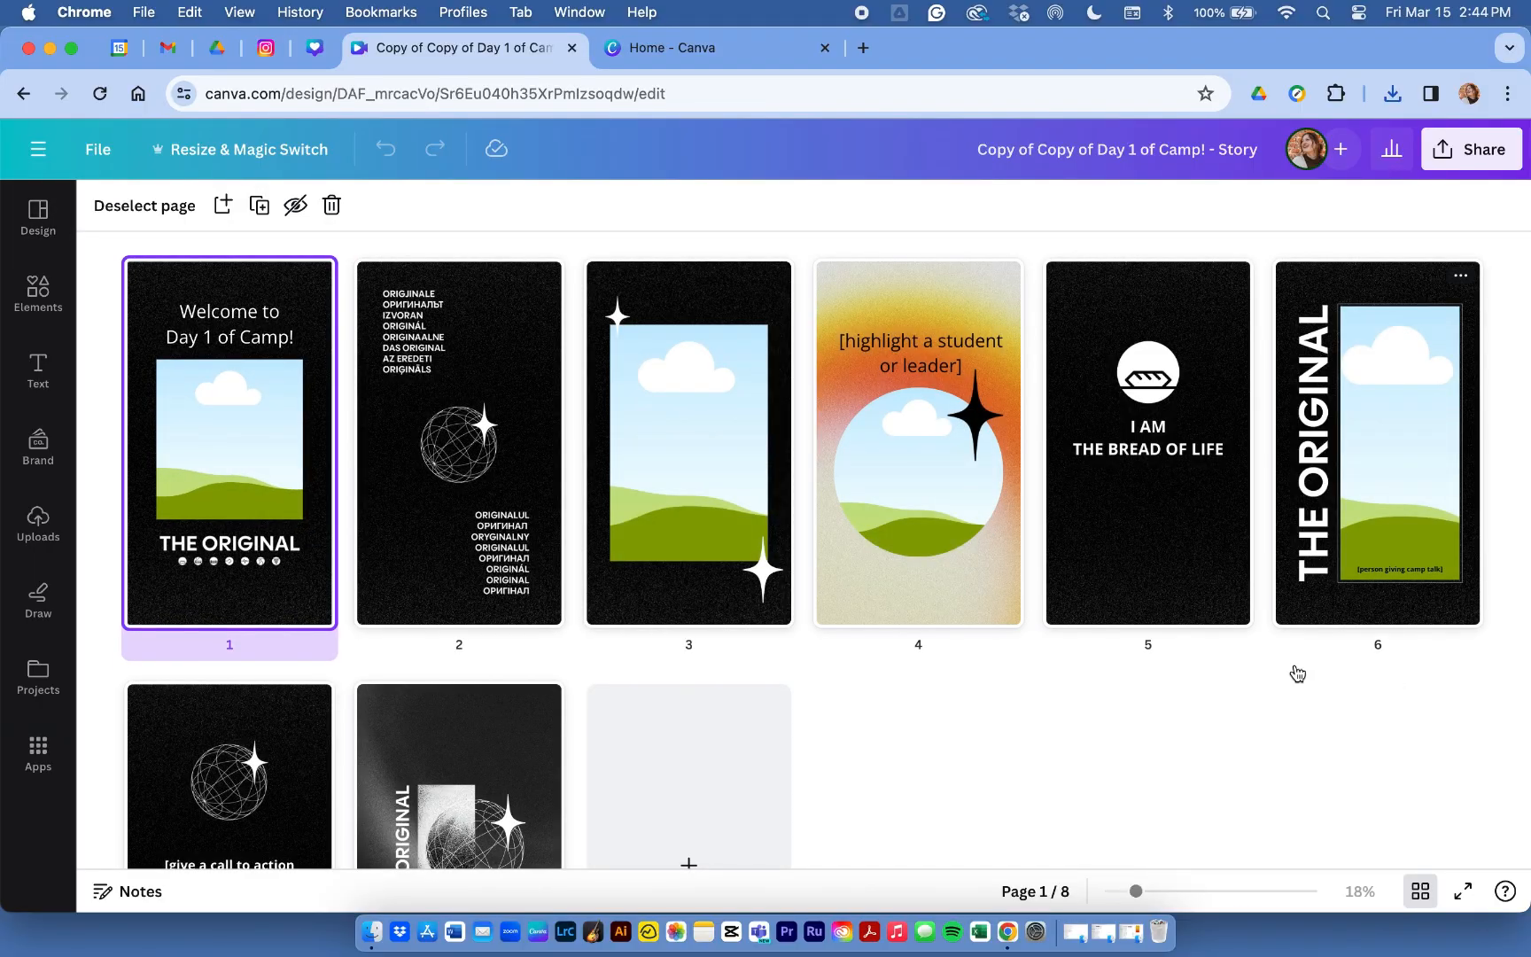
Browse the Uploads panel and upload 8.png for page 1's picture frame in the Day 1 of Camp story
{"action": "scroll", "scroll_direction": "down", "scroll_amount": 3}
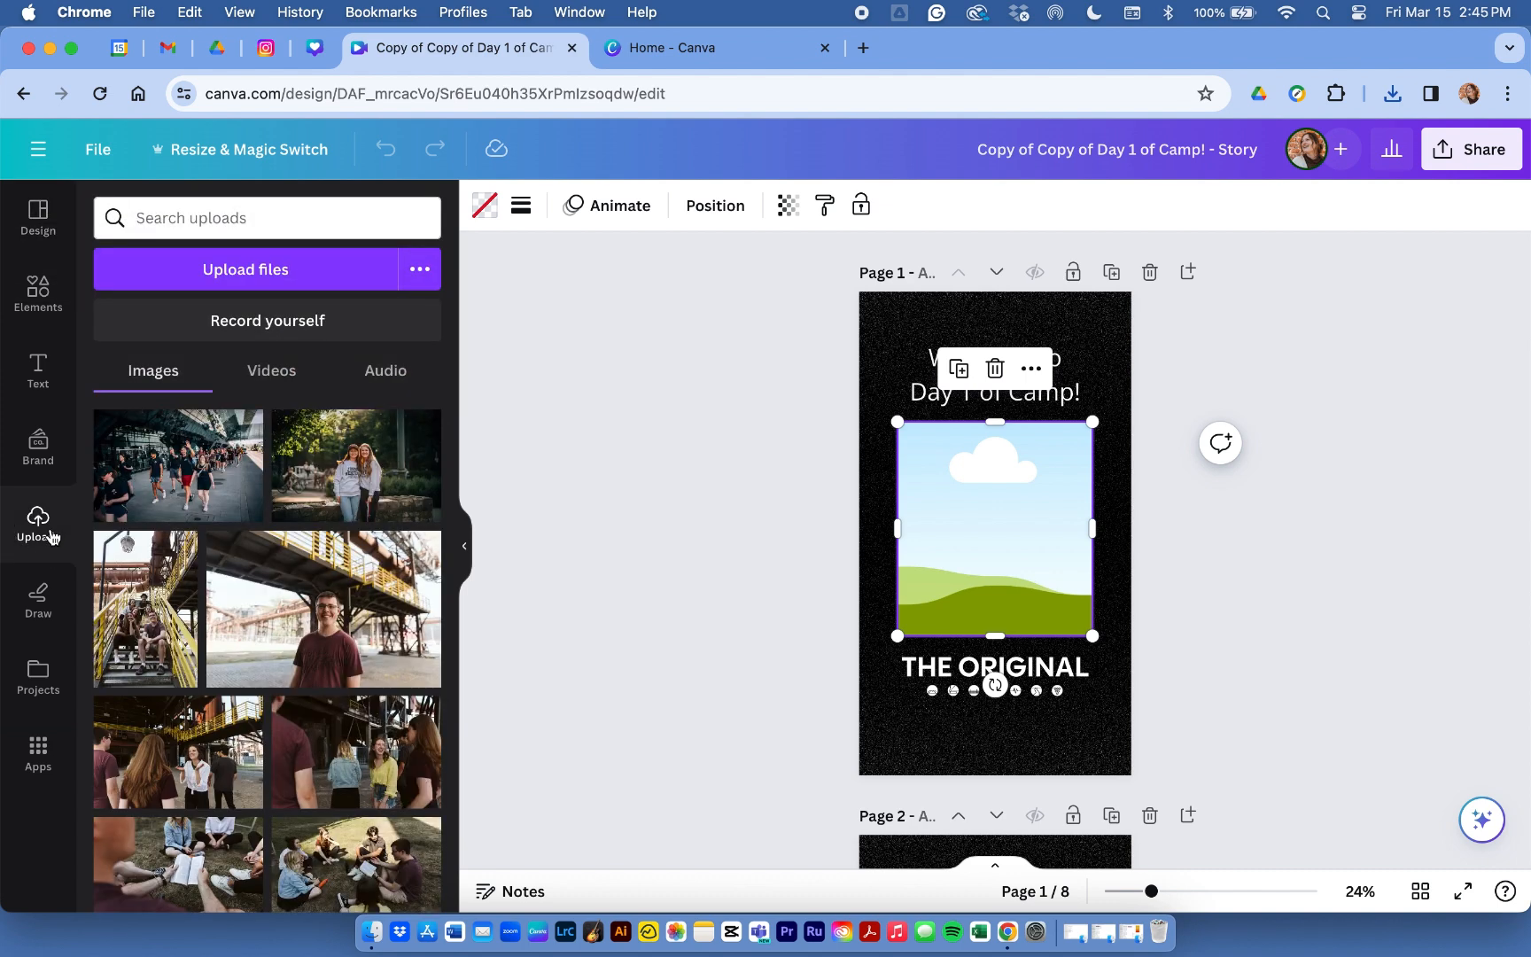
{"action": "scroll", "scroll_direction": "down", "scroll_amount": 3}
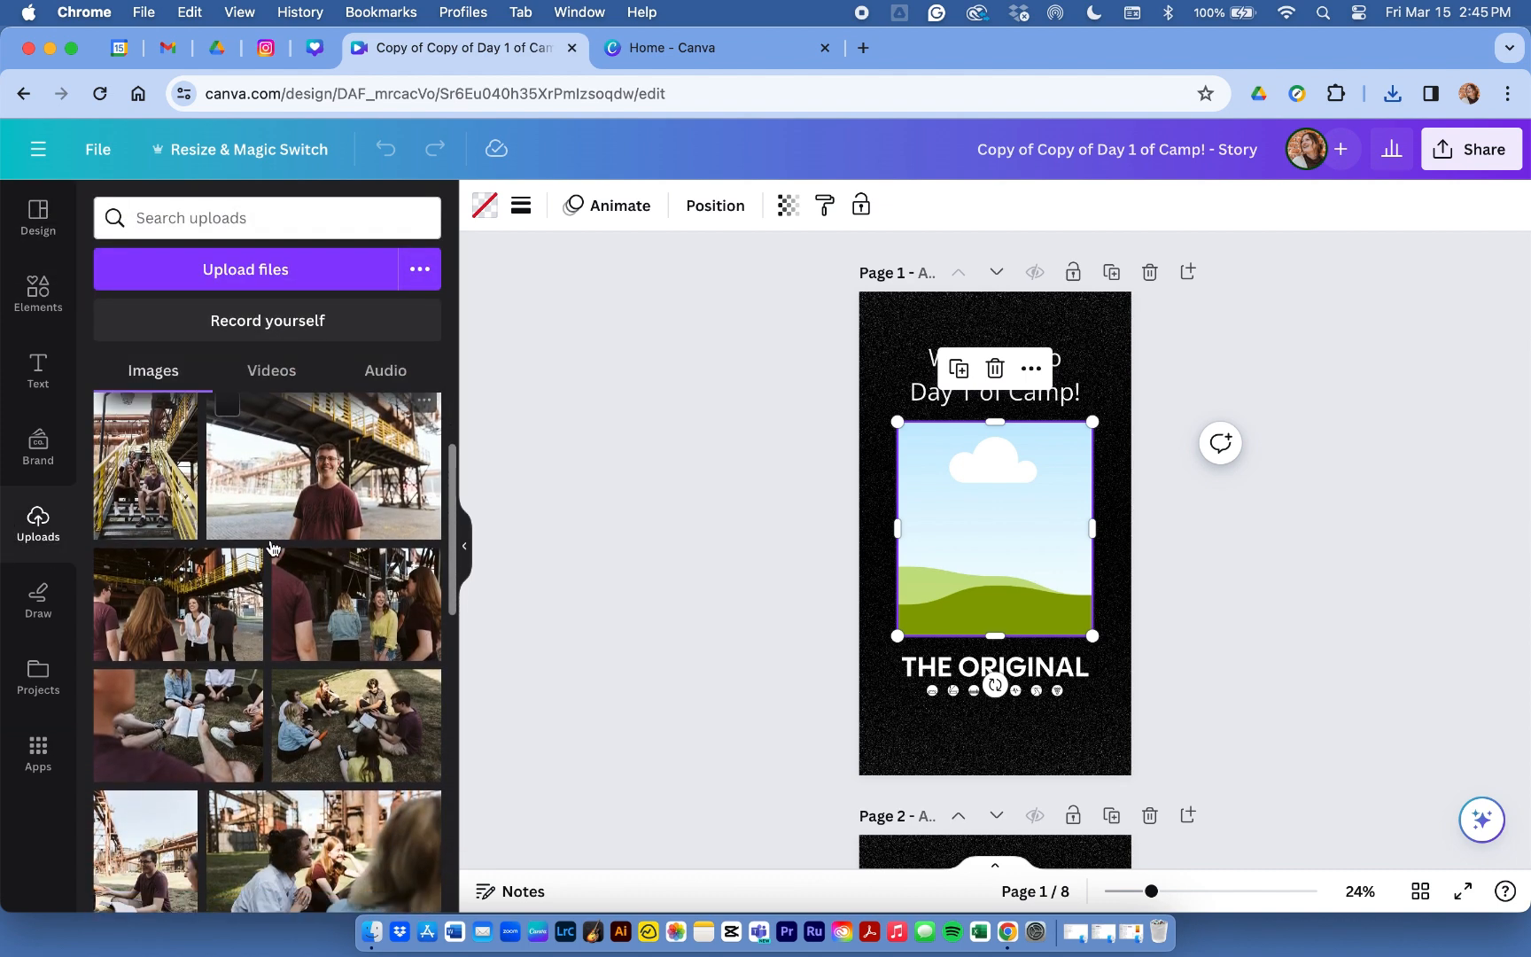
{"action": "scroll", "scroll_direction": "down", "scroll_amount": 3}
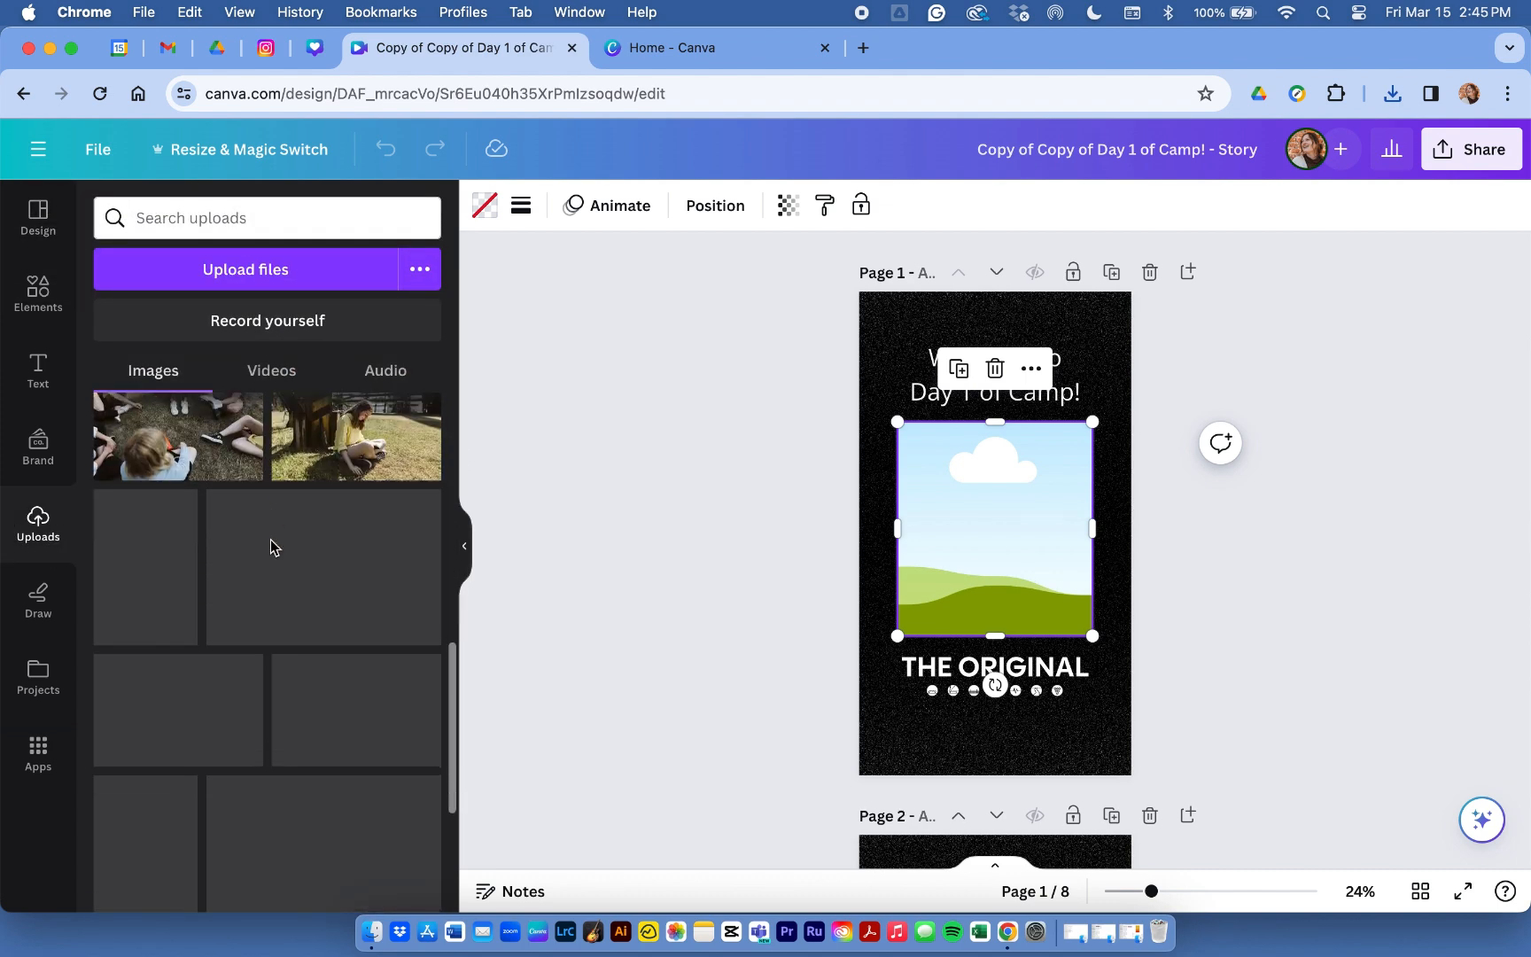
{"action": "scroll", "scroll_direction": "down", "scroll_amount": 3}
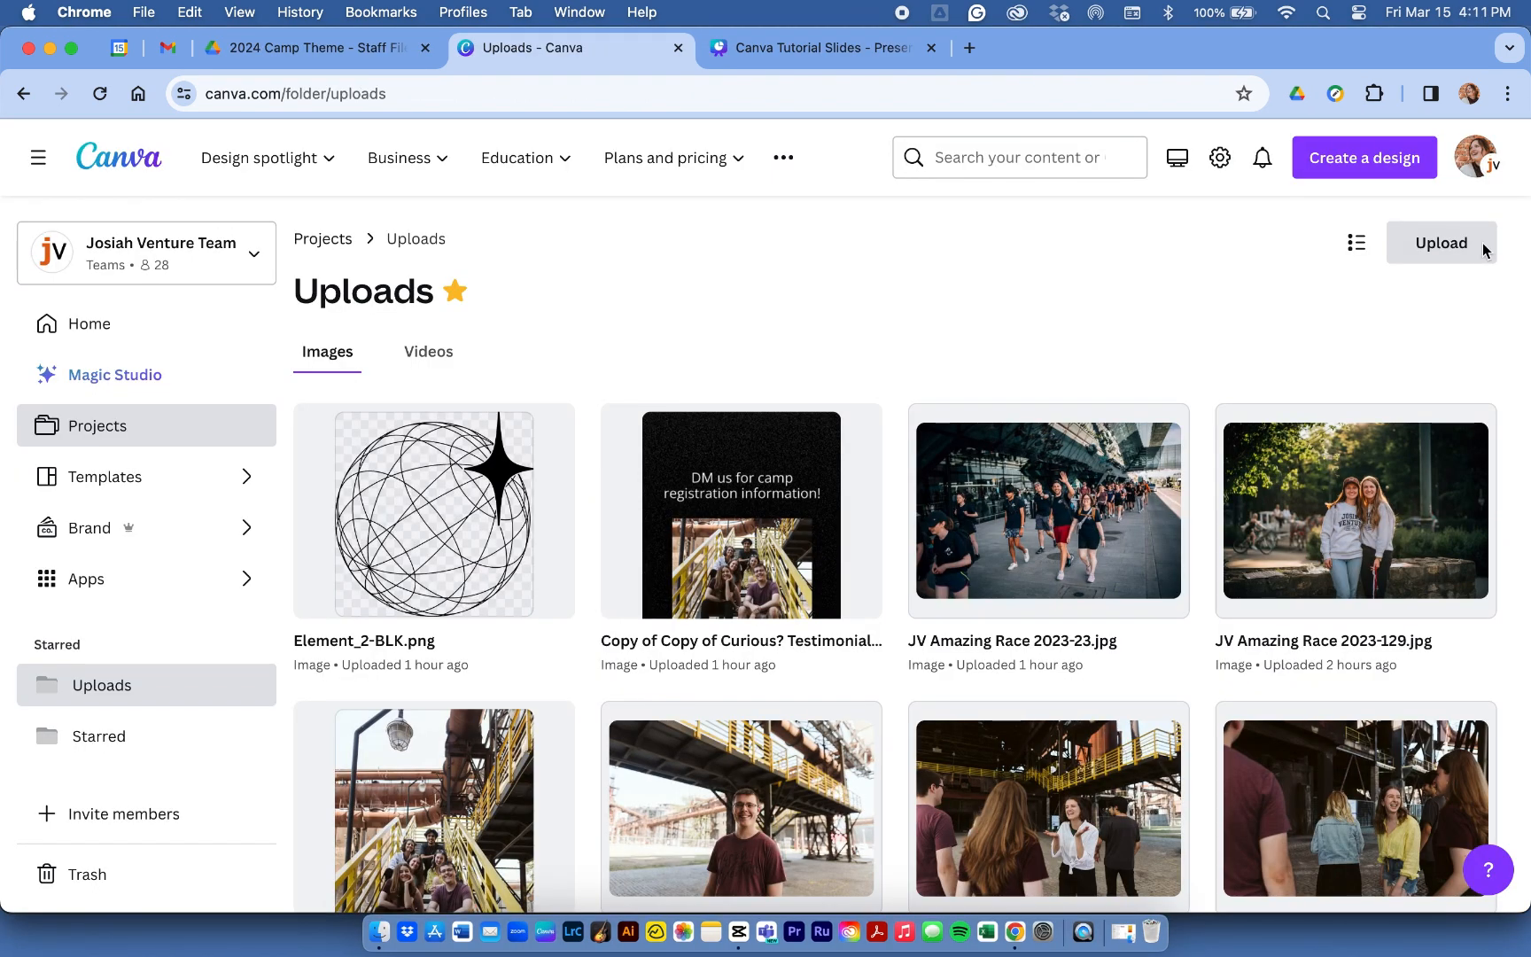
{"action": "left_click", "coordinate": [1441, 243]}
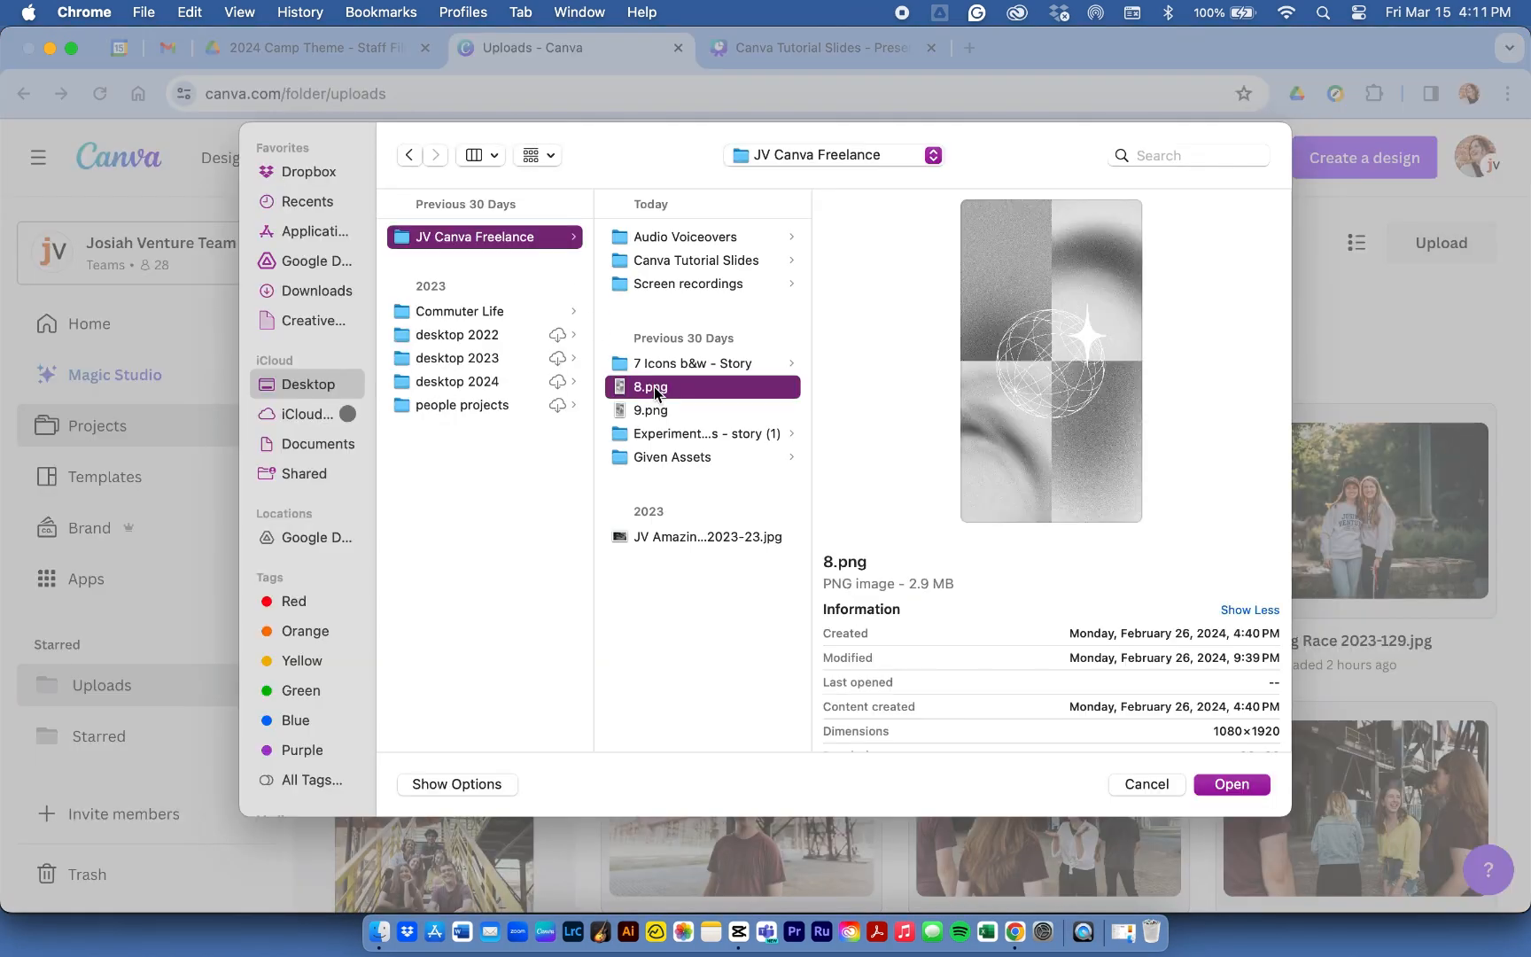
{"action": "left_click", "coordinate": [1145, 783]}
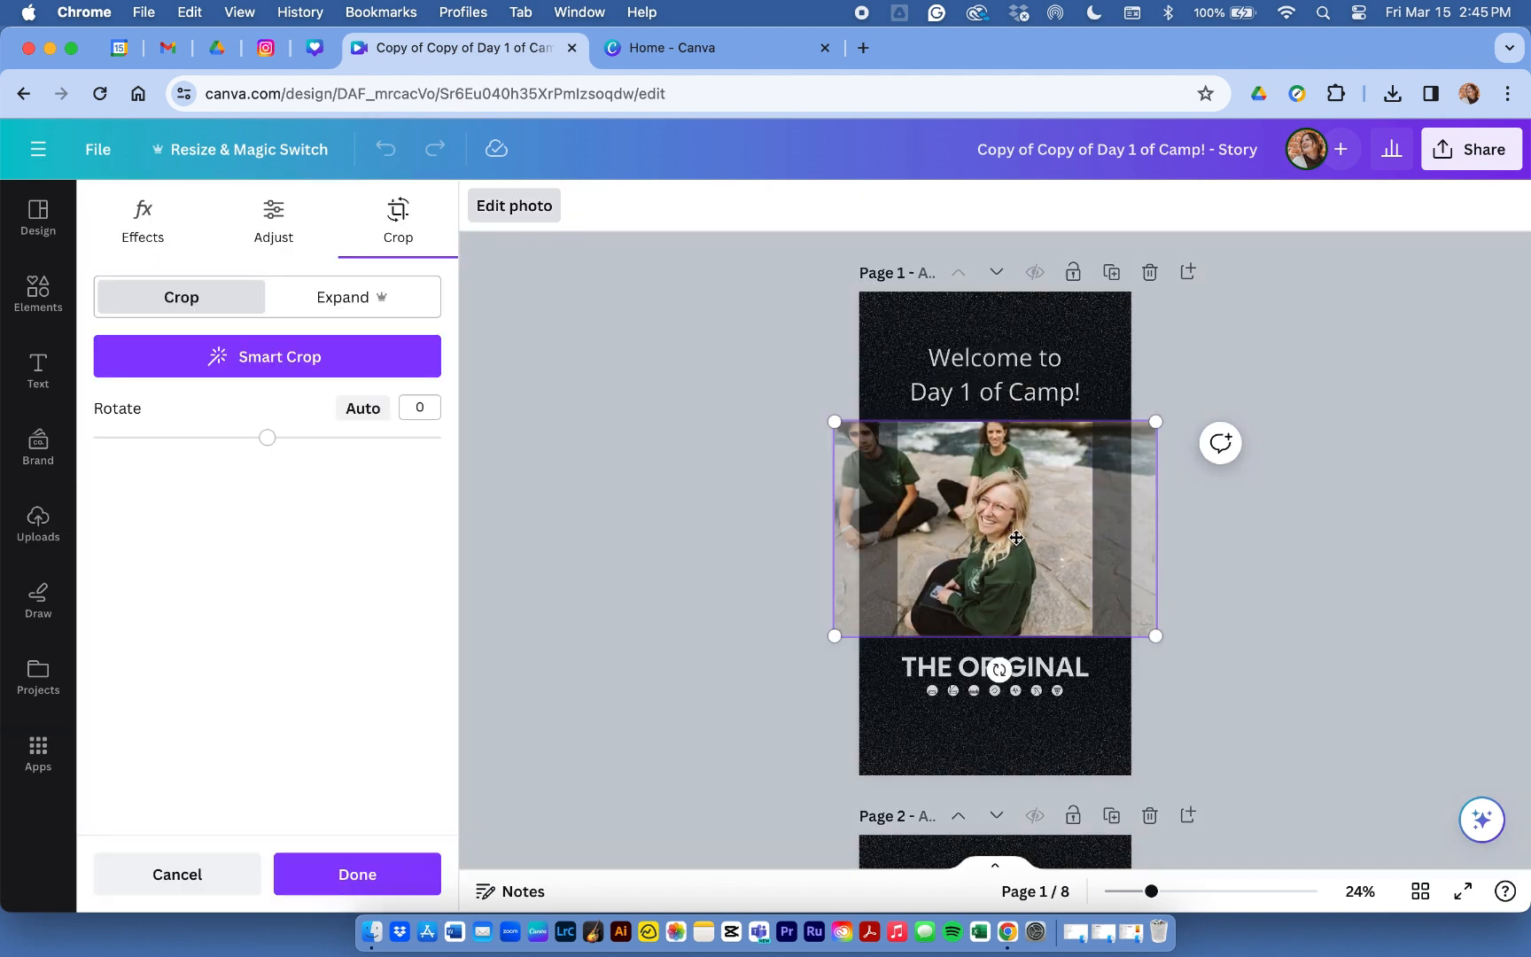
Shift the walking-campers photo within page 1's frame and apply the crop
{"action": "left_click_drag", "start_coordinate": [1015, 539], "coordinate": [1033, 521]}
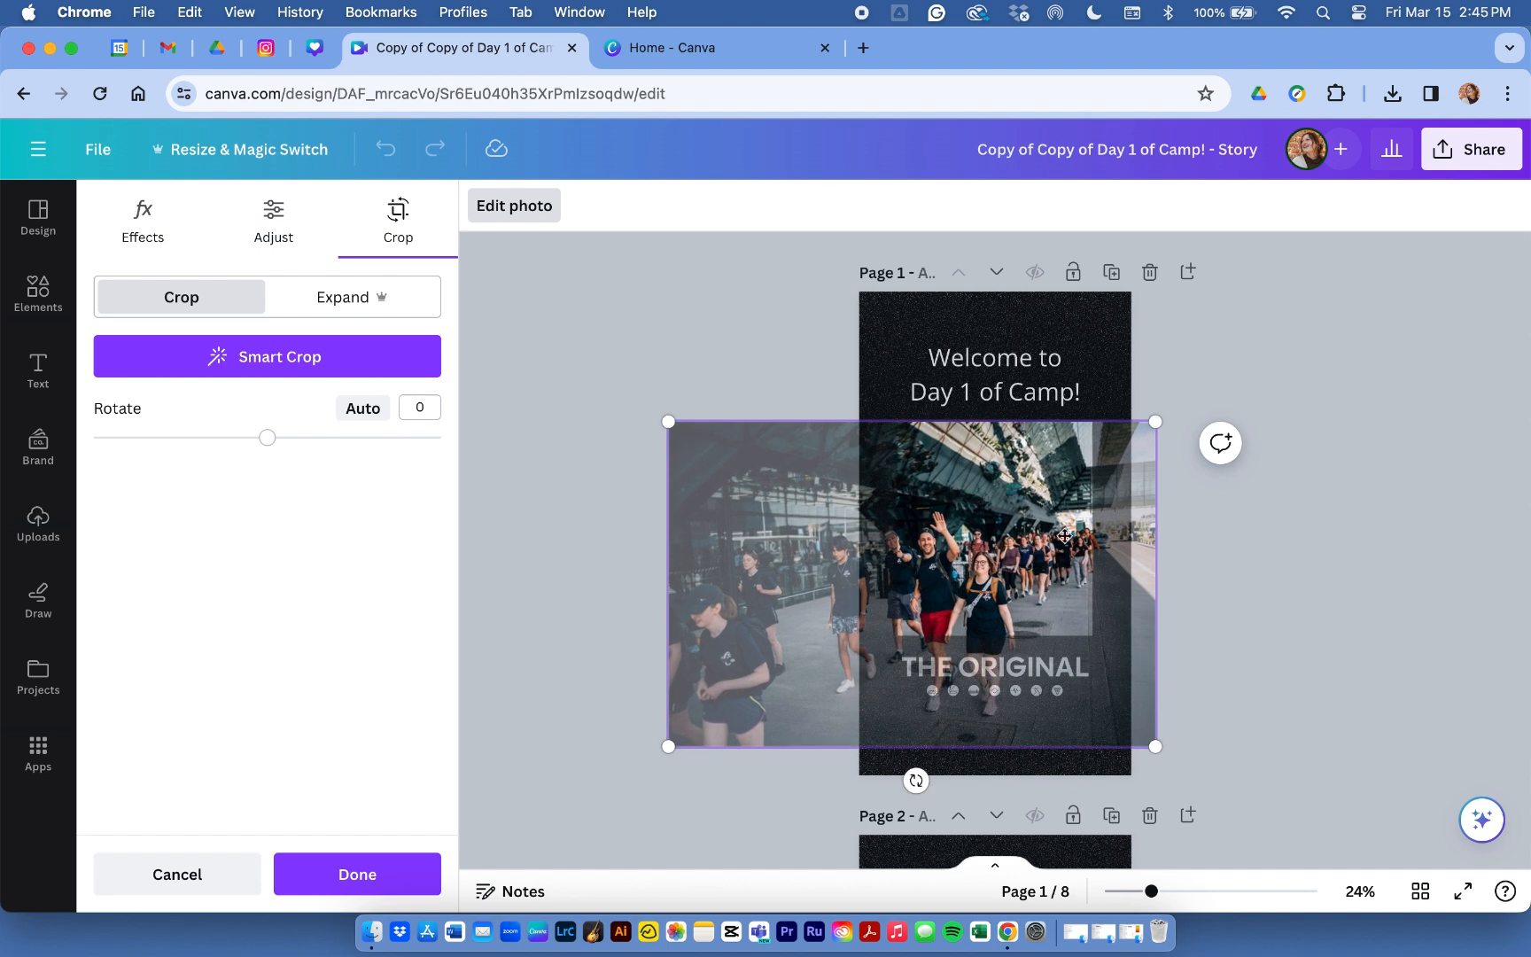
{"action": "left_click_drag", "start_coordinate": [1065, 537], "coordinate": [1069, 367]}
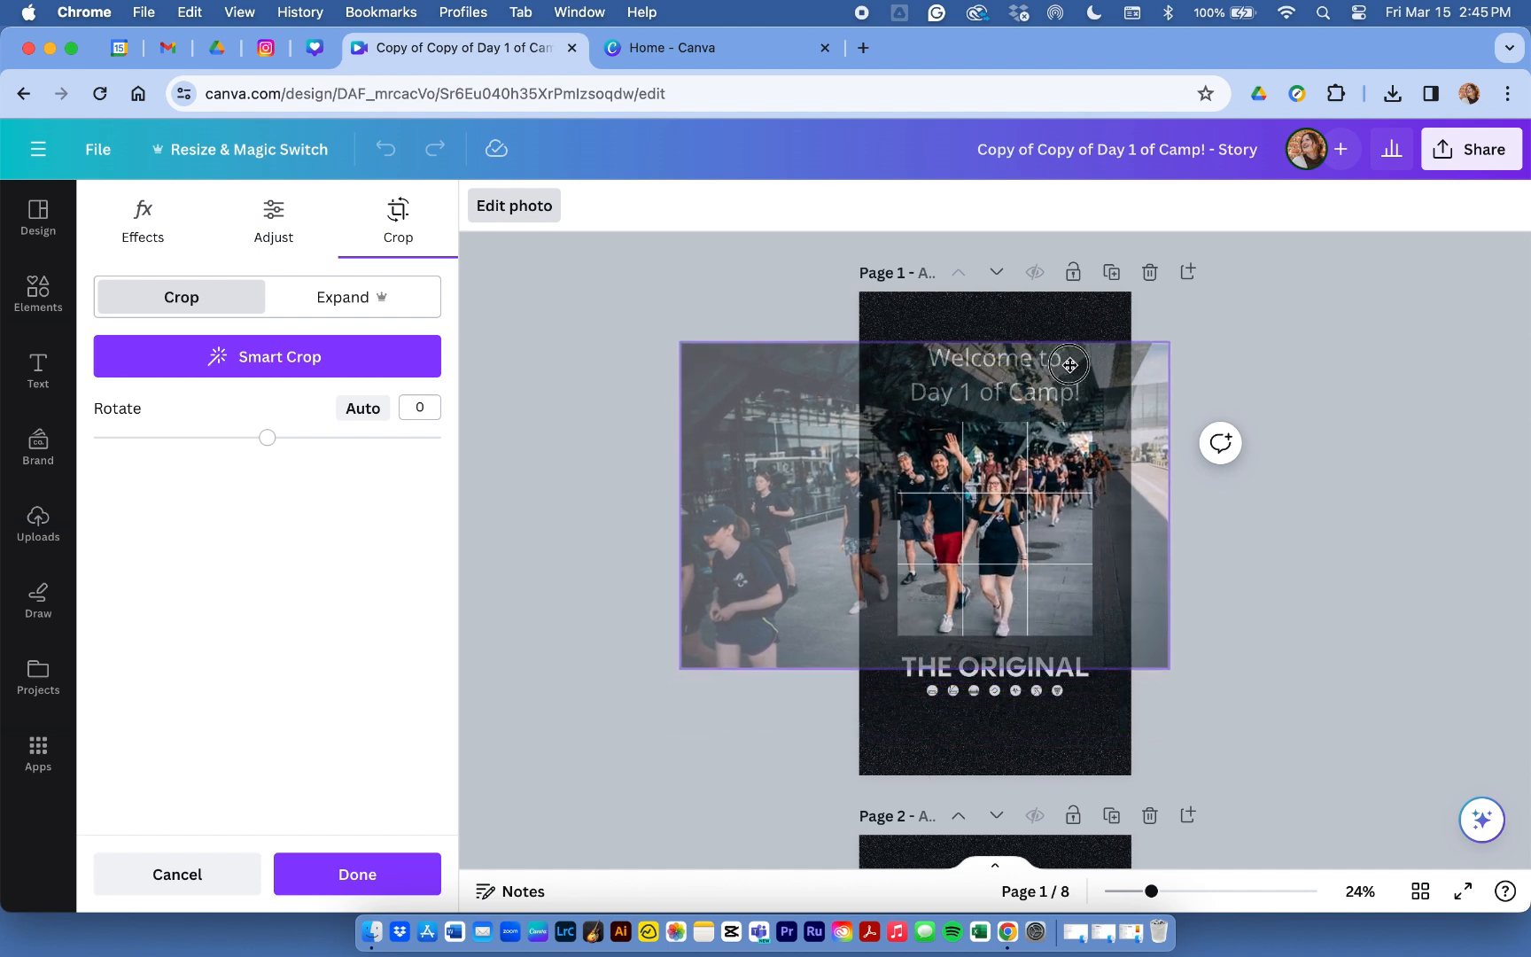
{"action": "left_click", "coordinate": [37, 523]}
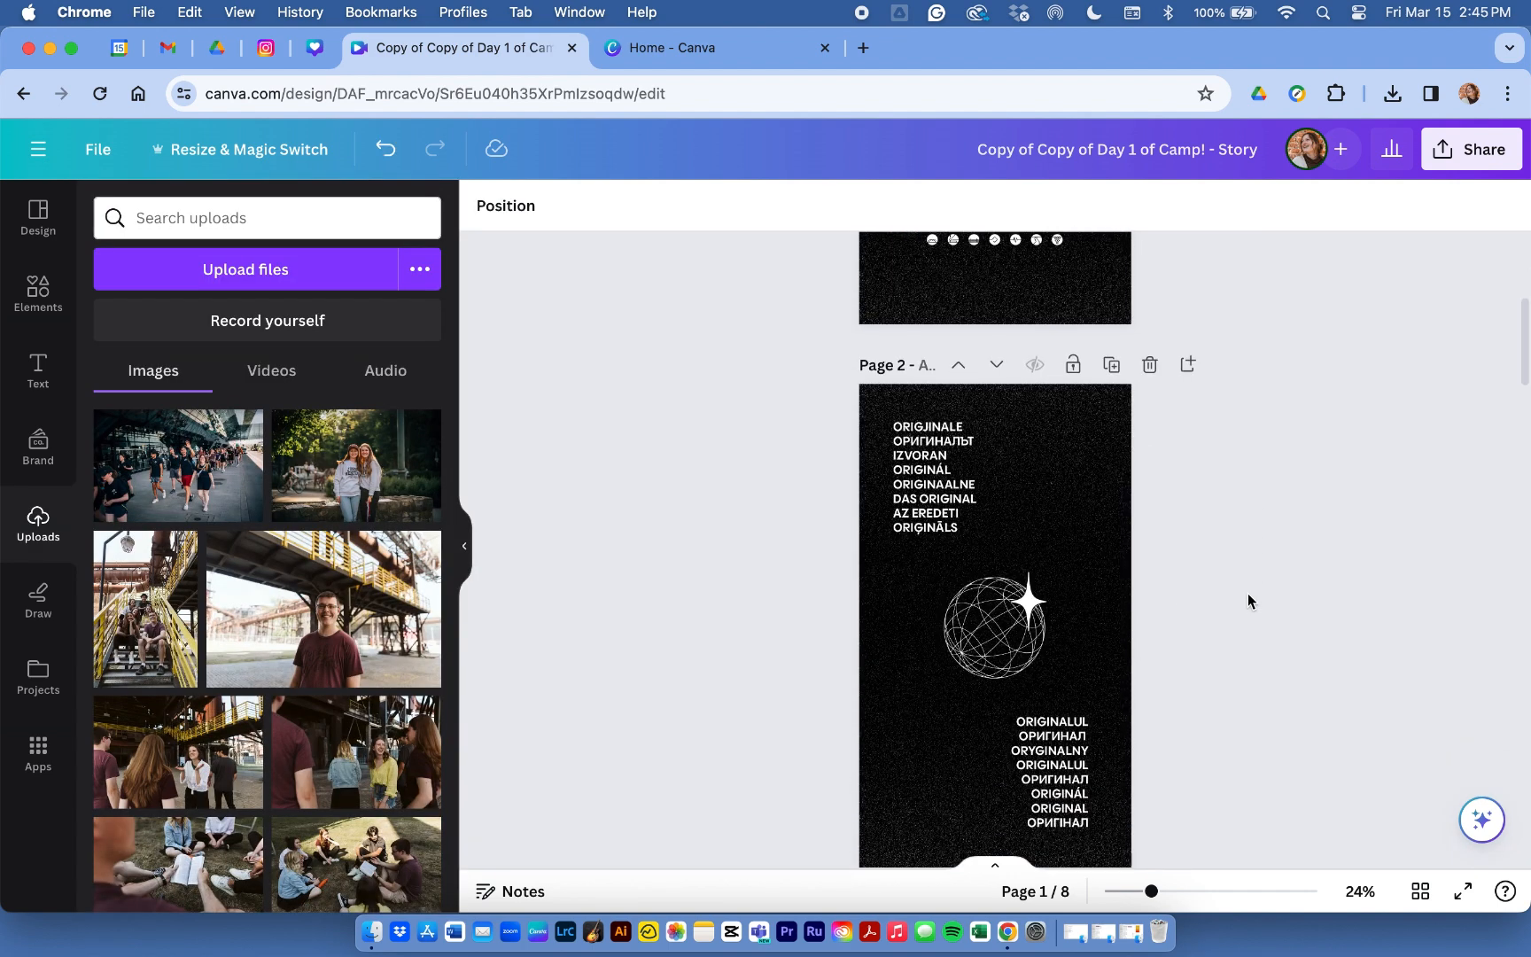
Drop the uploaded 21.8s two-person clip into page 3's frame and confirm its trim
{"action": "scroll", "scroll_direction": "down", "scroll_amount": 3}
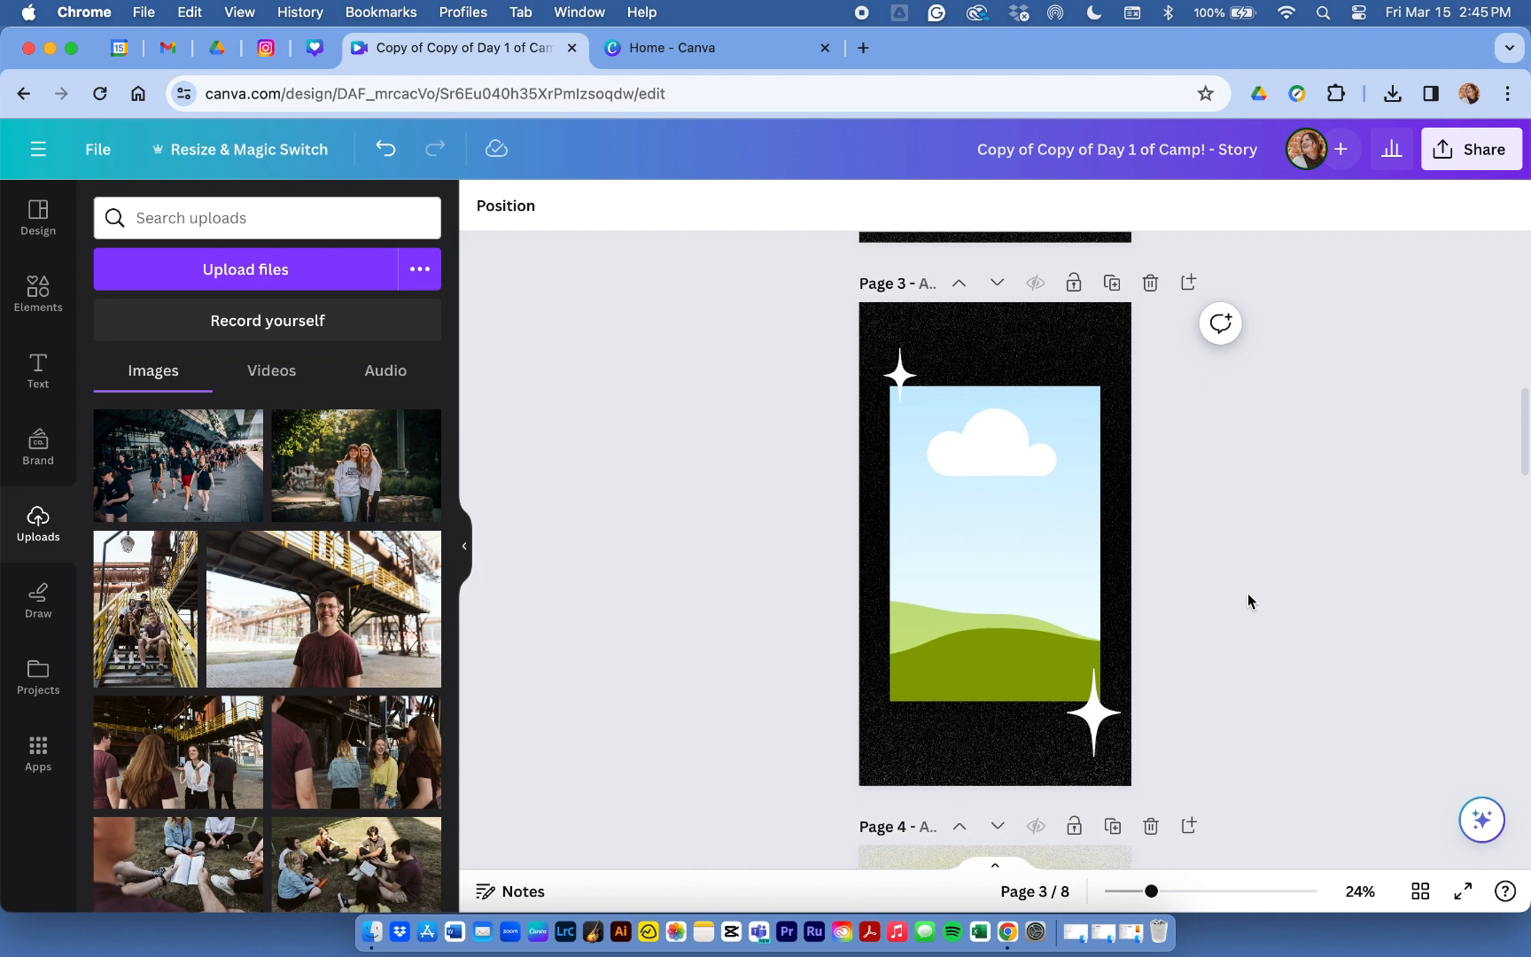
{"action": "left_click", "coordinate": [271, 370]}
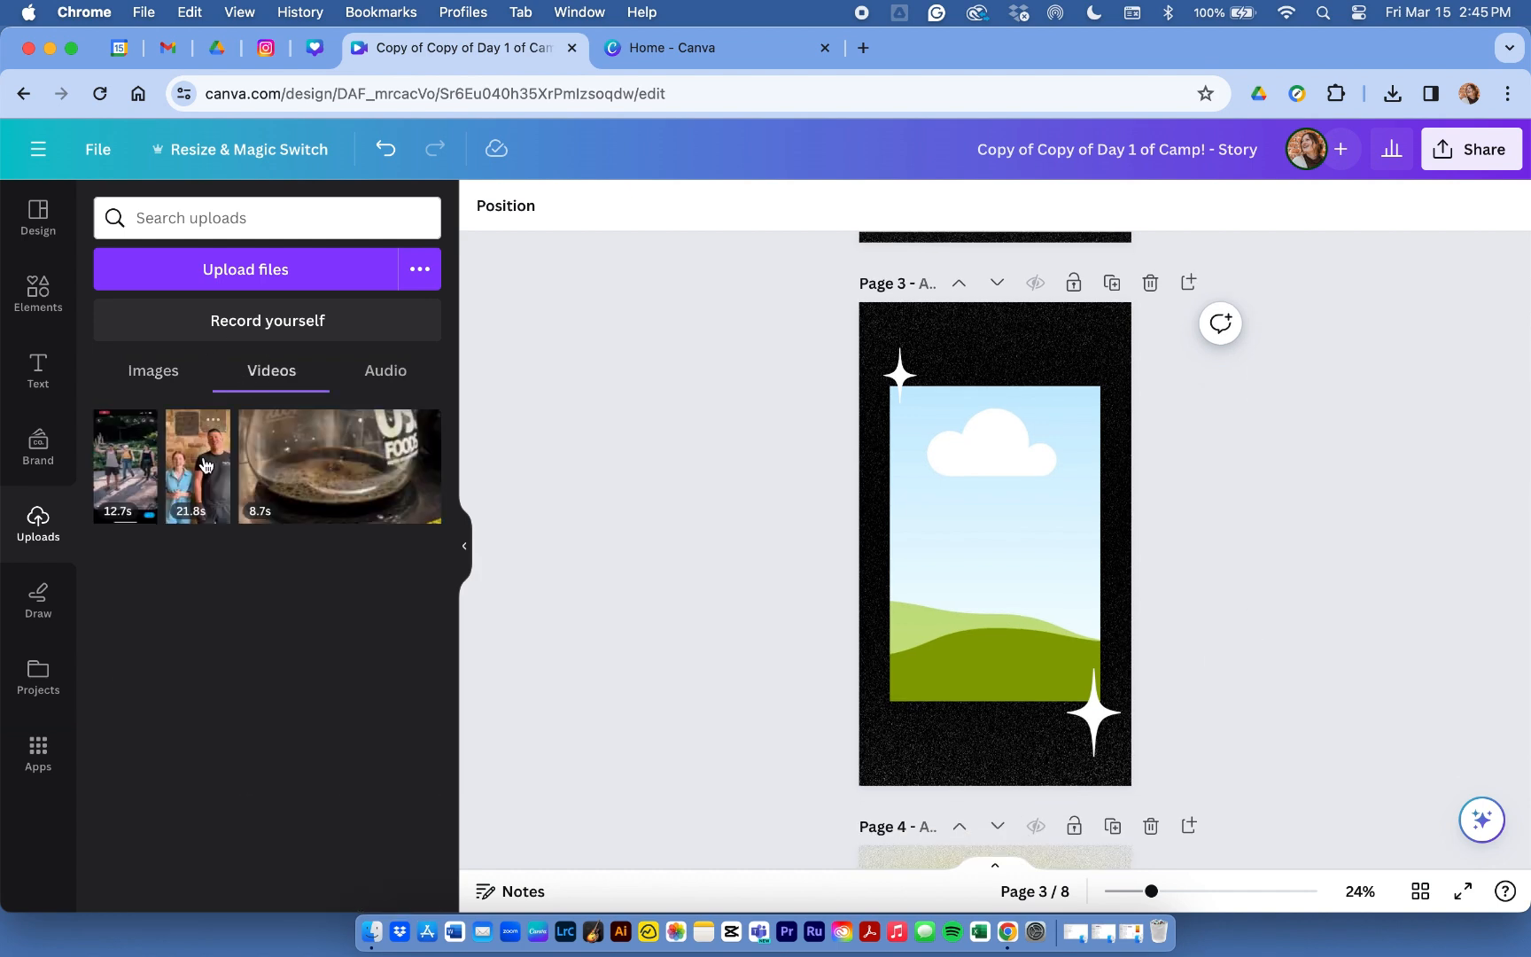
{"action": "left_click_drag", "start_coordinate": [198, 466], "coordinate": [994, 542]}
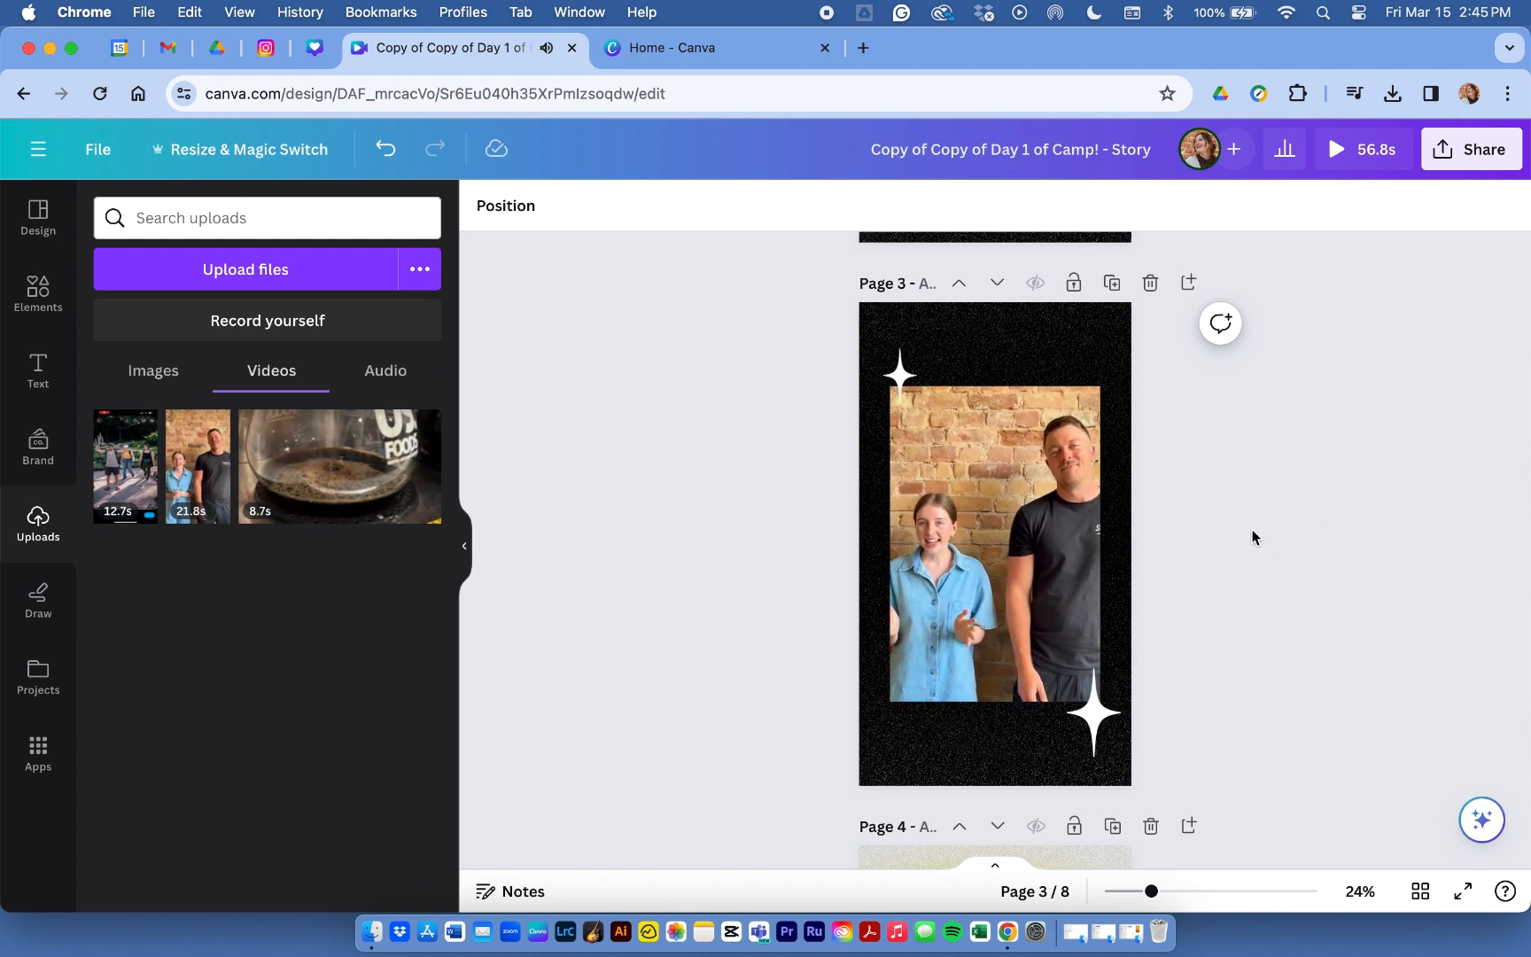
{"action": "left_click", "coordinate": [992, 542]}
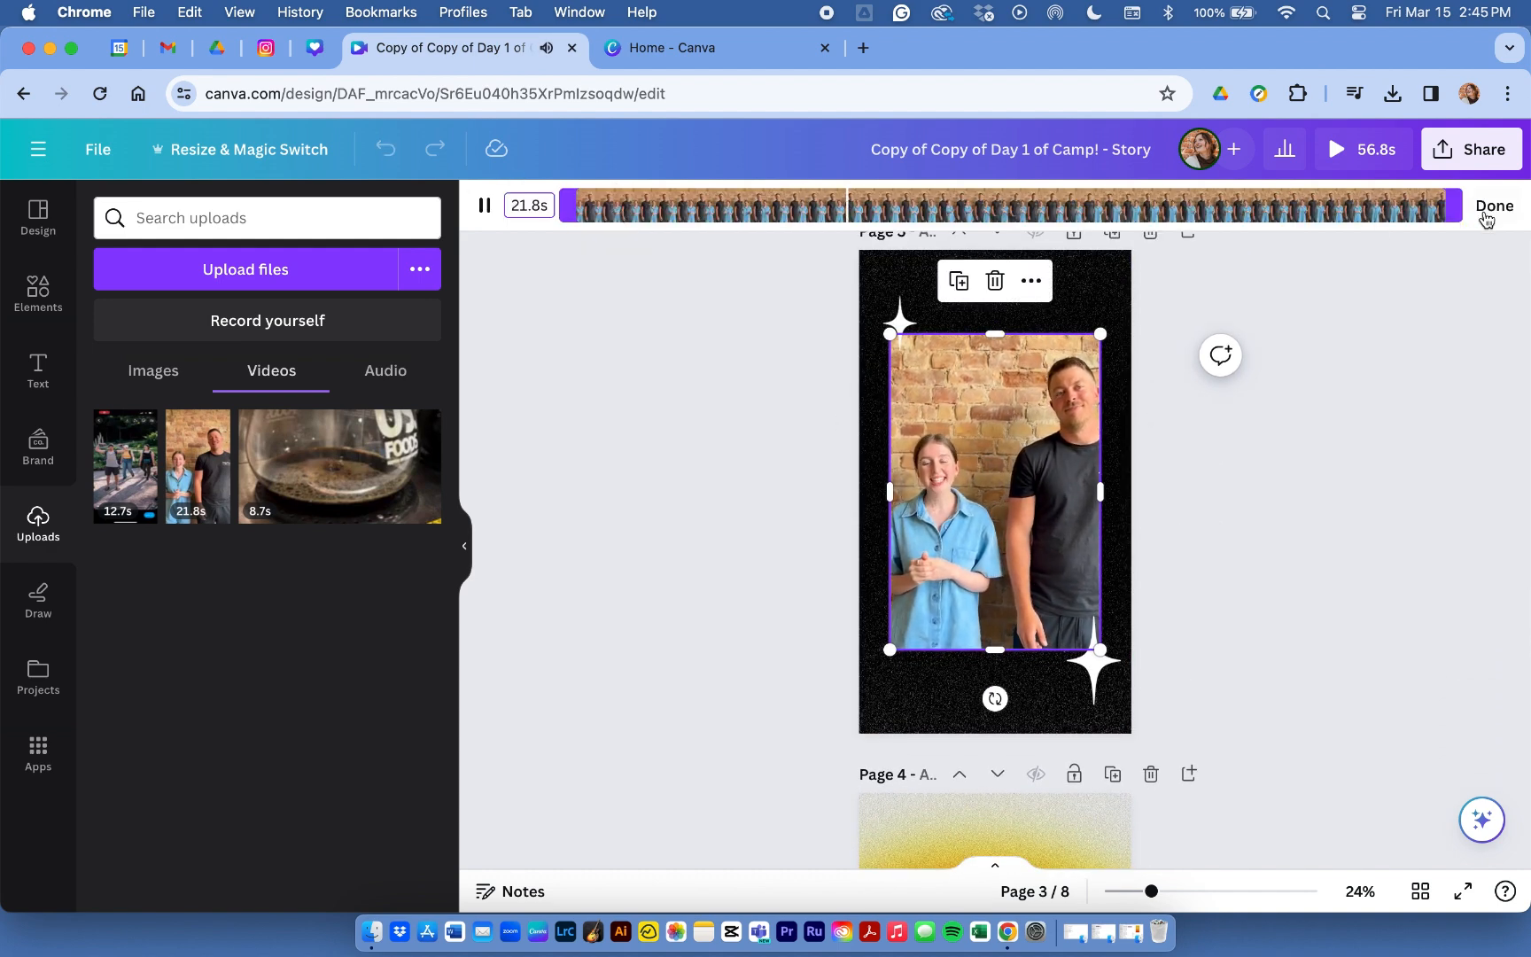
{"action": "left_click", "coordinate": [1419, 891]}
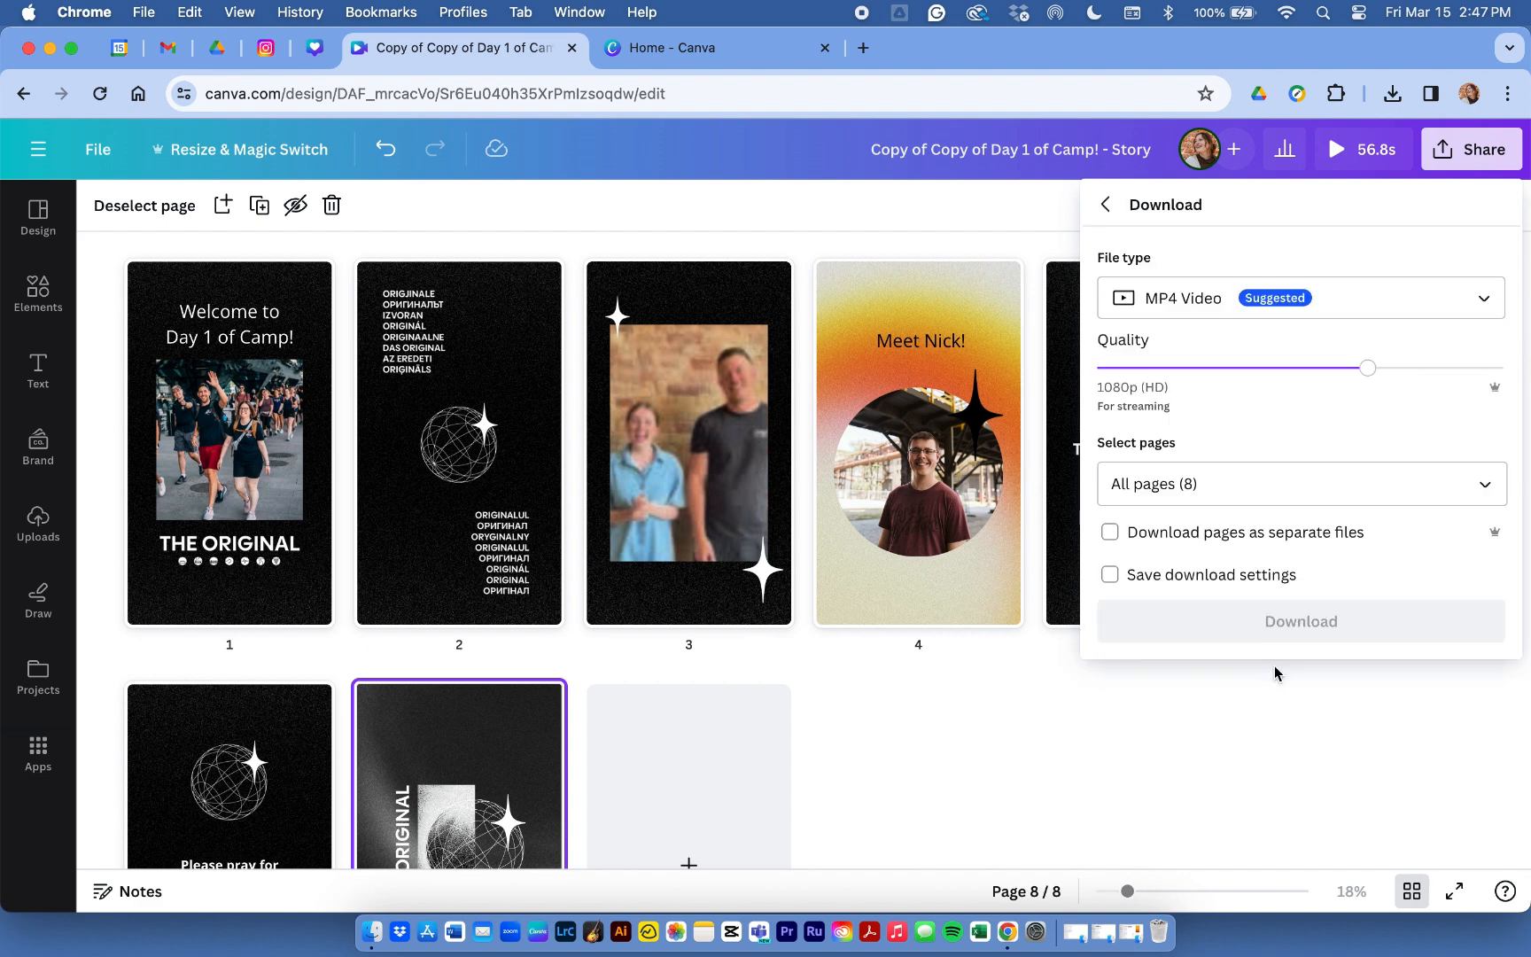
Download pages 1–2 and 4–8 as PNG images, leaving page 3 deselected
{"action": "left_click", "coordinate": [1299, 621]}
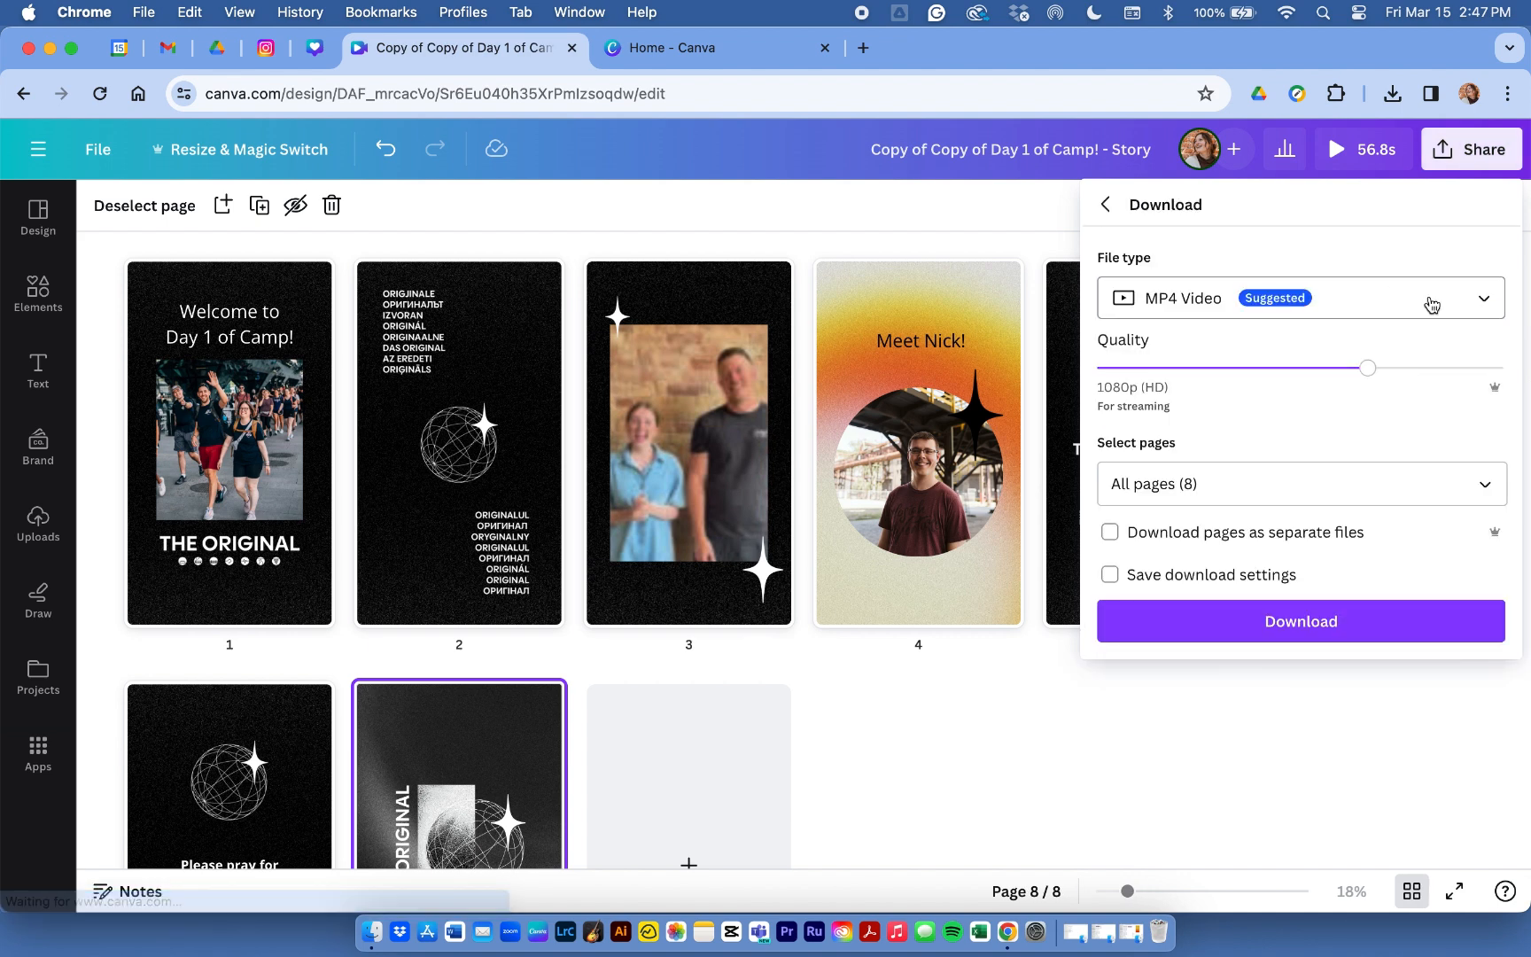
{"action": "left_click", "coordinate": [1299, 298]}
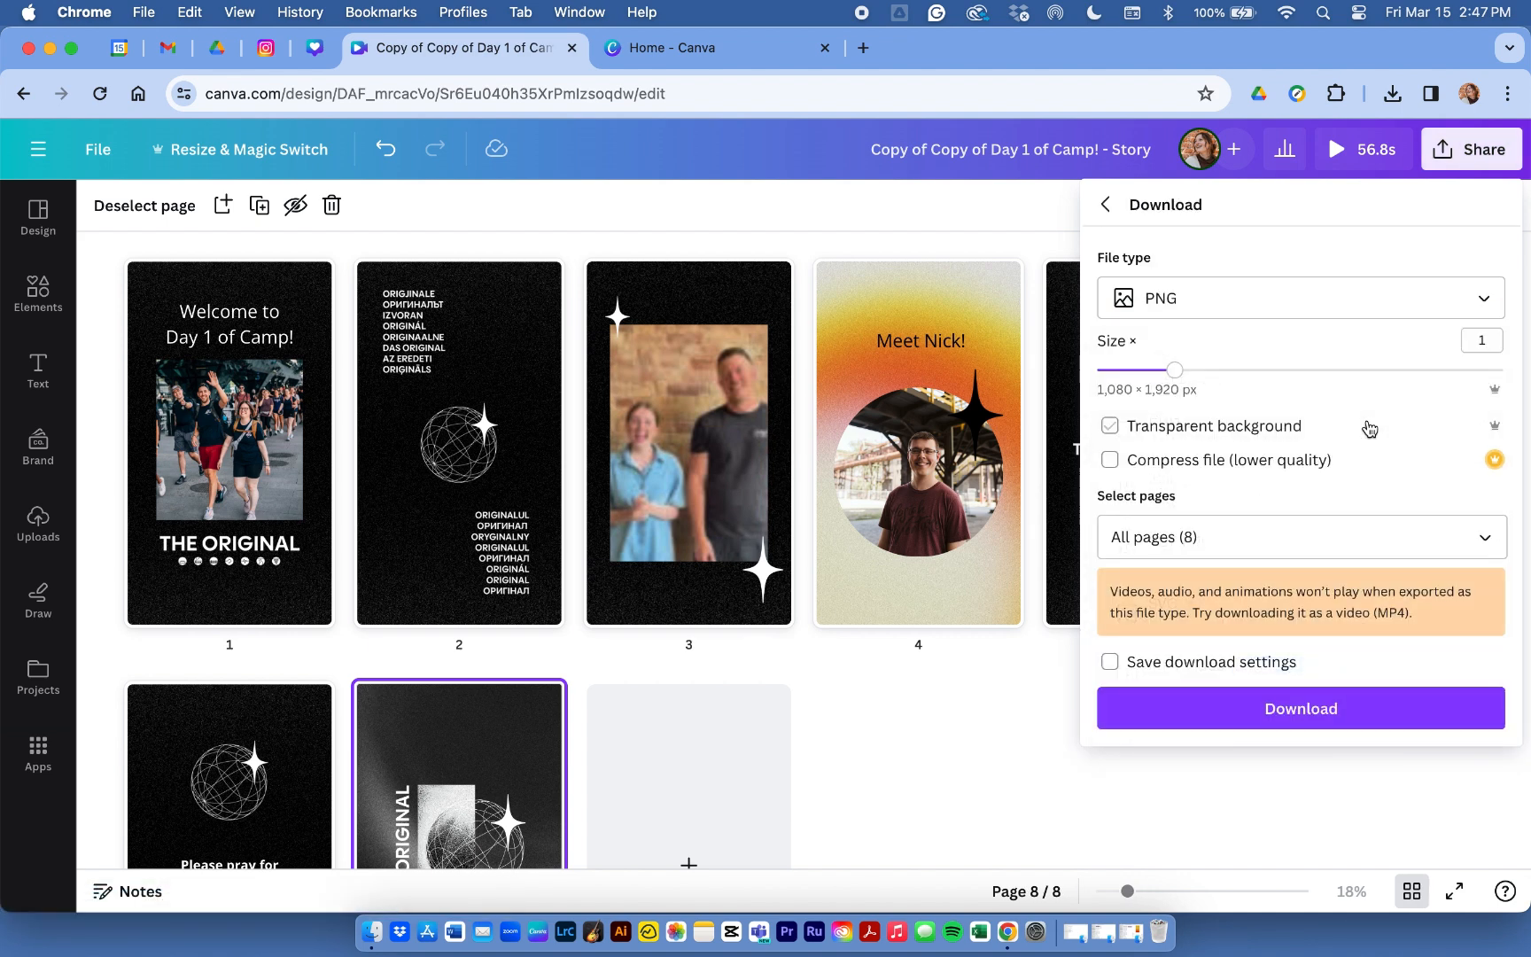
{"action": "left_click", "coordinate": [1301, 537]}
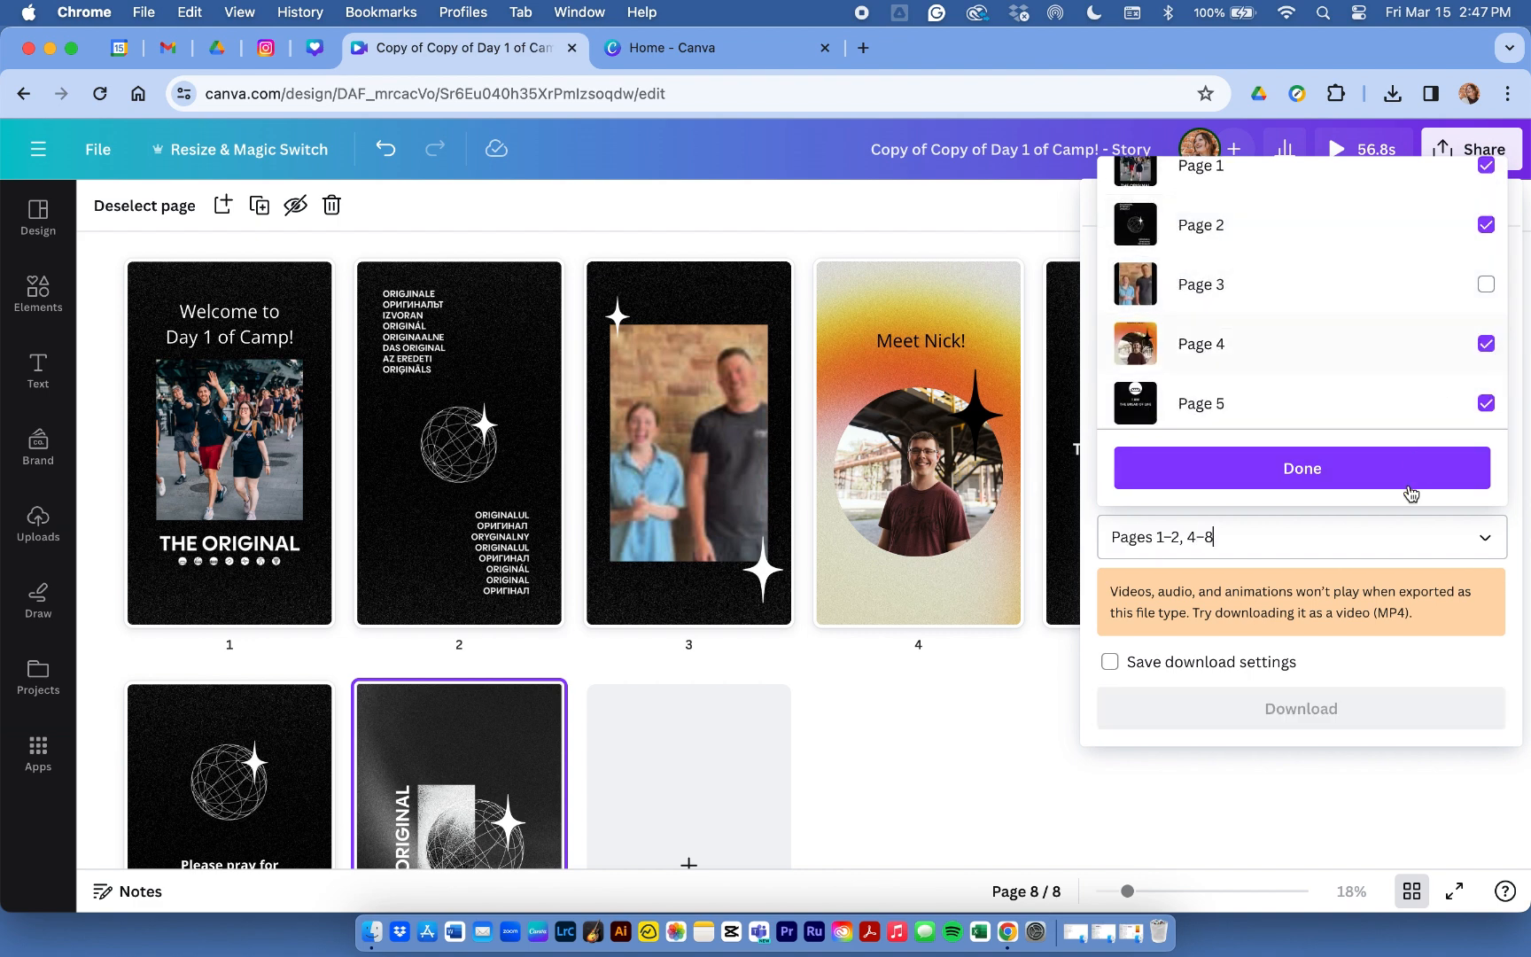
{"action": "left_click", "coordinate": [1299, 468]}
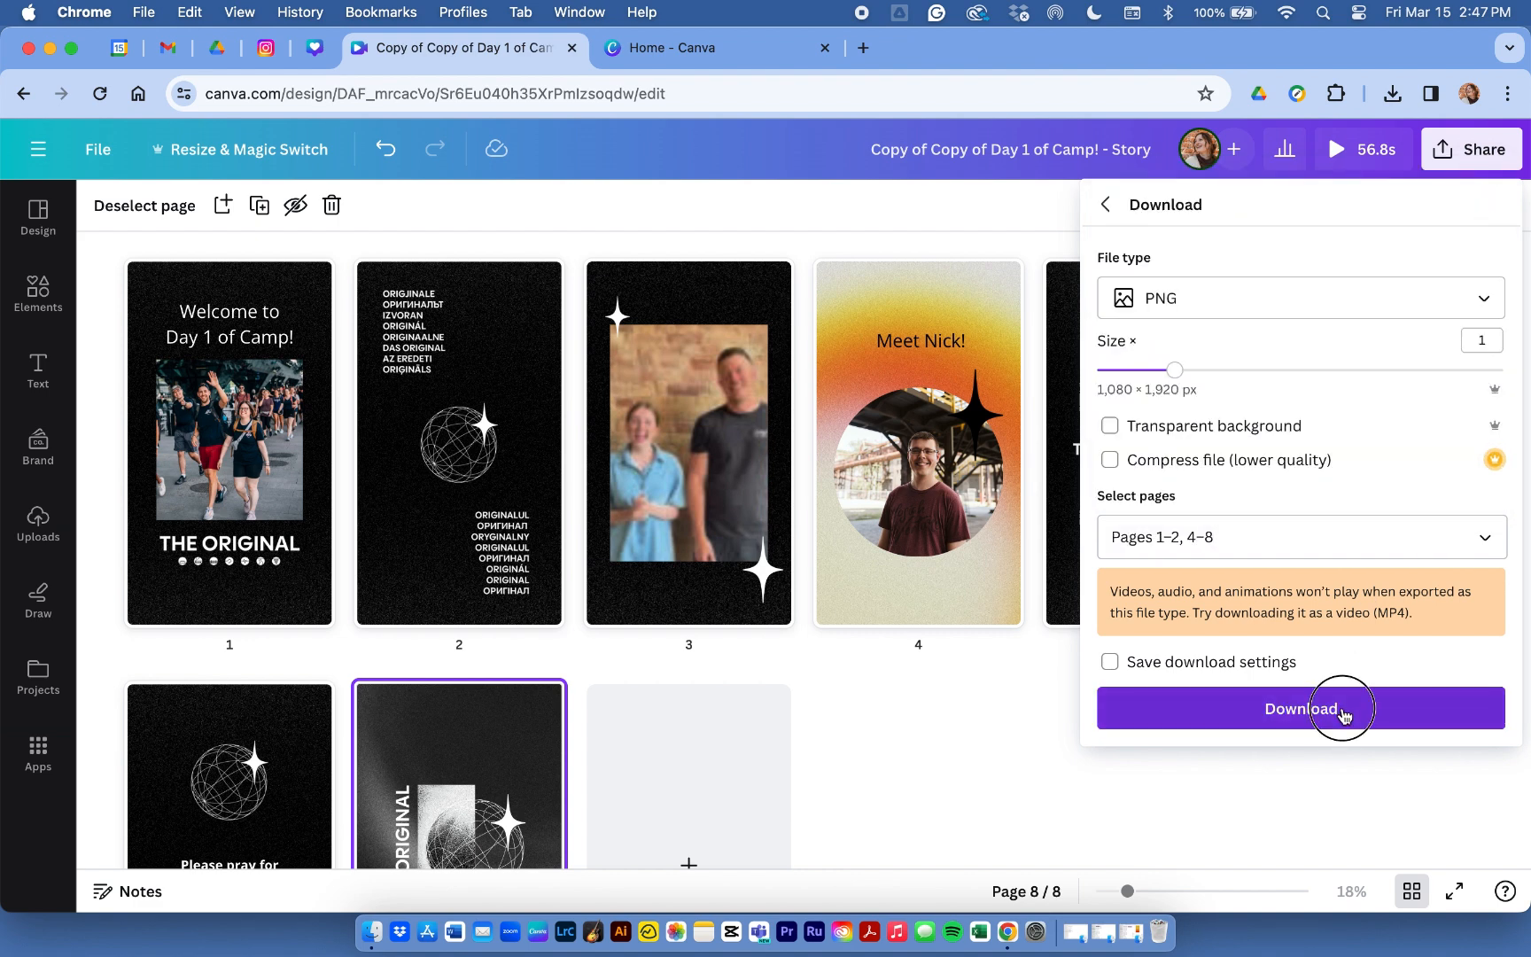
{"action": "left_click", "coordinate": [1299, 707]}
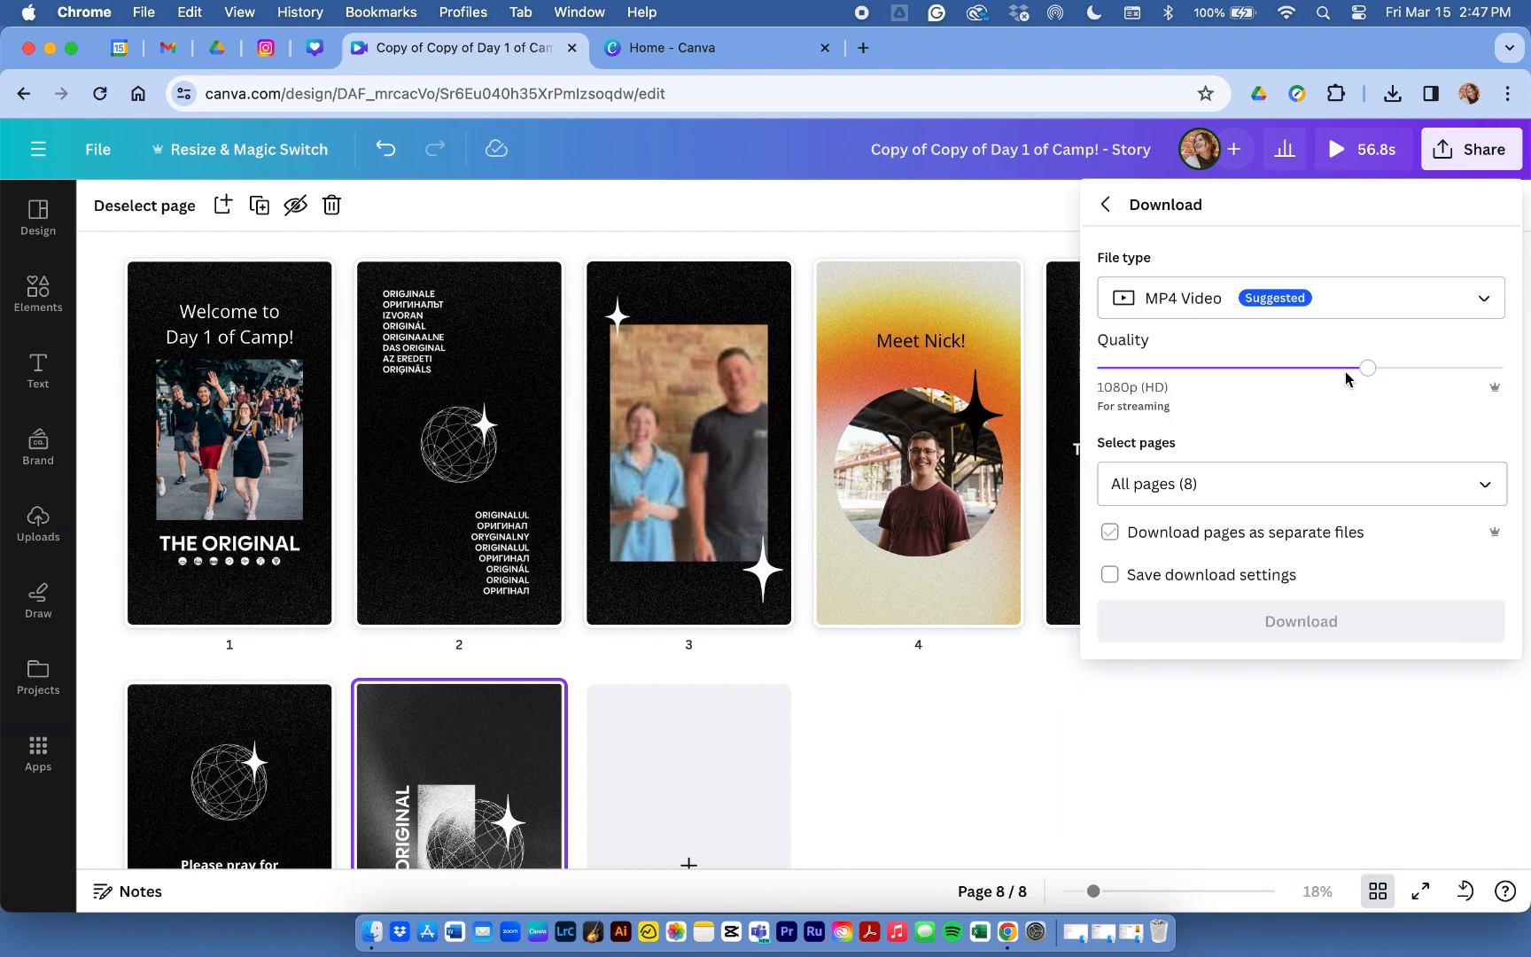
{"action": "left_click", "coordinate": [1298, 483]}
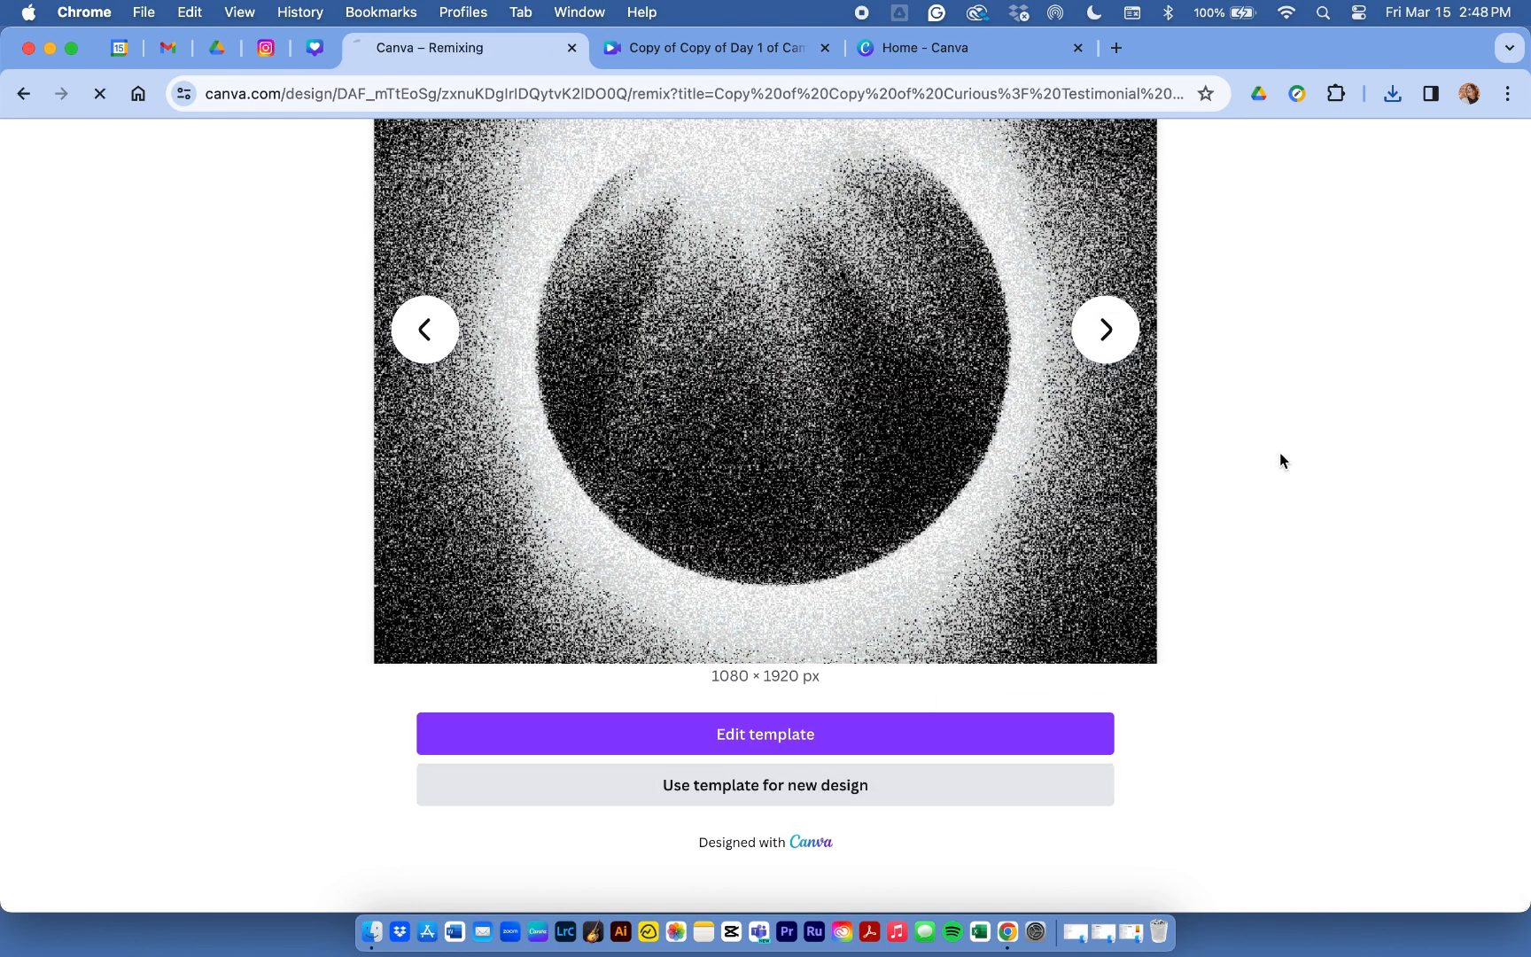
Start editing the Curious testimonial template and replace [name] with Liam in the caption
{"action": "left_click", "coordinate": [764, 734]}
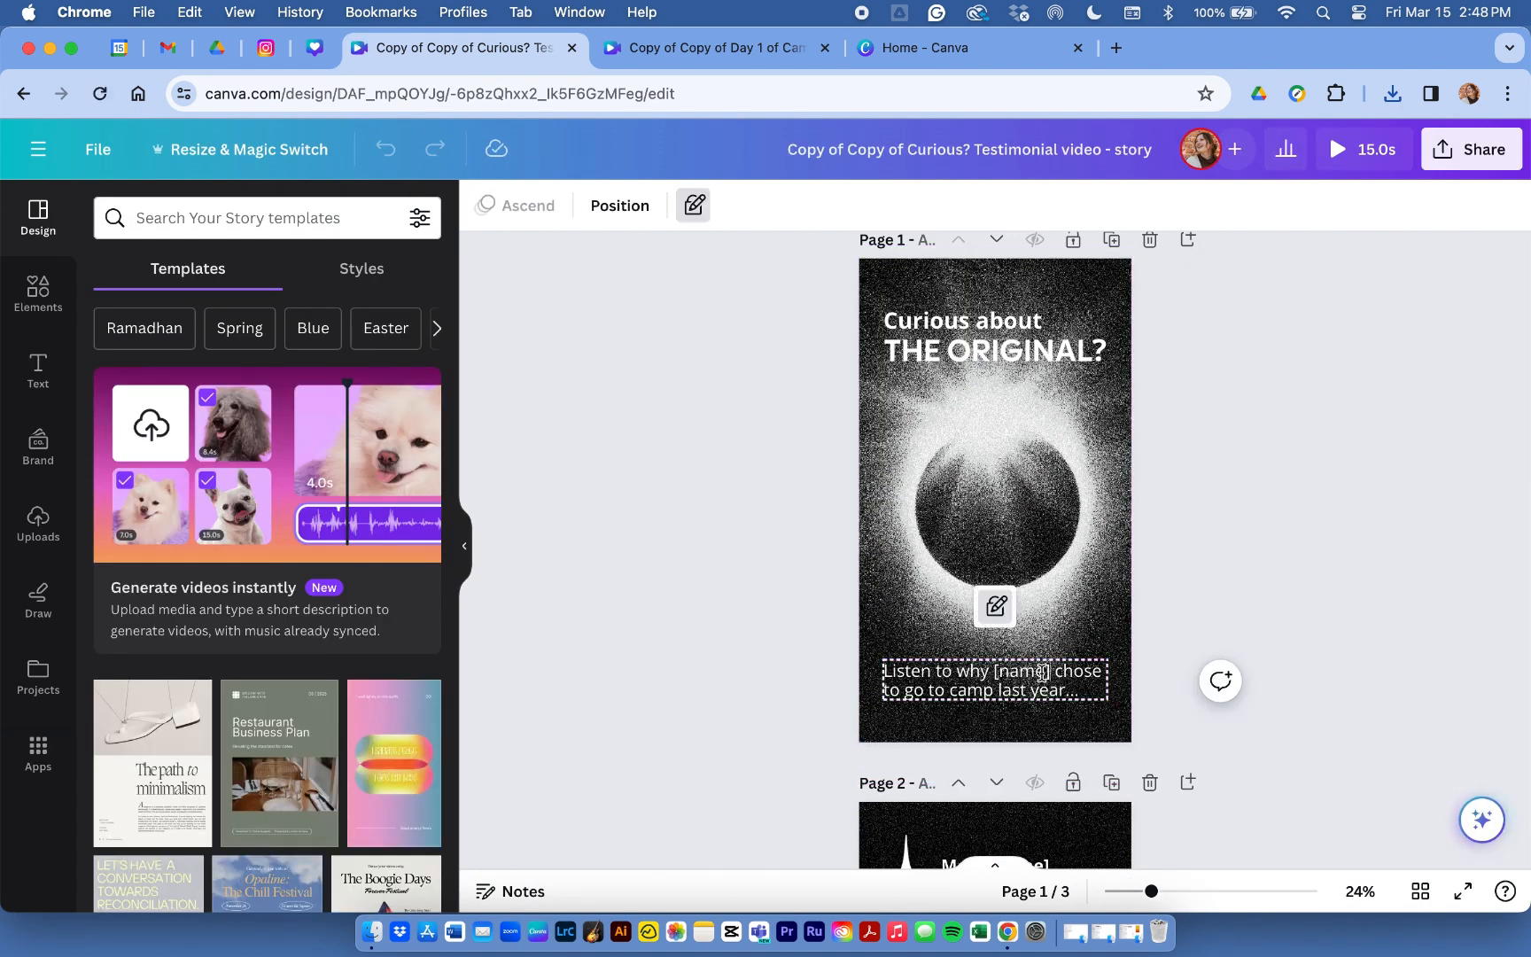
{"action": "double_click", "coordinate": [1022, 671]}
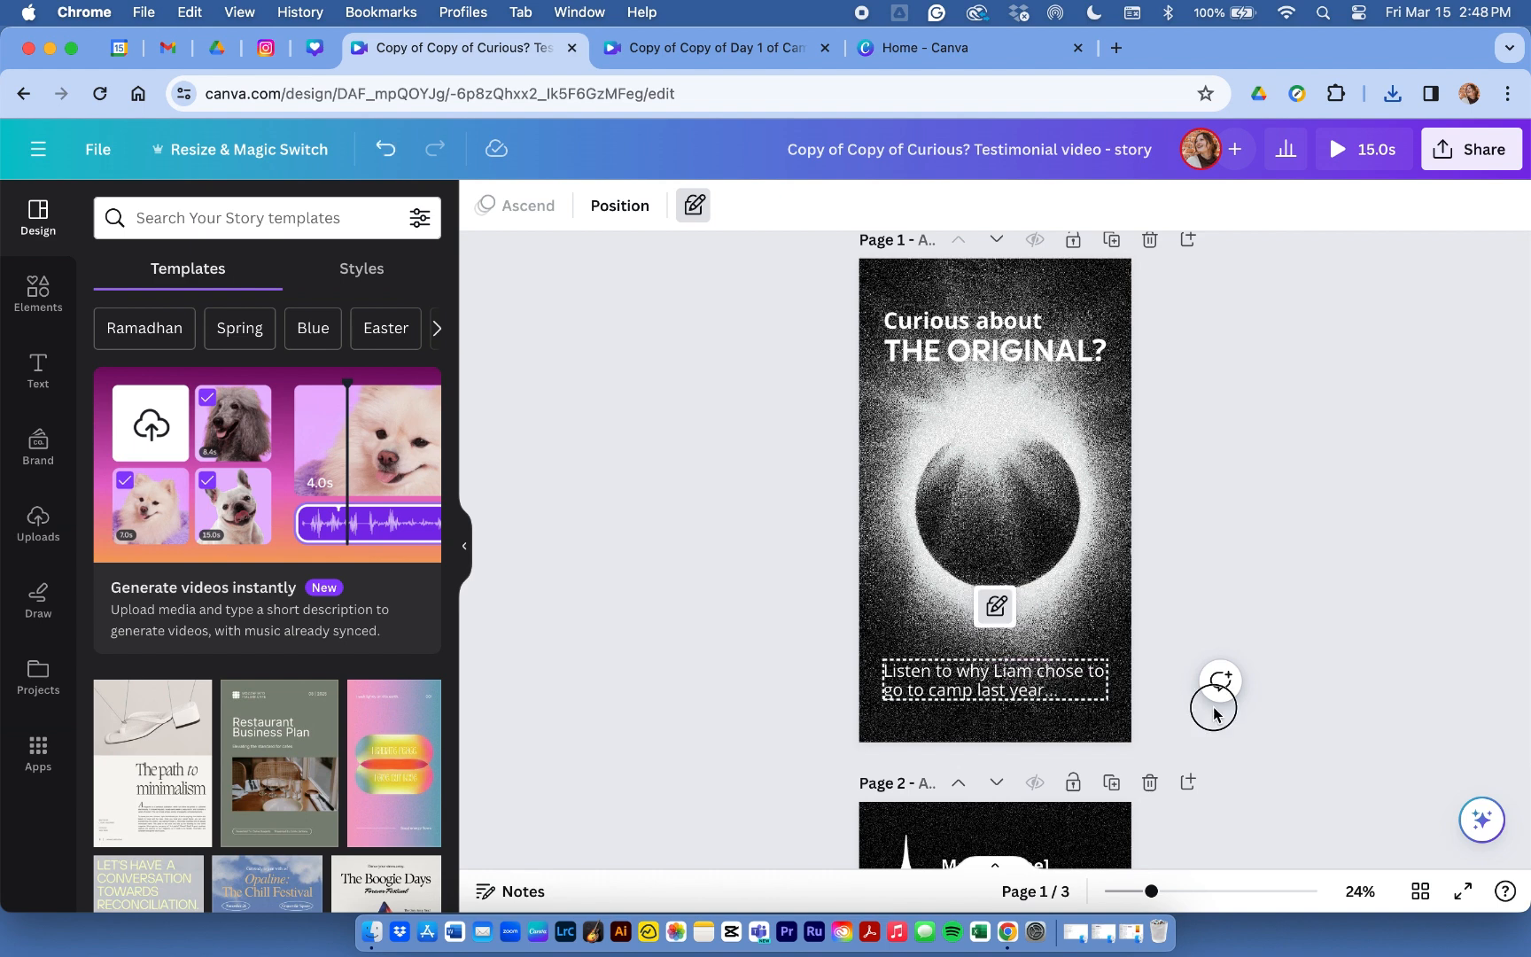
{"action": "scroll", "scroll_direction": "down", "scroll_amount": 3}
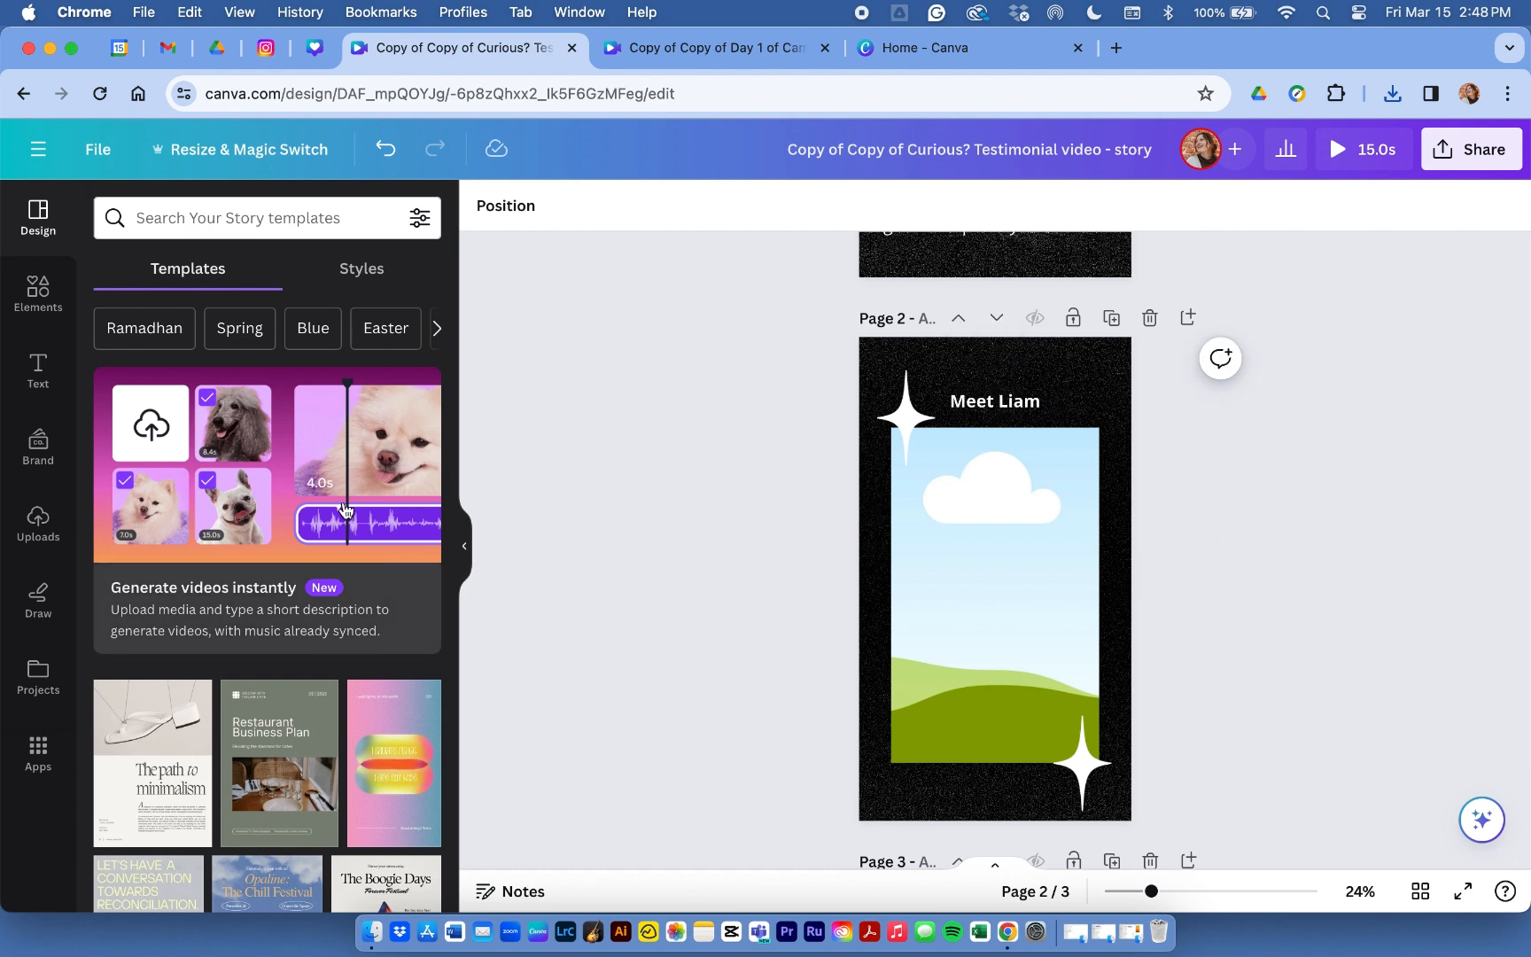
Bring up the uploaded videos to add the two-person clip to page 2's frame
{"action": "left_click", "coordinate": [37, 518]}
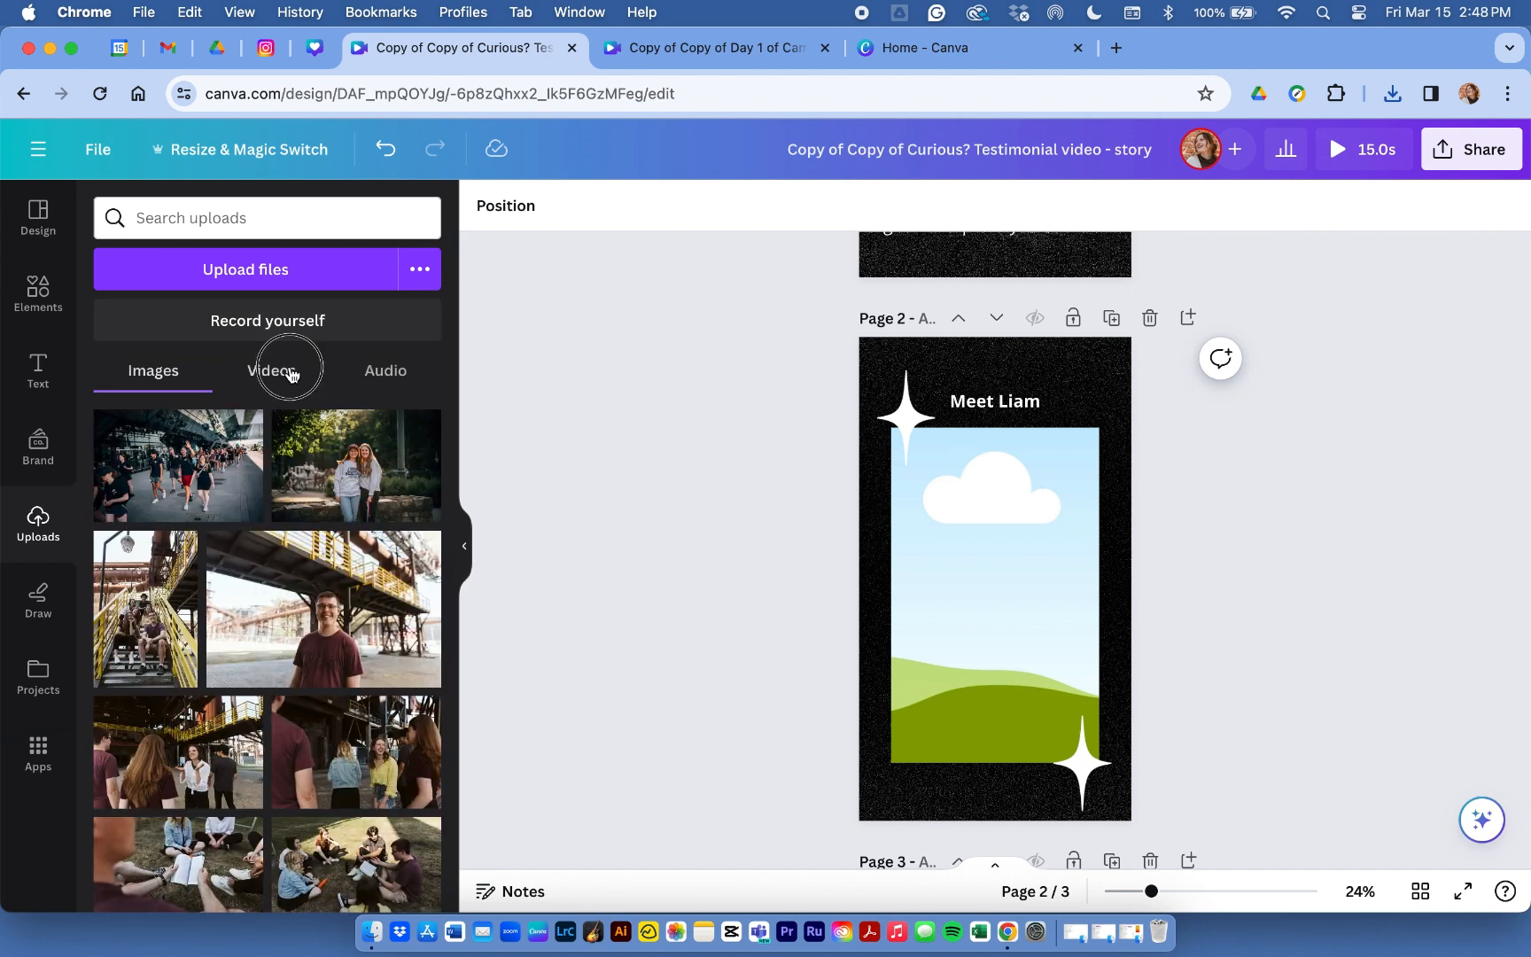
{"action": "left_click", "coordinate": [271, 370]}
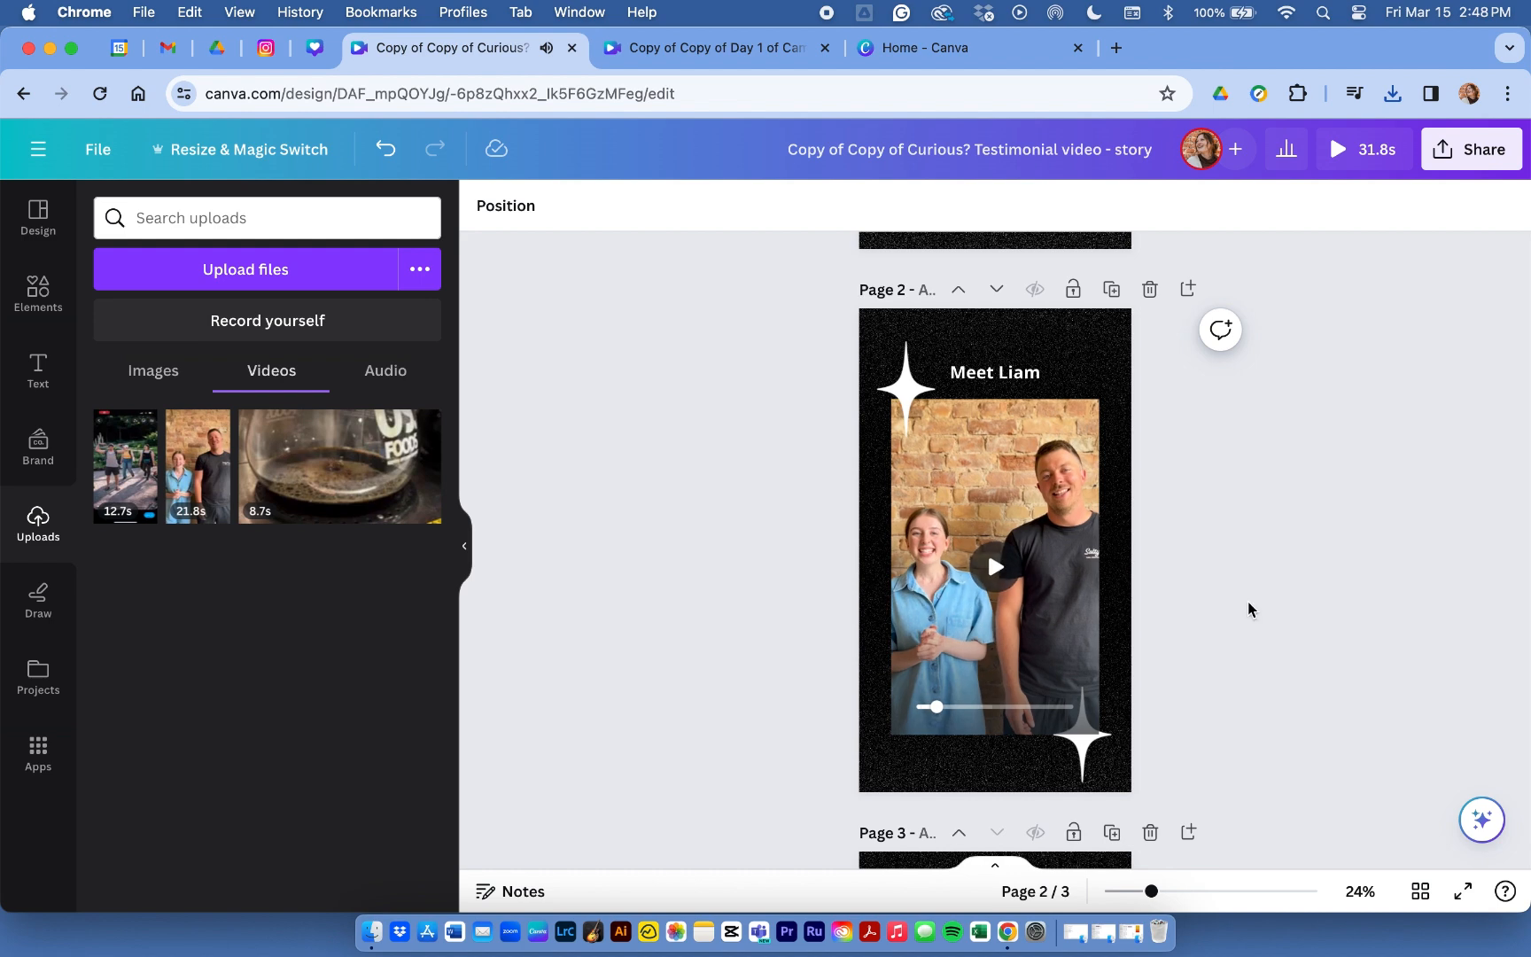
{"action": "scroll", "scroll_direction": "down", "scroll_amount": 3}
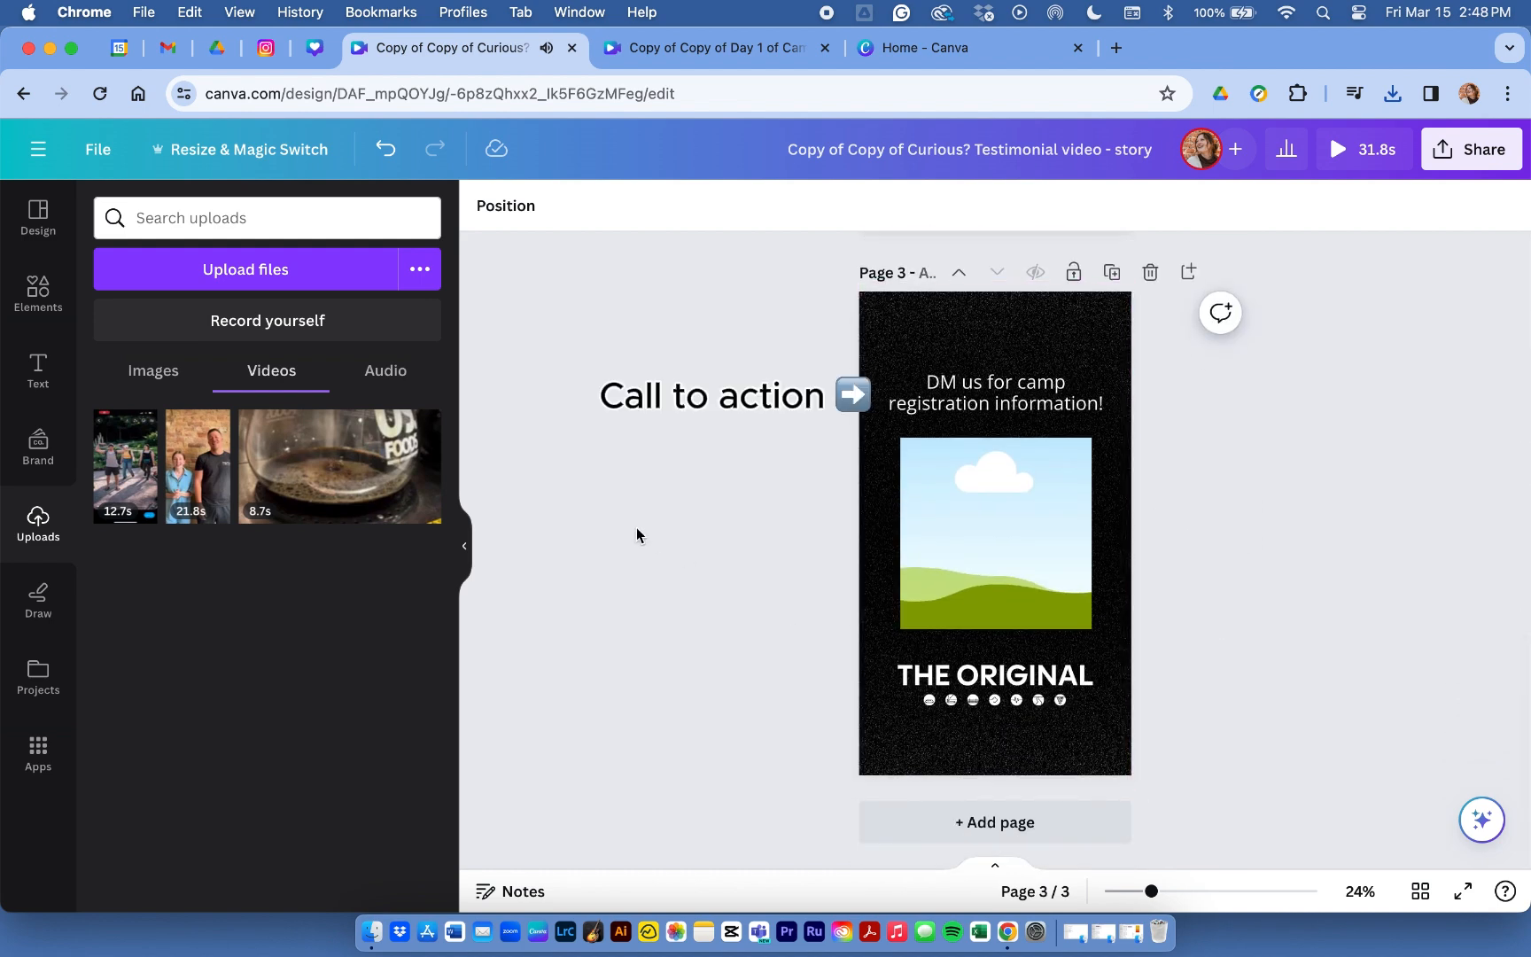
Place the stairs group photo into page 3's frame and confirm its crop
{"action": "left_click", "coordinate": [155, 370]}
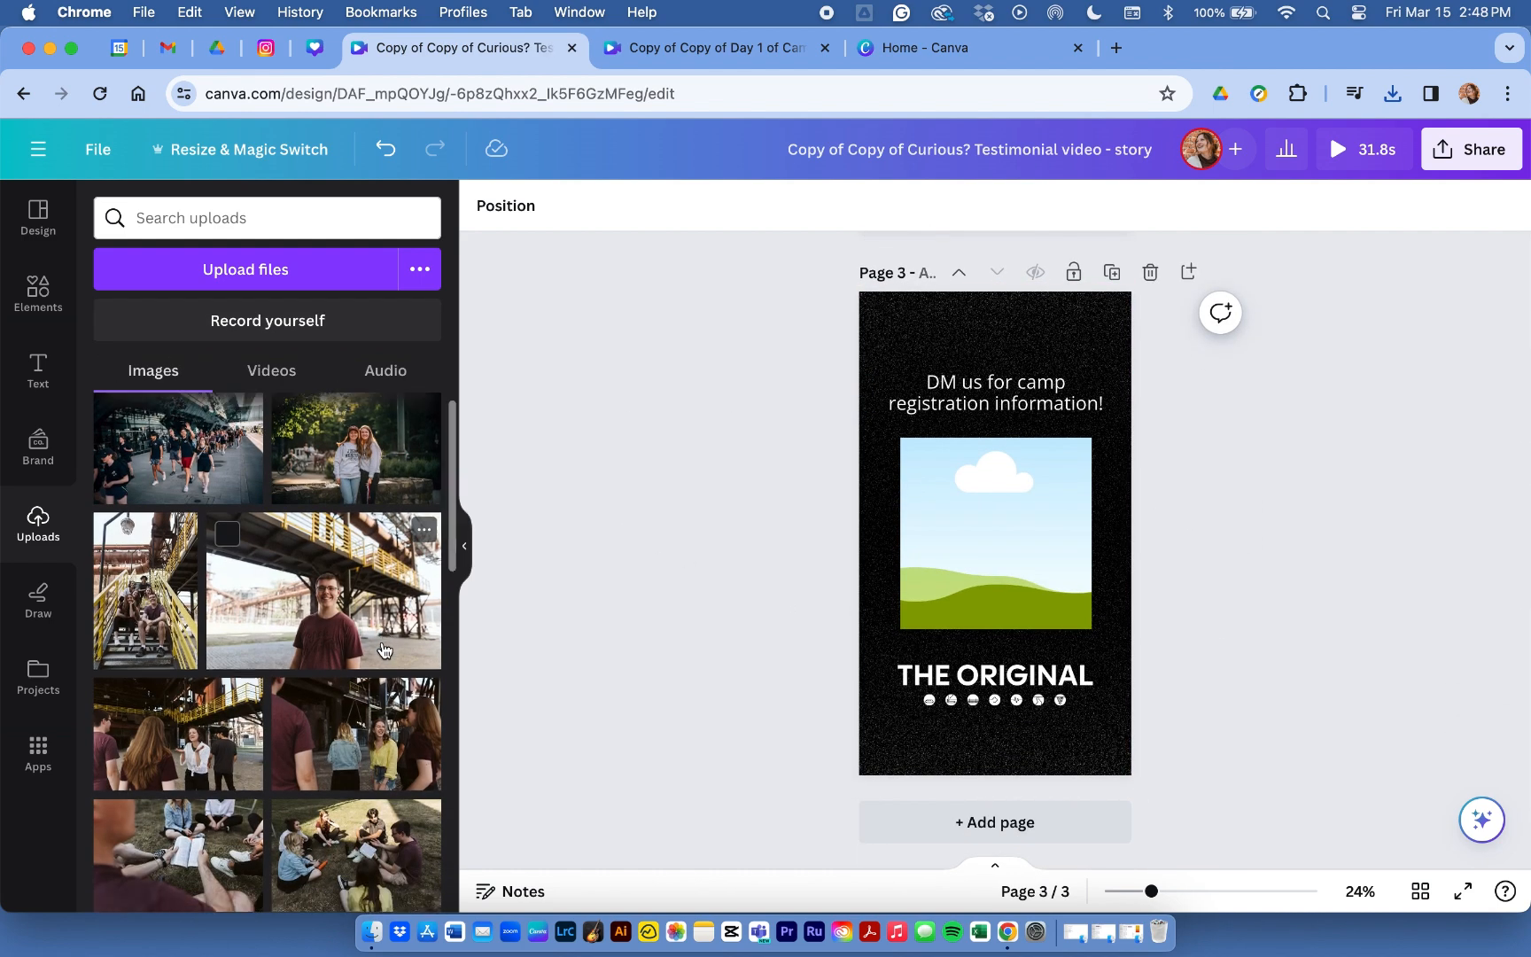
{"action": "scroll", "scroll_direction": "down", "scroll_amount": 3}
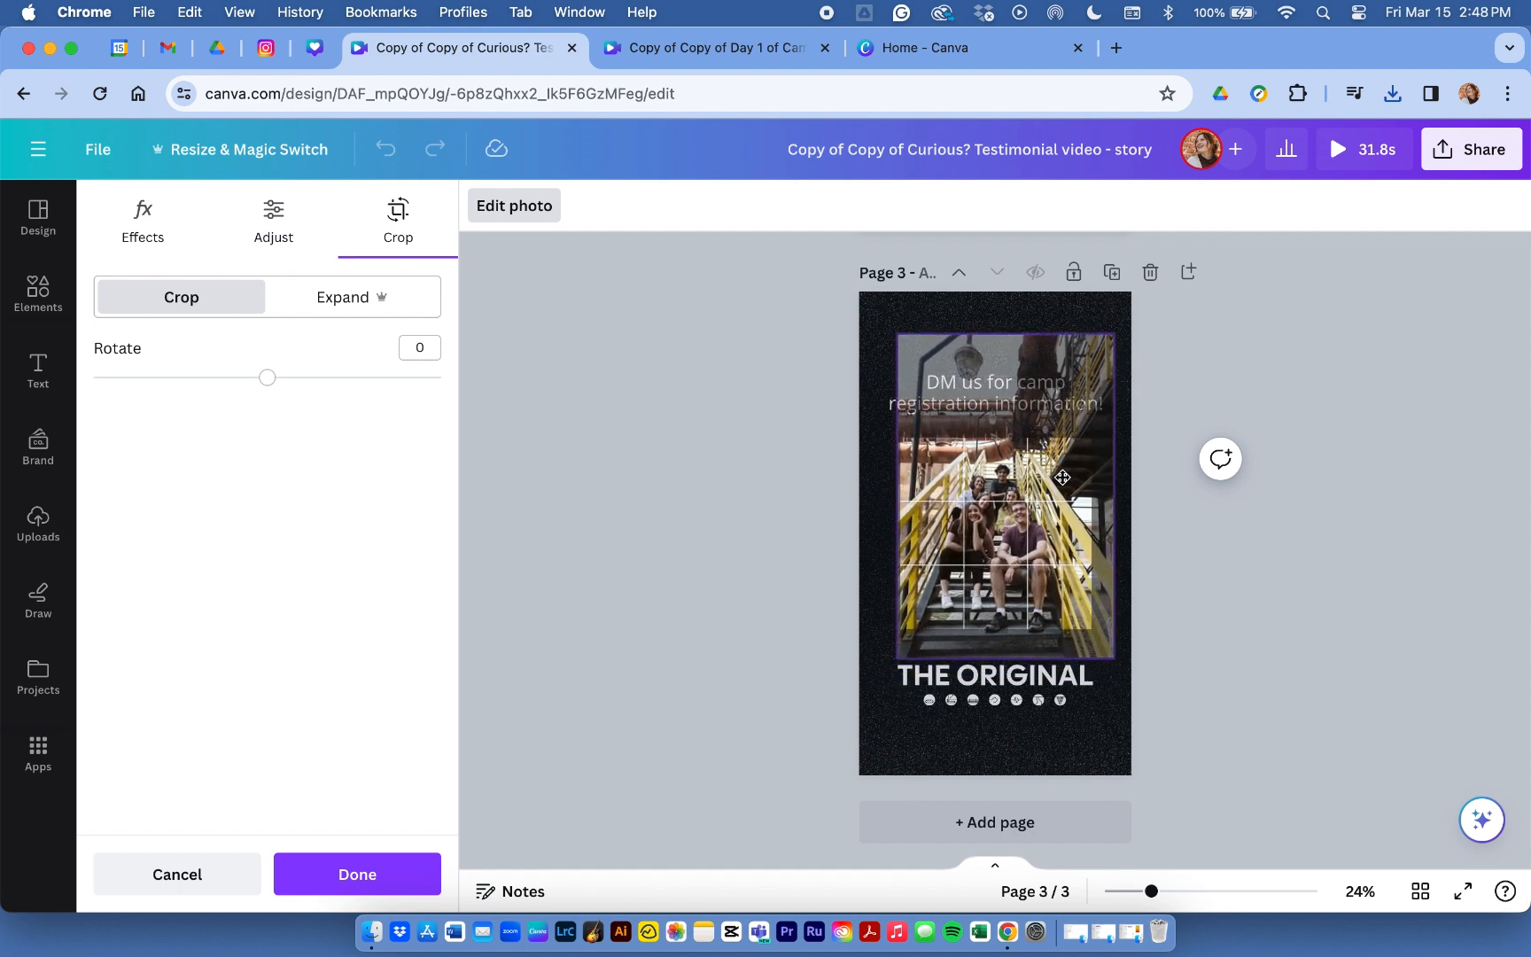
{"action": "left_click", "coordinate": [357, 874]}
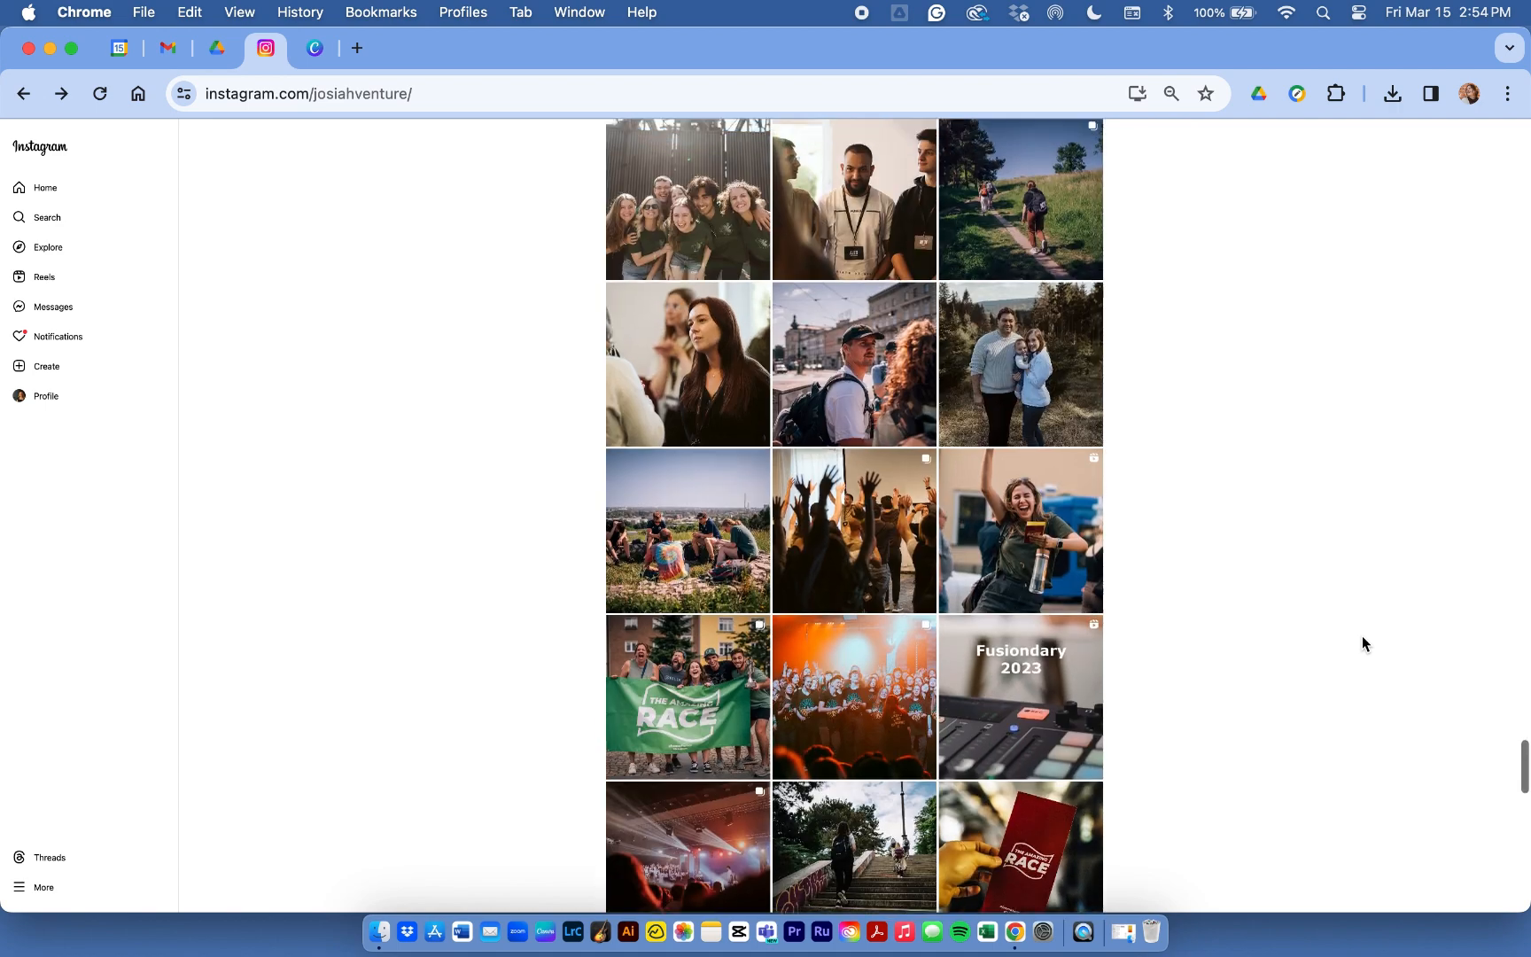
Open a josiahventure post from the top of the profile grid
{"action": "scroll", "scroll_direction": "up", "scroll_amount": 3}
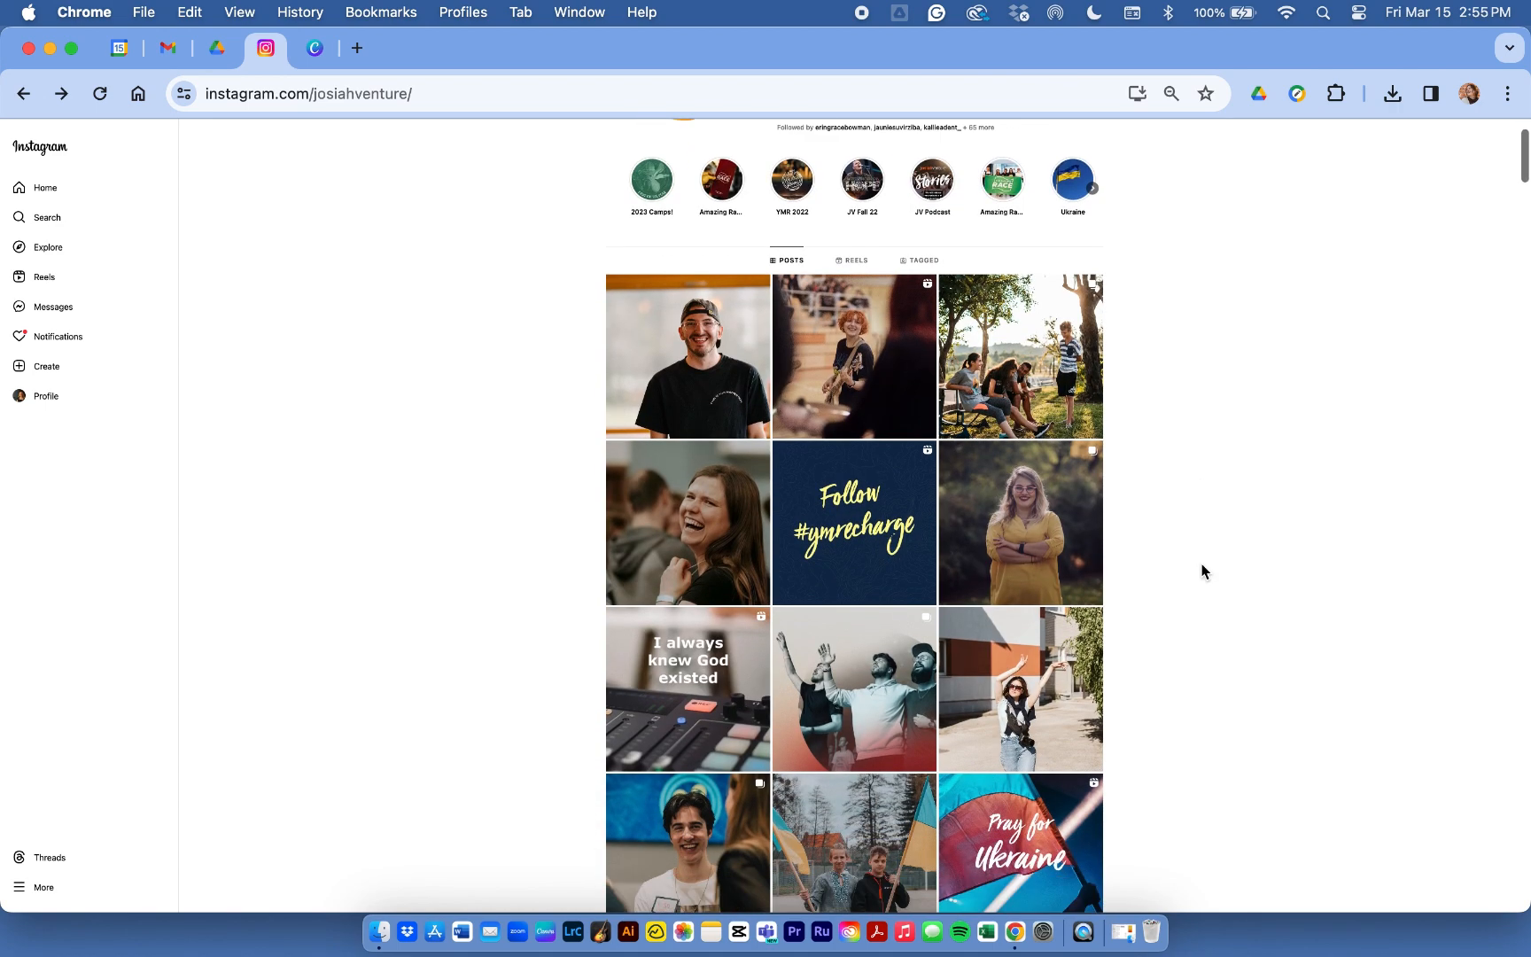
{"action": "left_click", "coordinate": [853, 523]}
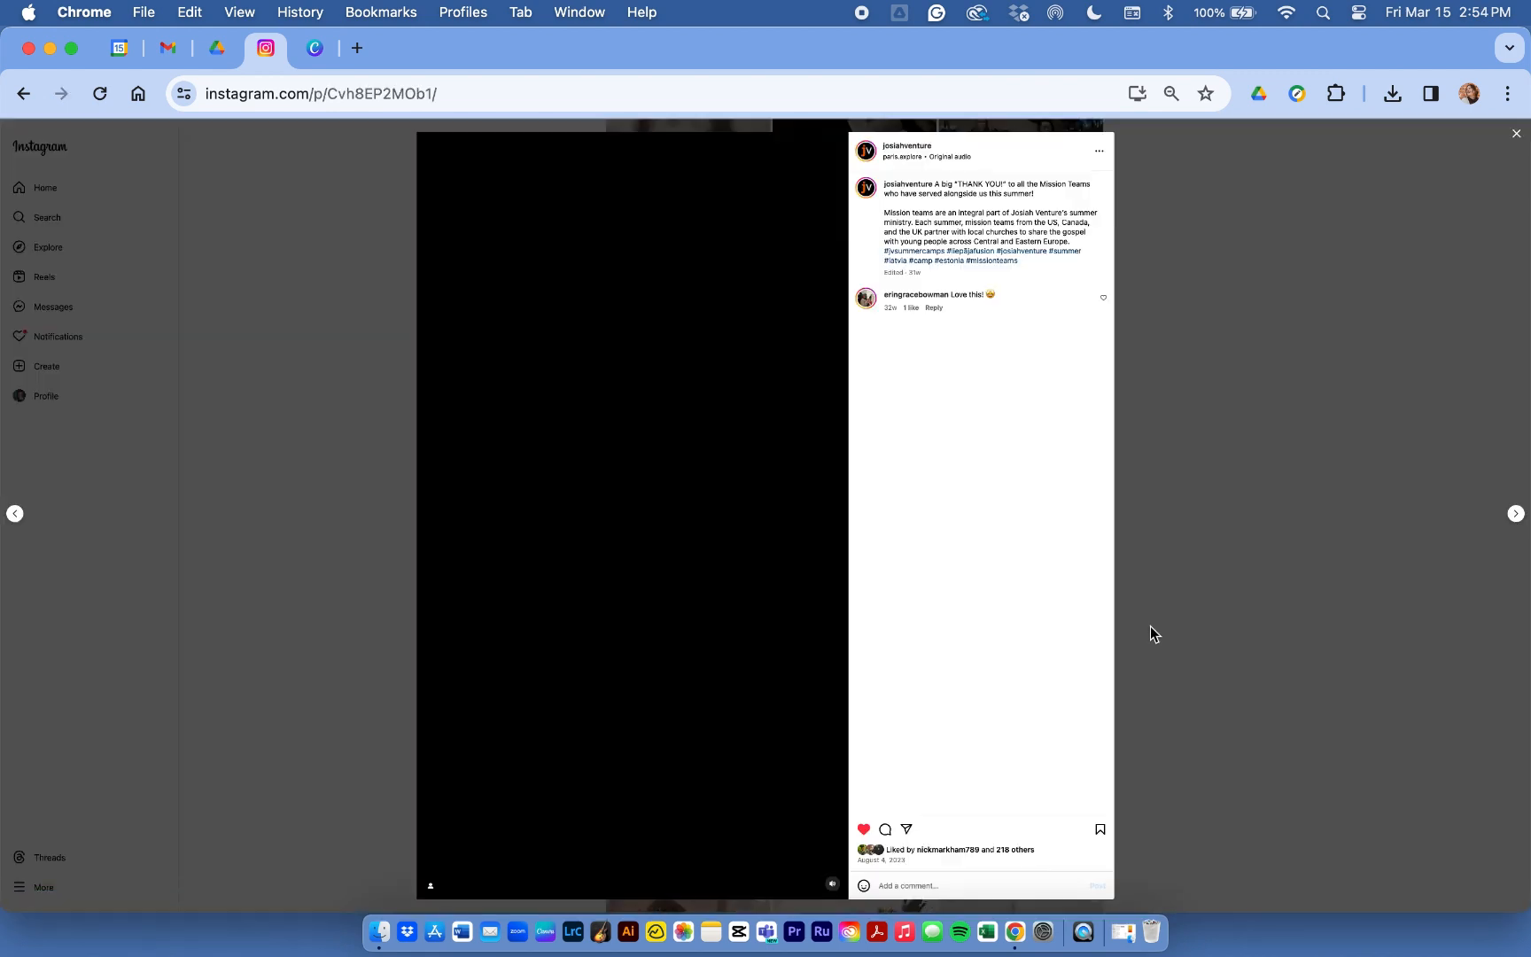